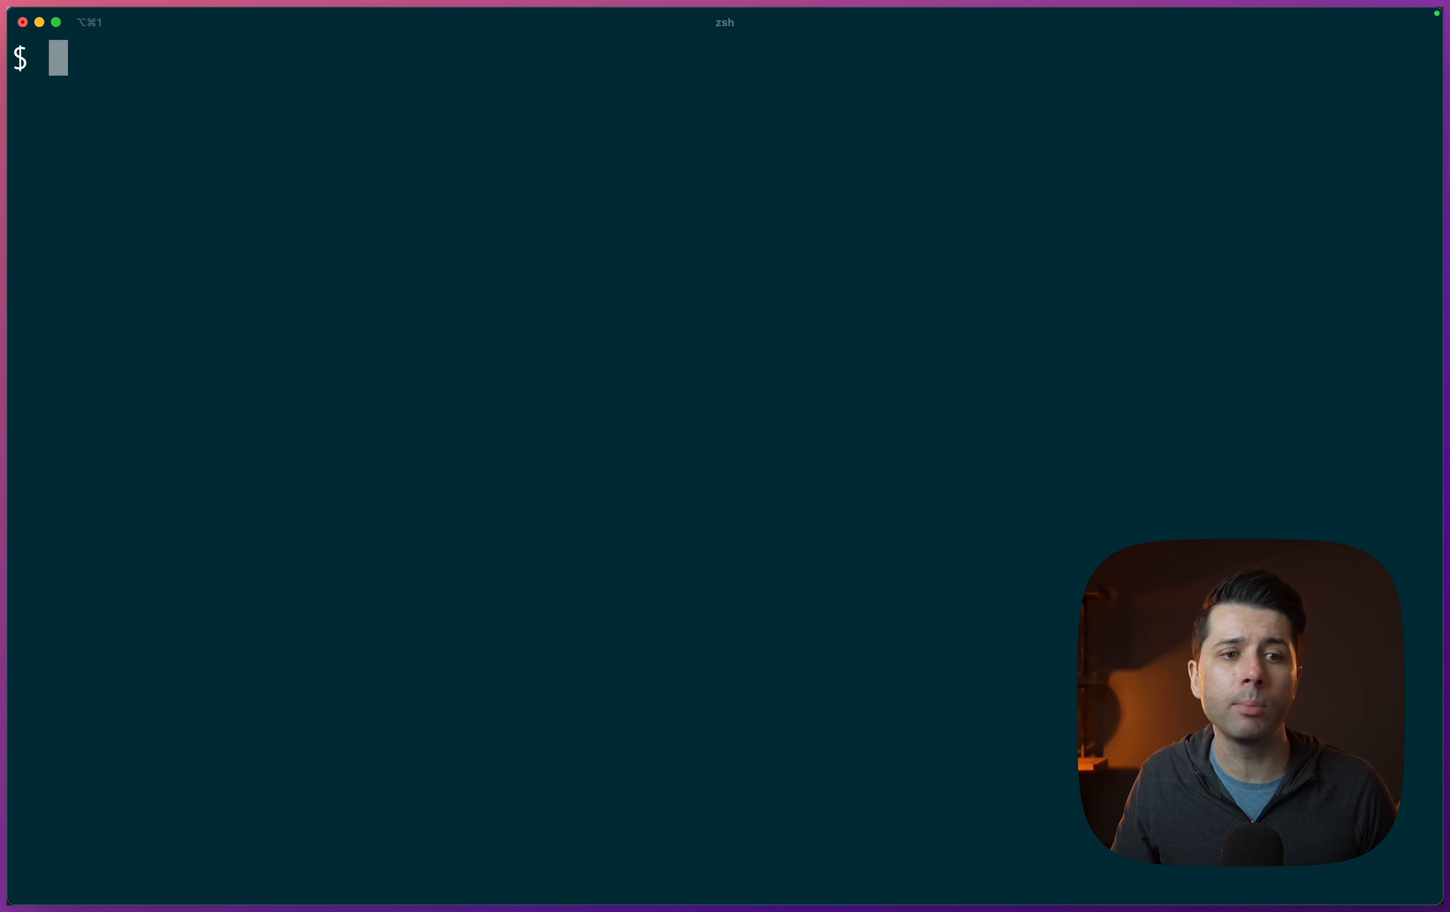
Step: Run npx create-turbo@latest prisma-turbo and choose npm as the package manager
{"action": "type", "text": "npx create-tur"}
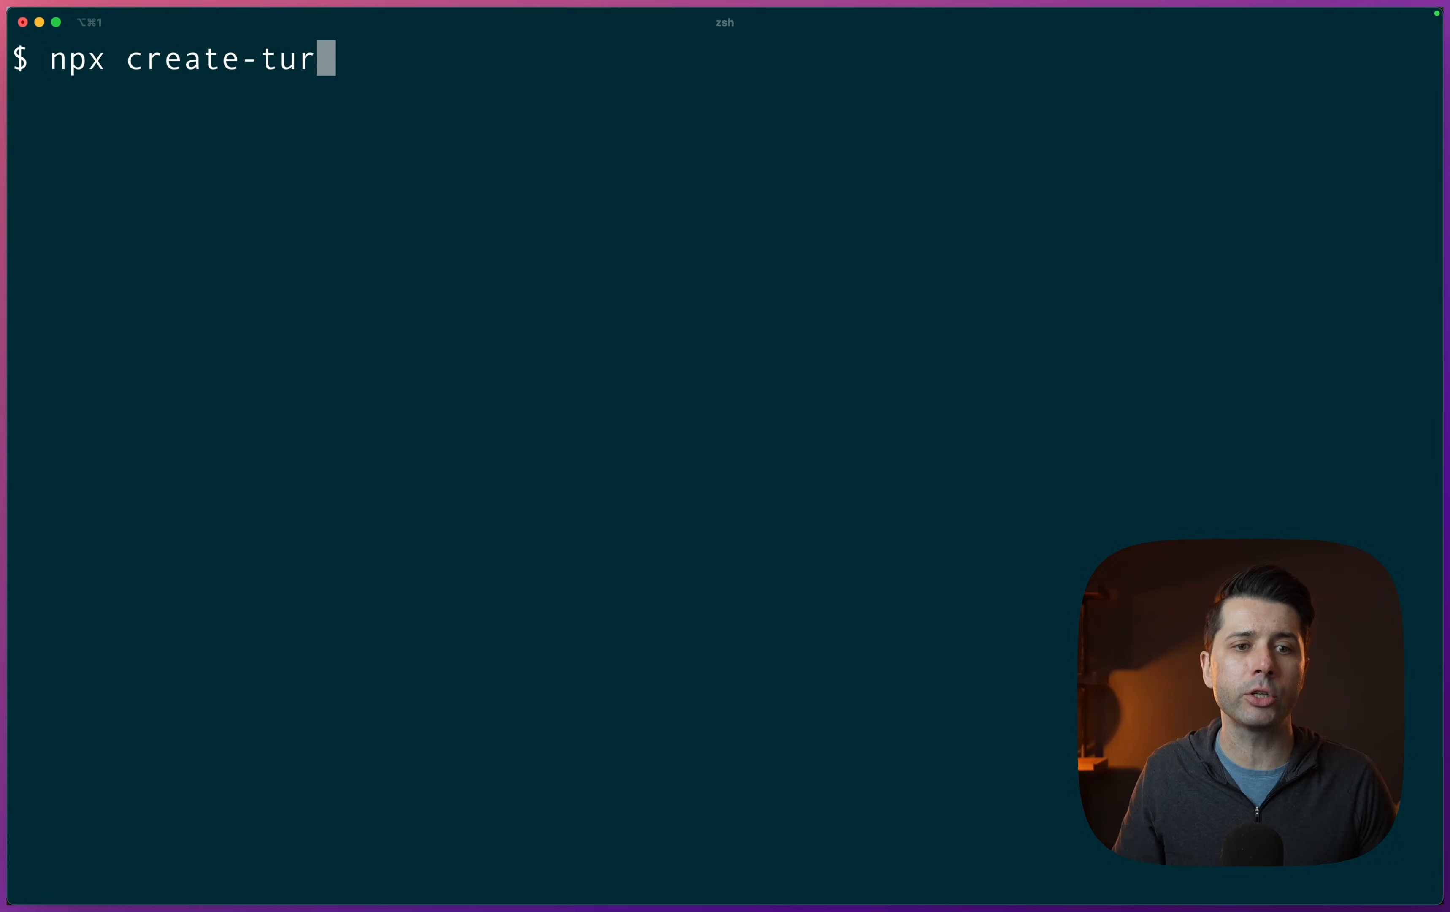
{"action": "type", "text": "bo"}
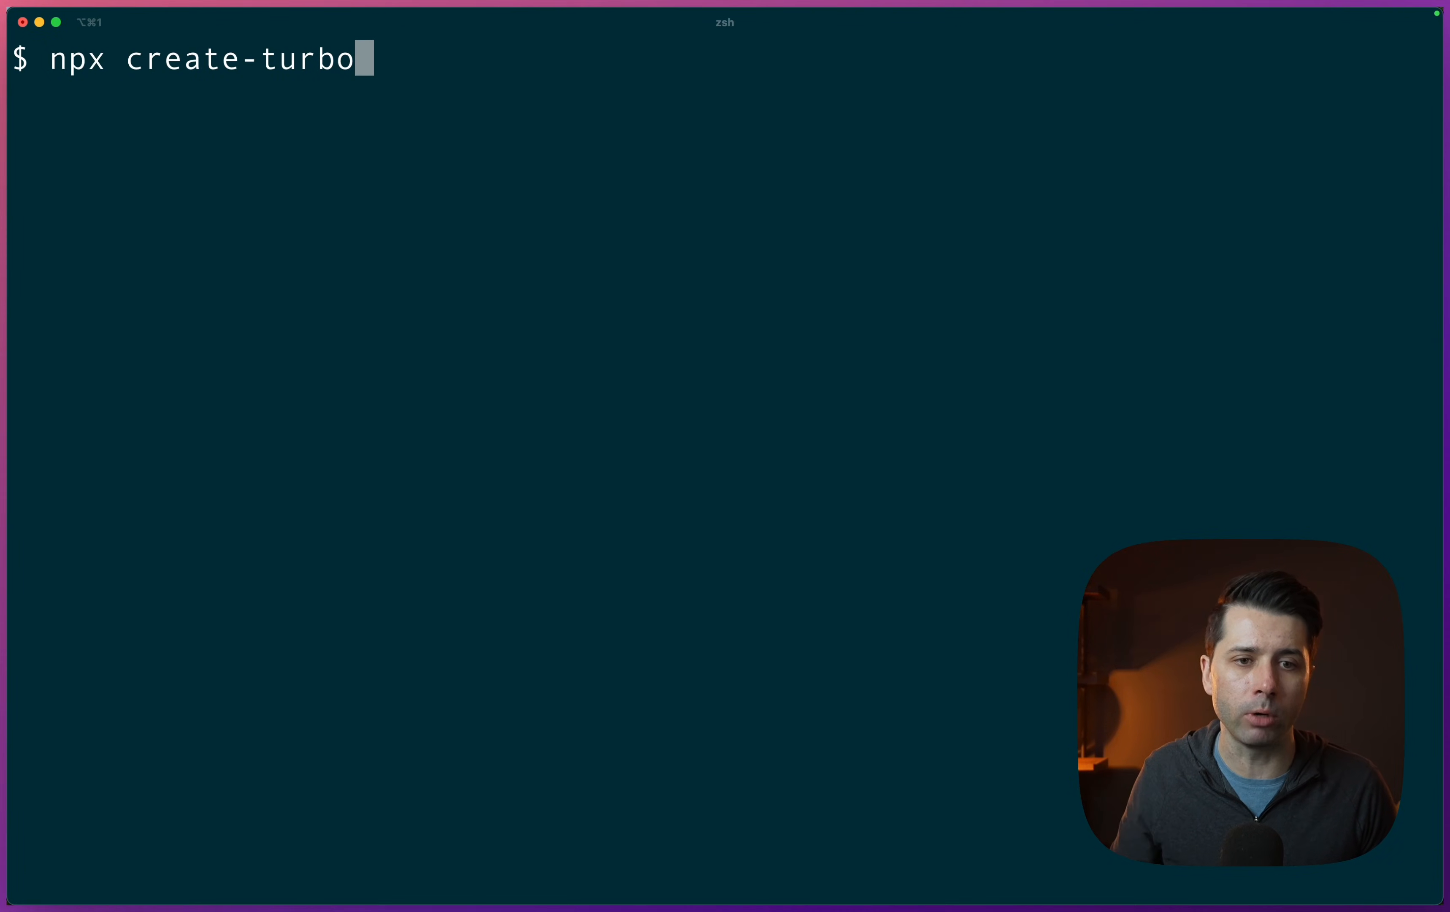
{"action": "type", "text": "@lates"}
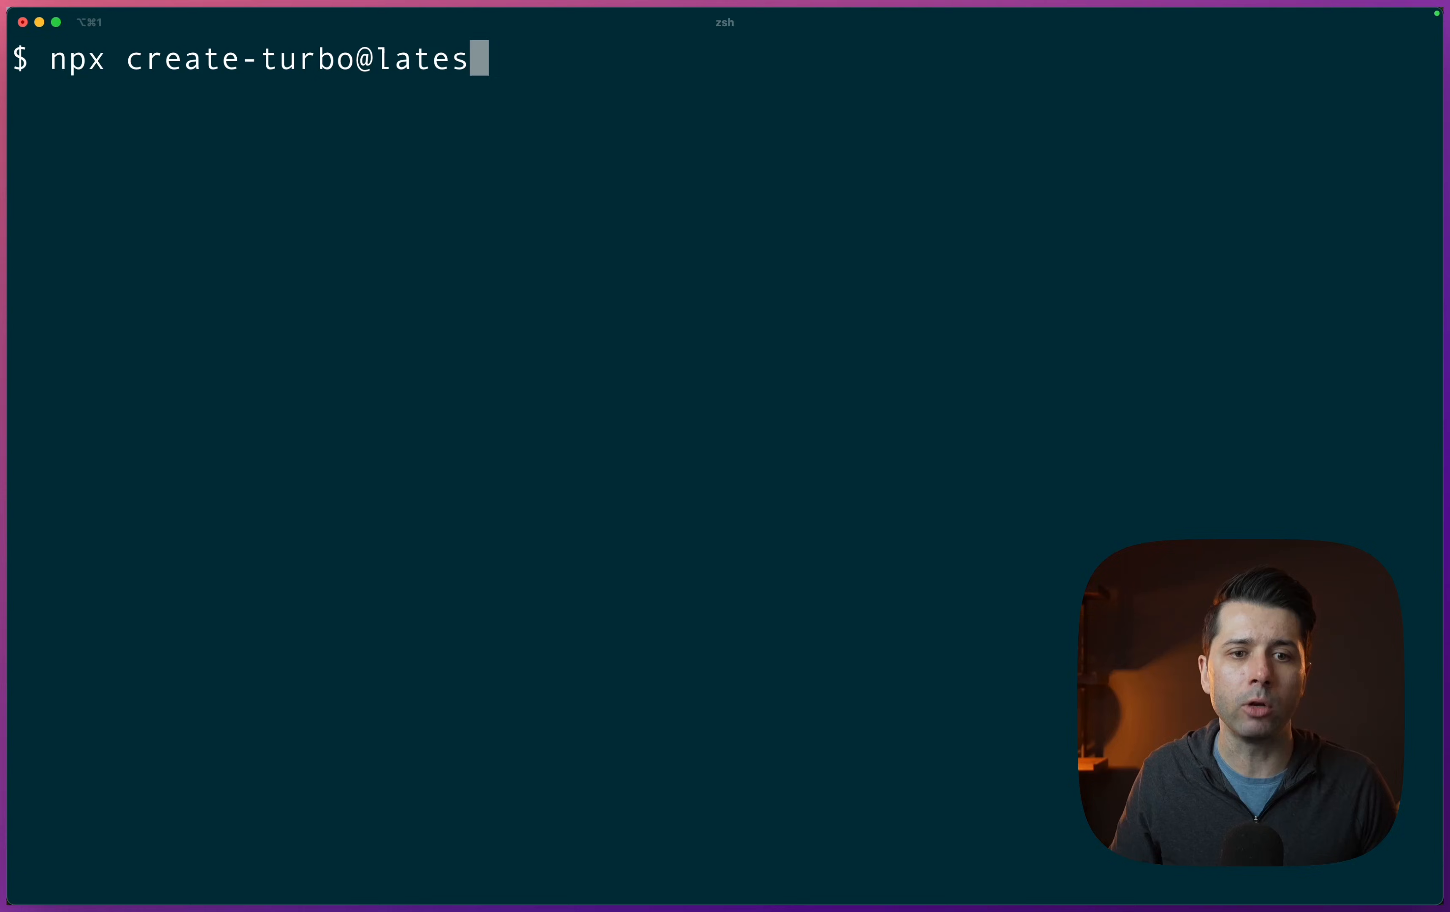
{"action": "type", "text": "t"}
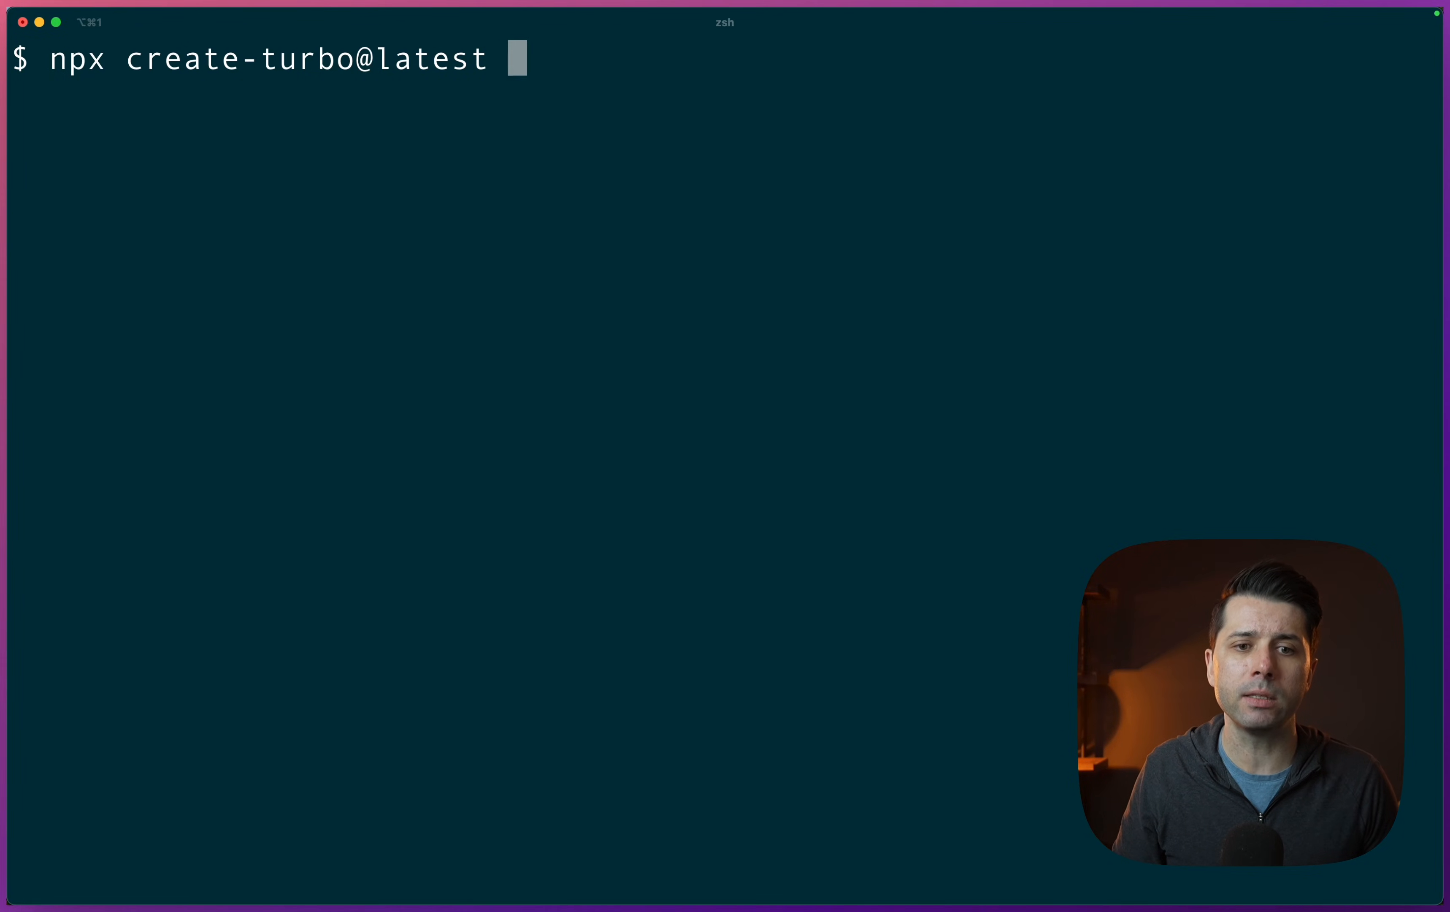
{"action": "type", "text": "-e"}
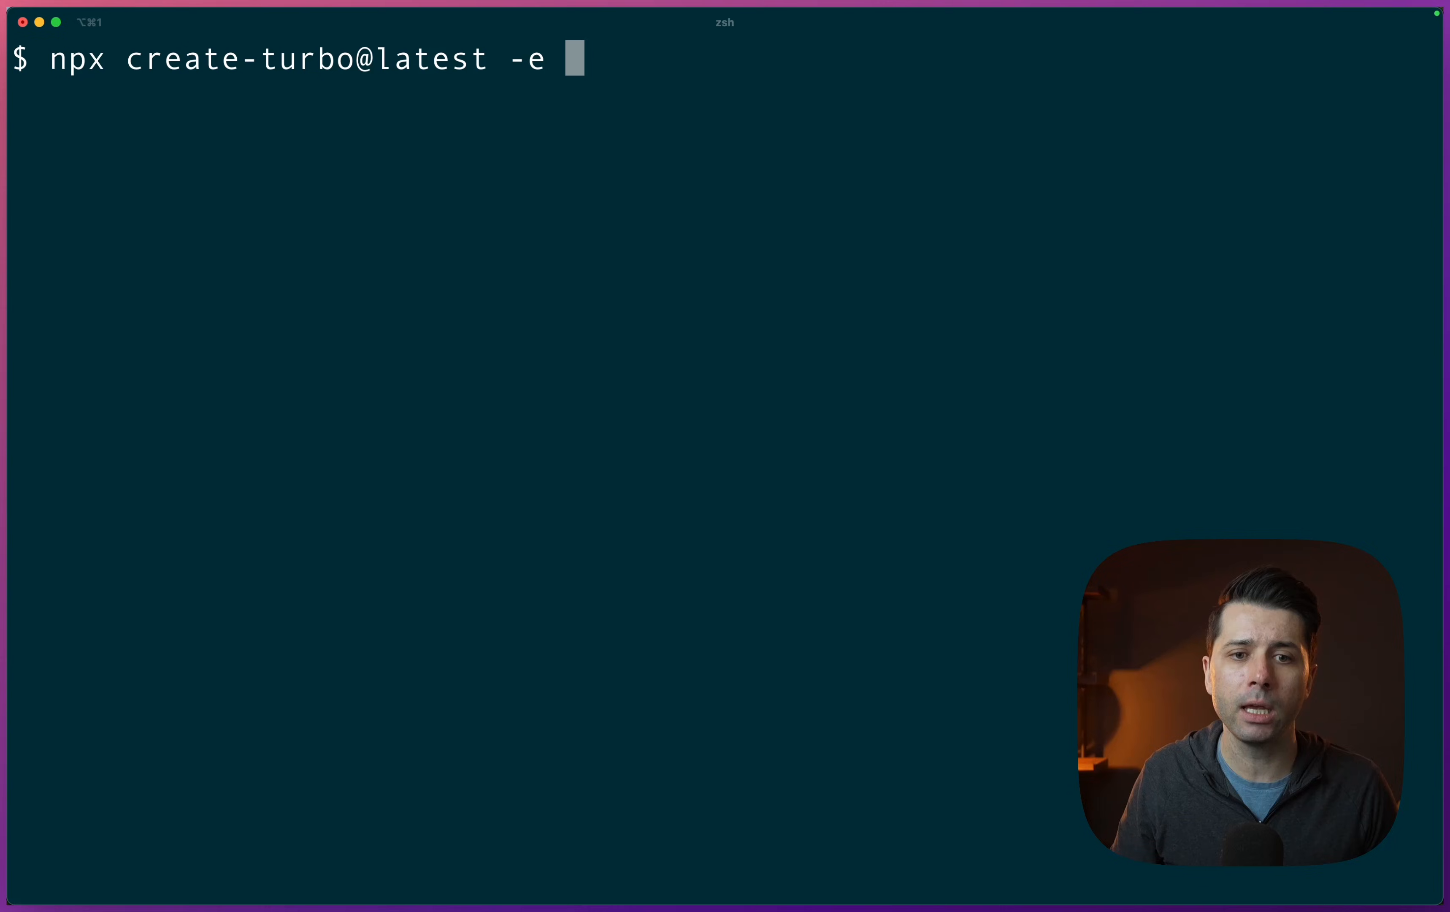
{"action": "type", "text": "with-prisma"}
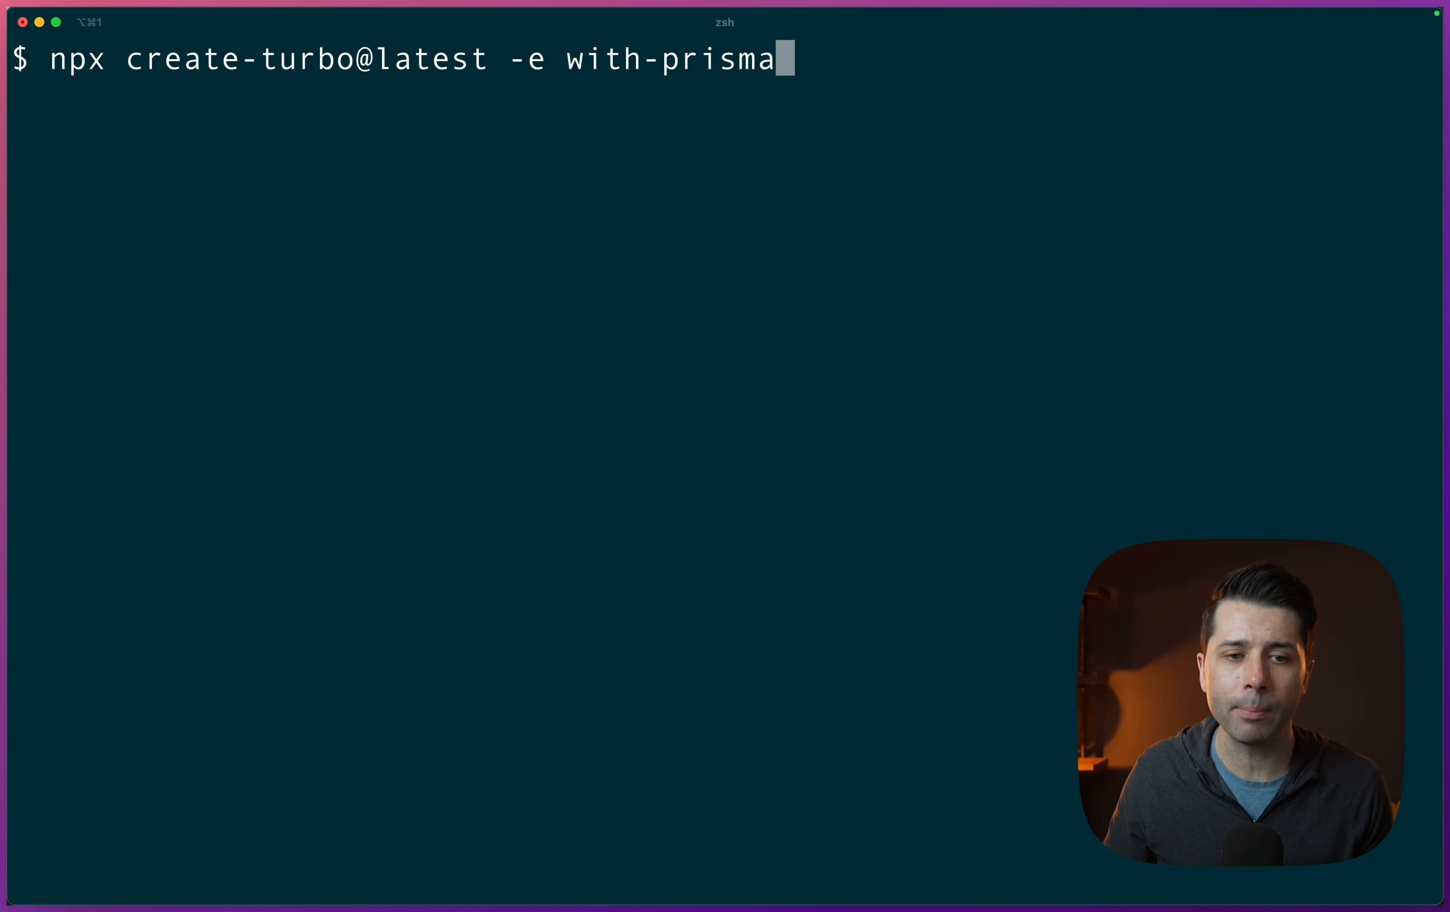
{"action": "key", "text": "Backspace"}
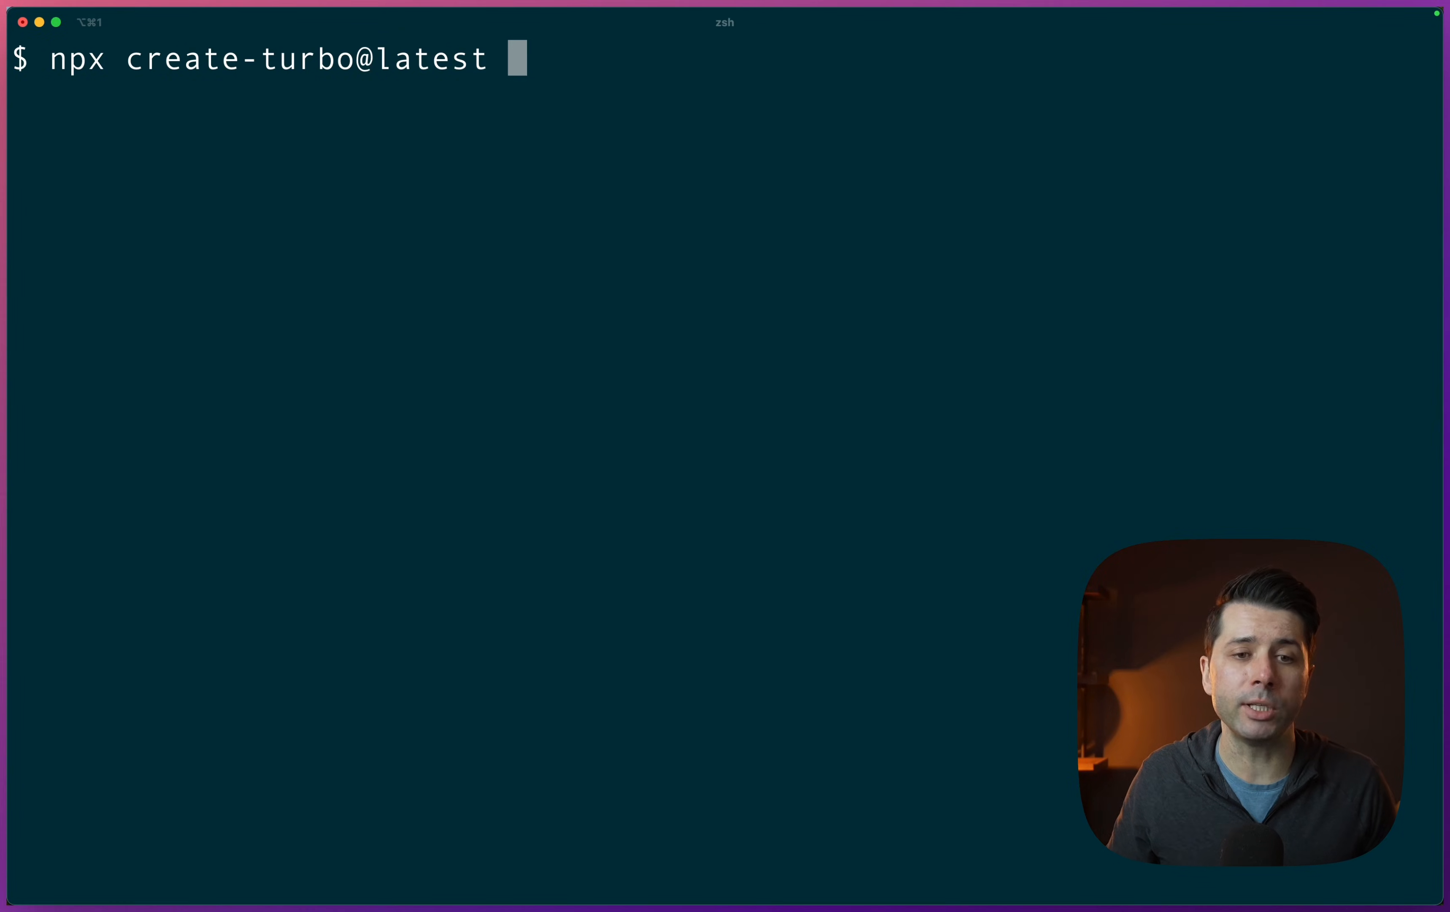
{"action": "type", "text": "prisma-turbo"}
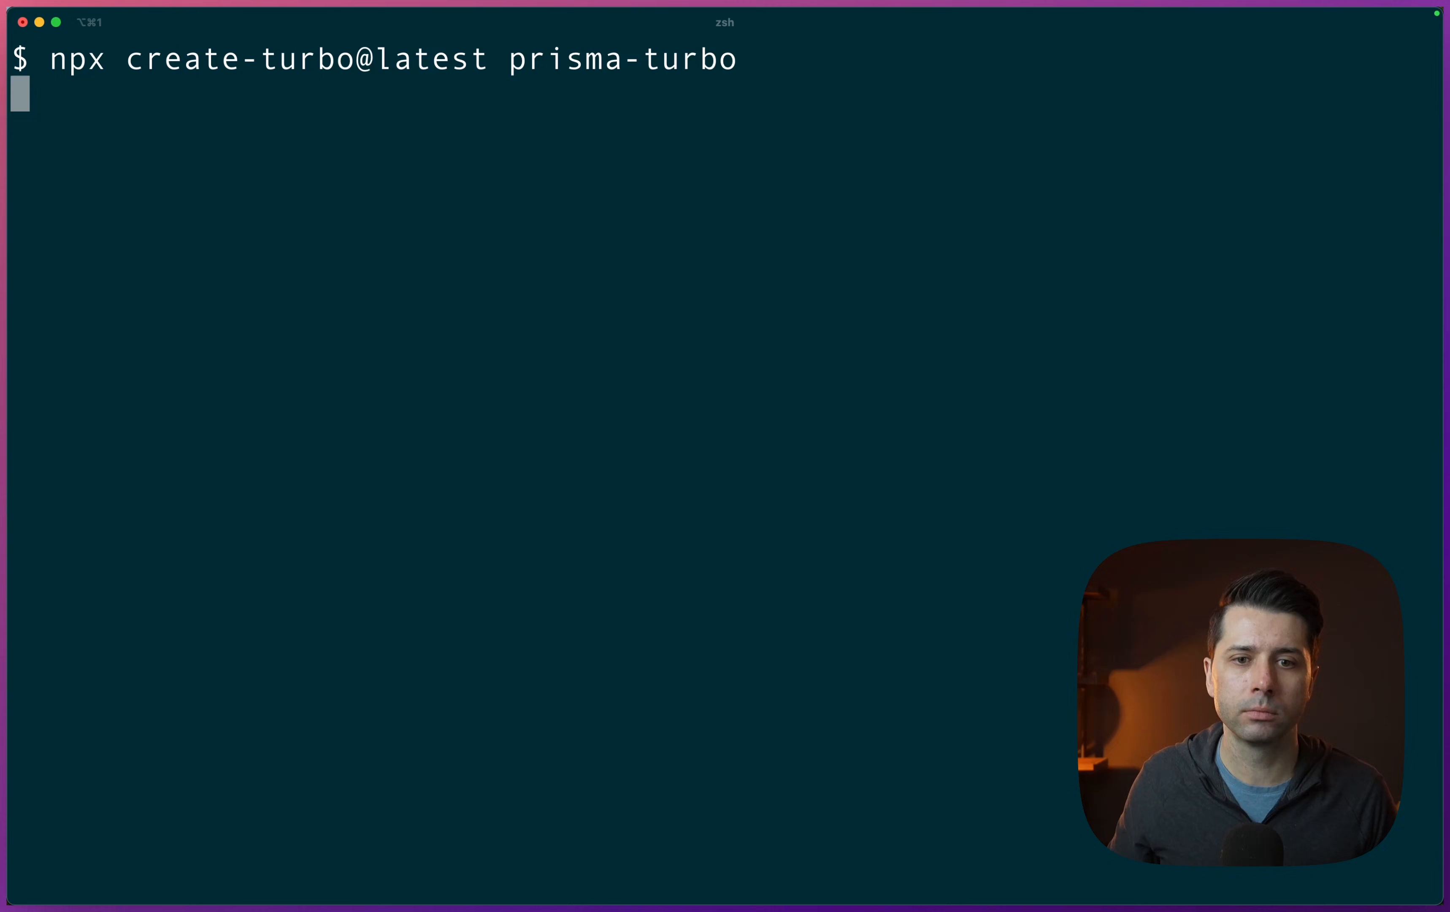
{"action": "key", "text": "Enter"}
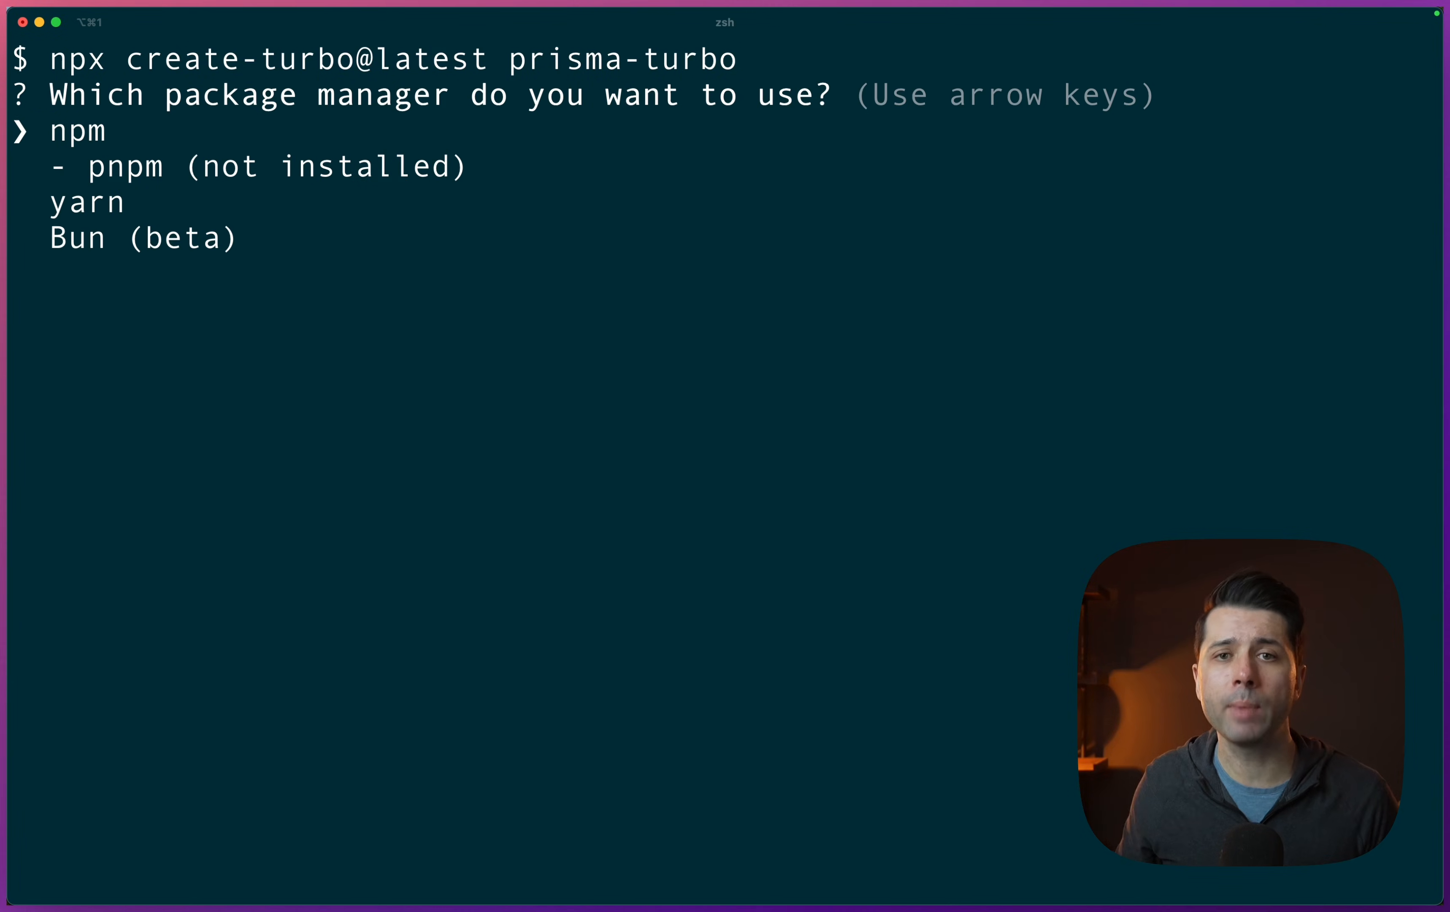
{"action": "key", "text": "Enter"}
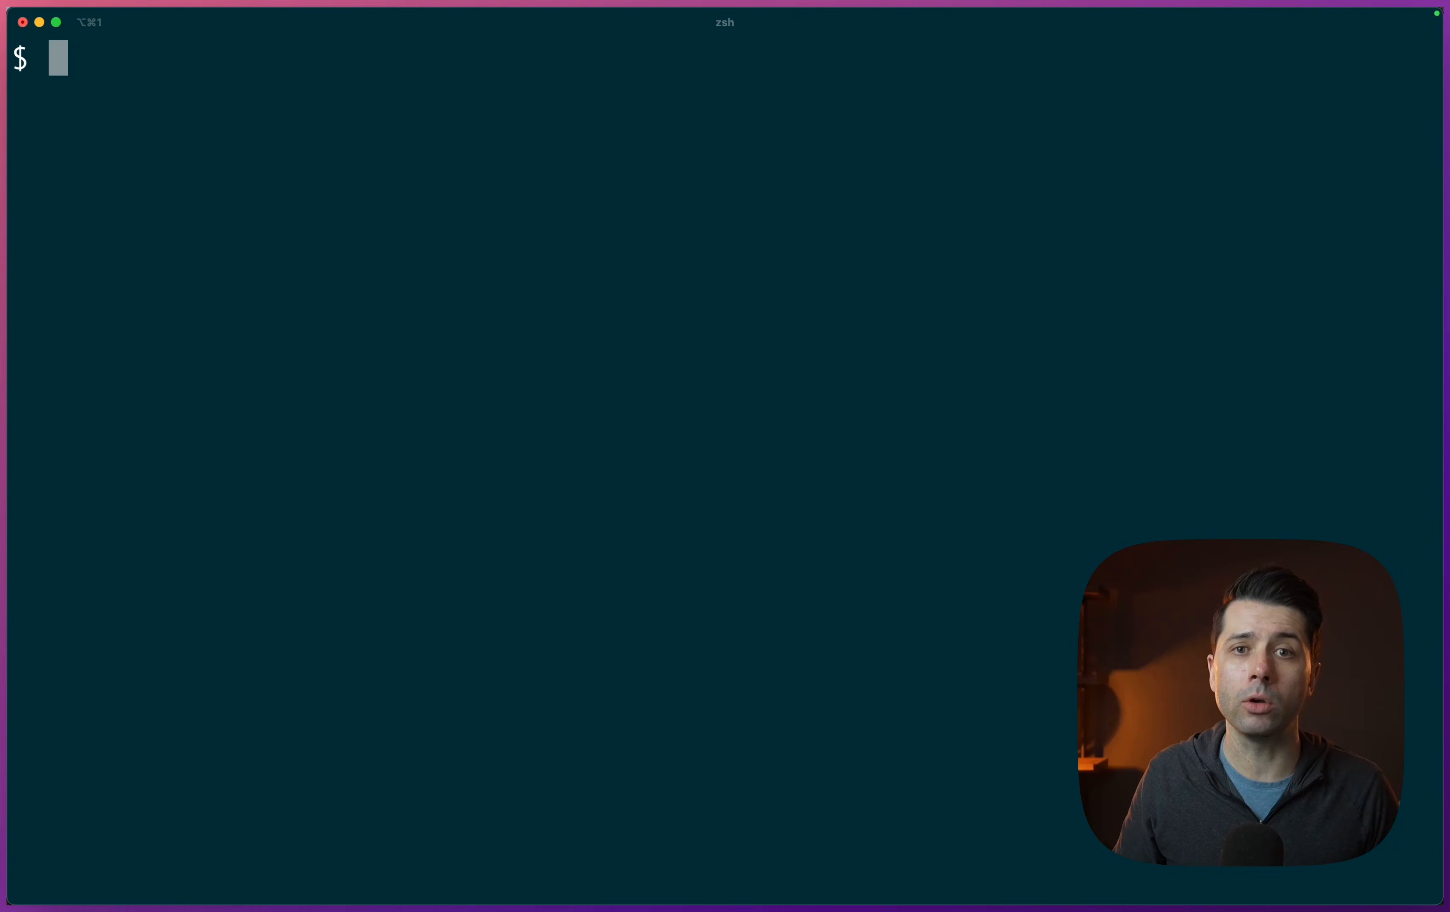
Step: Change into prisma-turbo and open the folder in VS Code with code
{"action": "type", "text": "cd prisma-tb"}
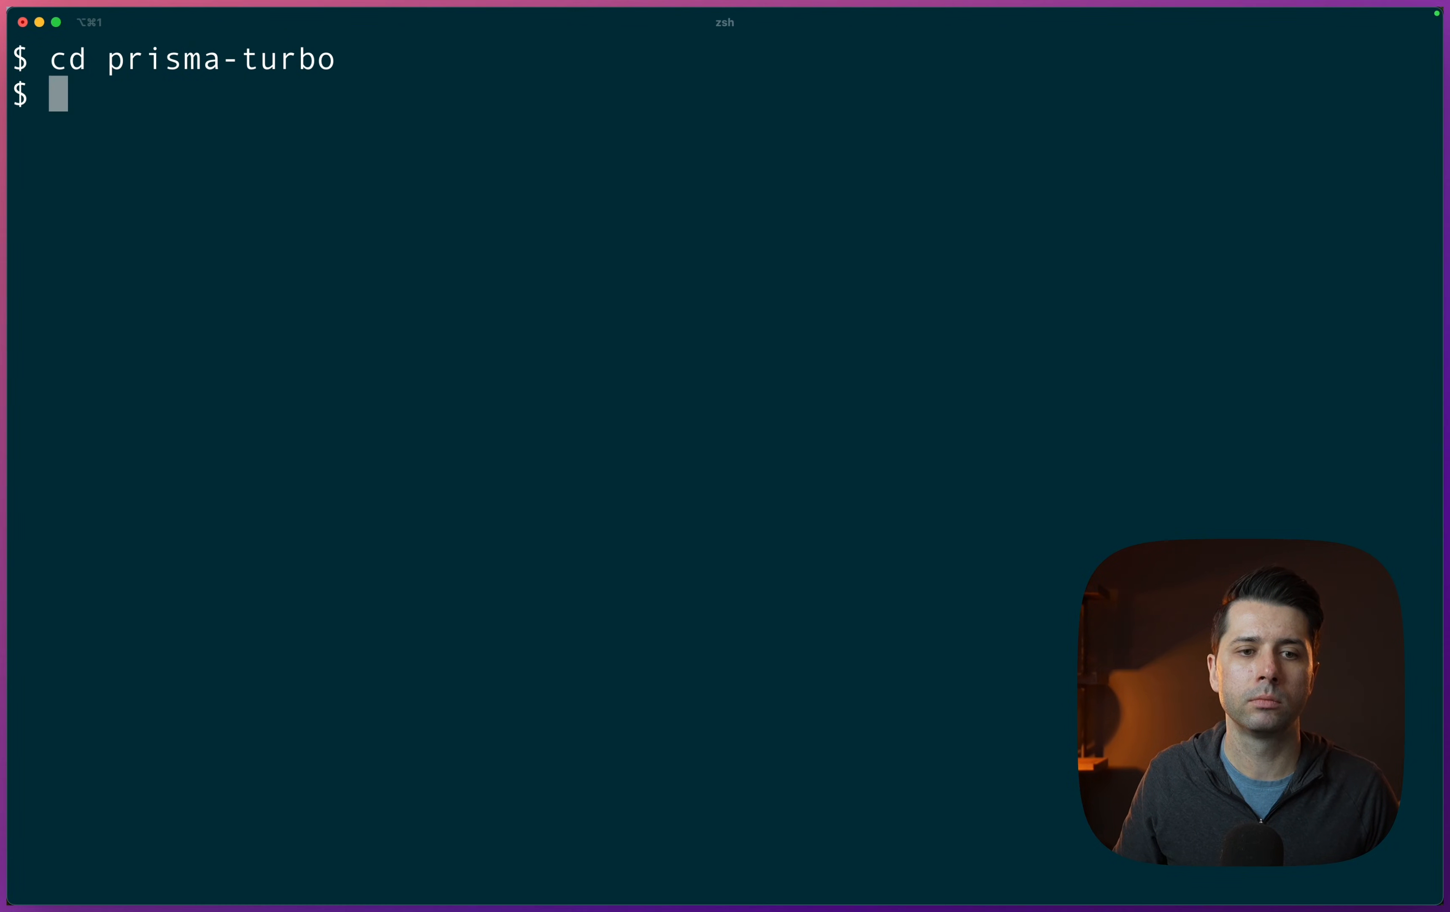
{"action": "type", "text": "code ."}
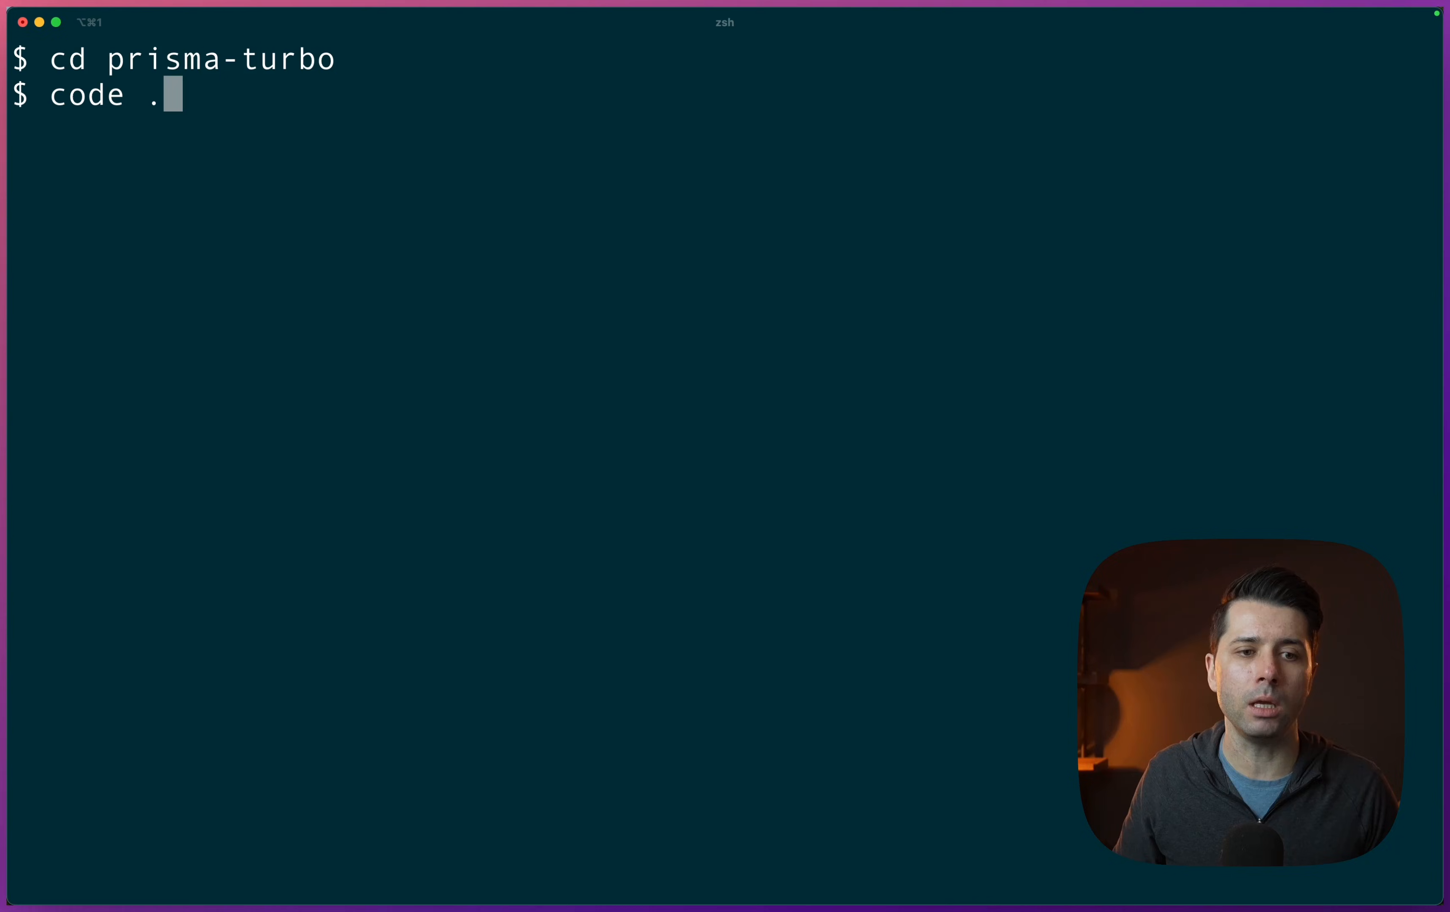
{"action": "key", "text": "Enter"}
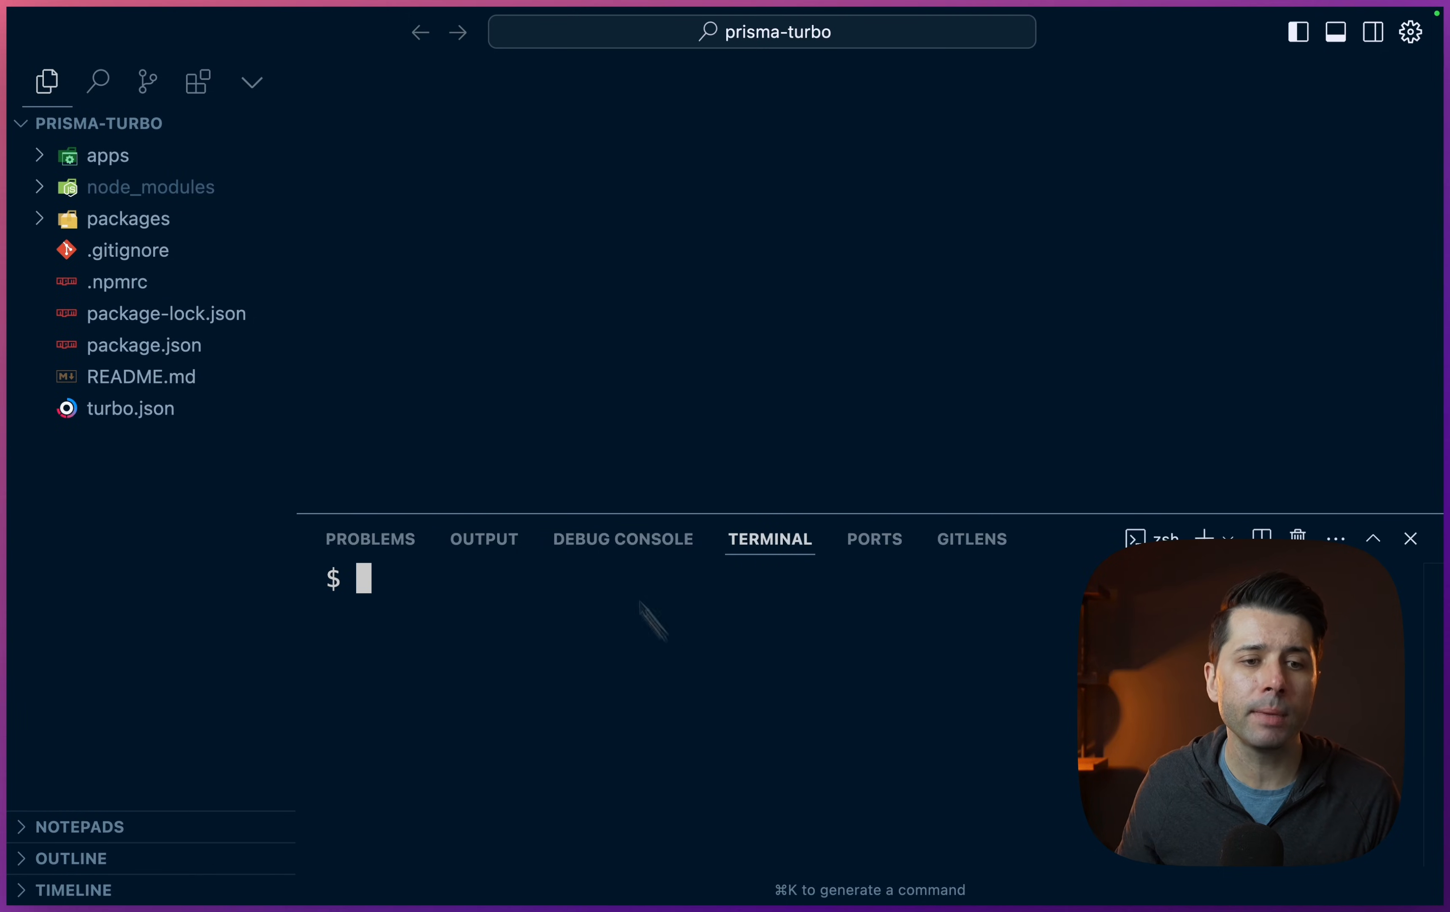
Step: From the terminal, create packages/database and touch an empty package.json inside it
{"action": "left_click", "coordinate": [128, 218]}
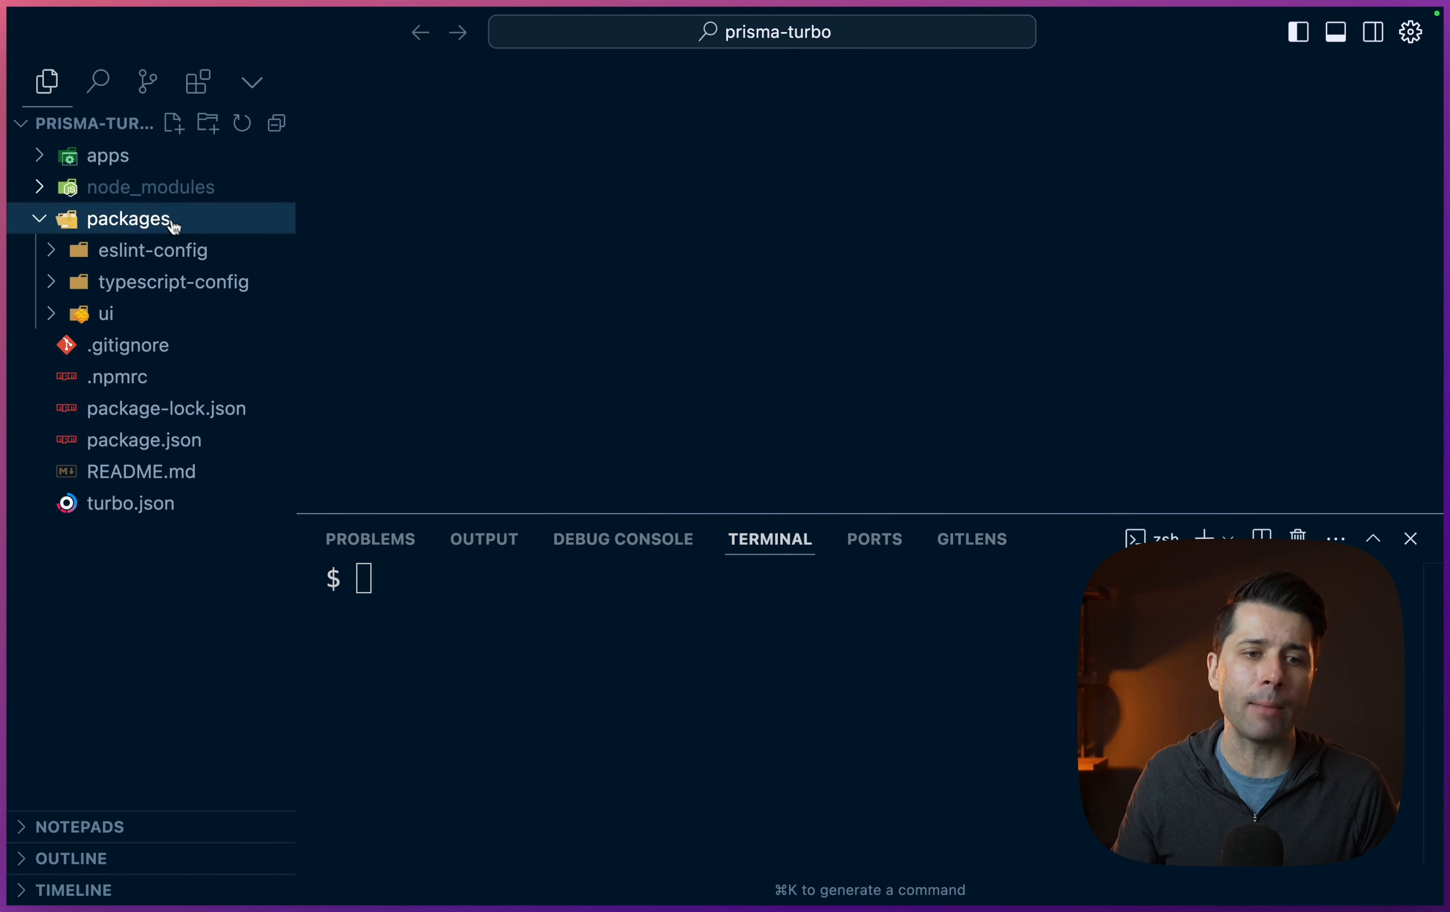
{"action": "left_click", "coordinate": [108, 156]}
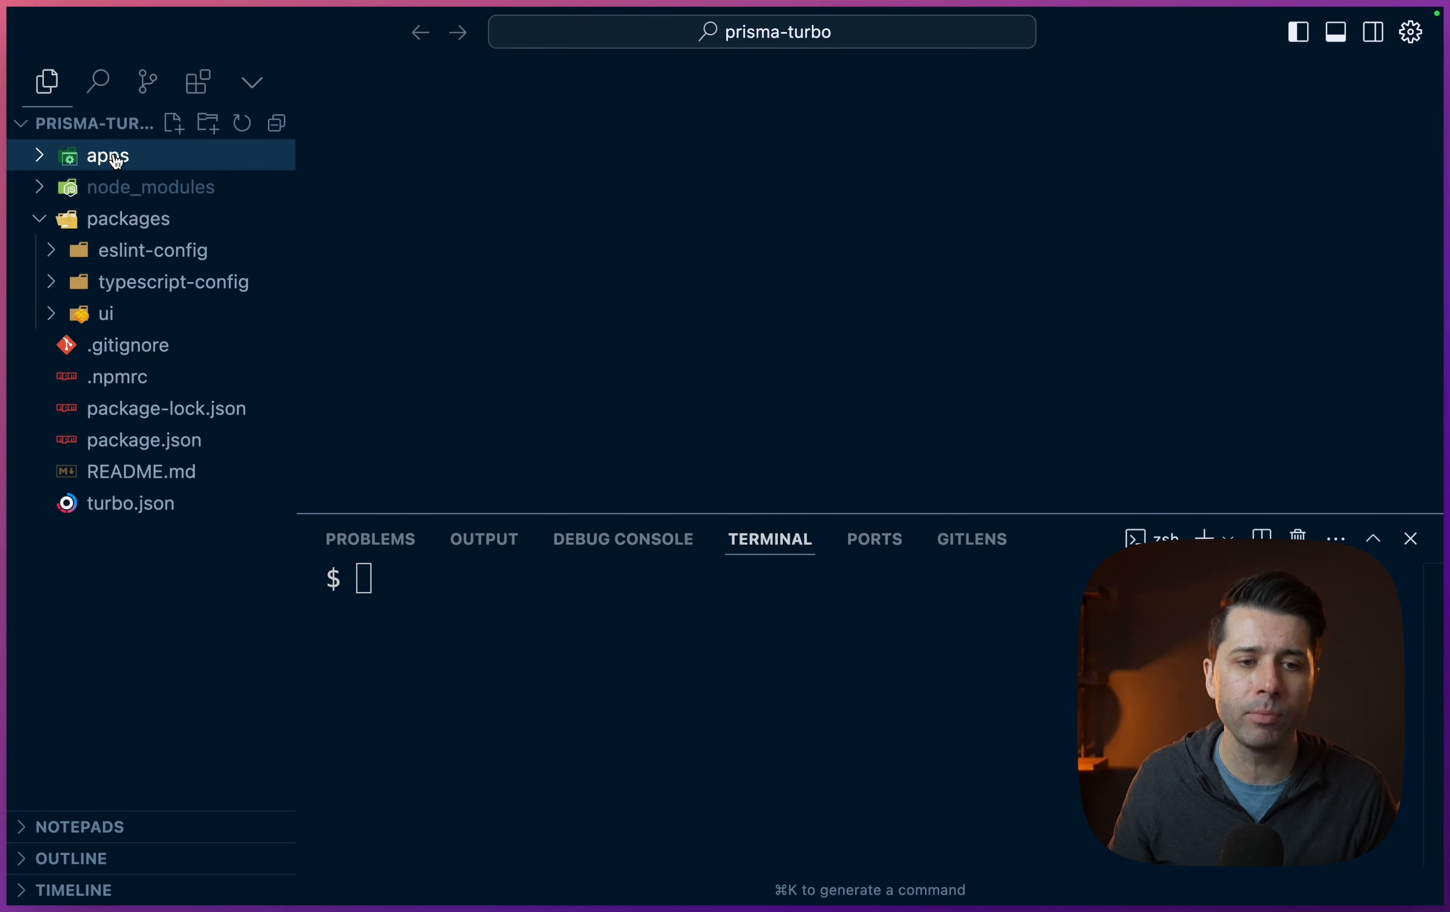
{"action": "mouse_move", "coordinate": [622, 540]}
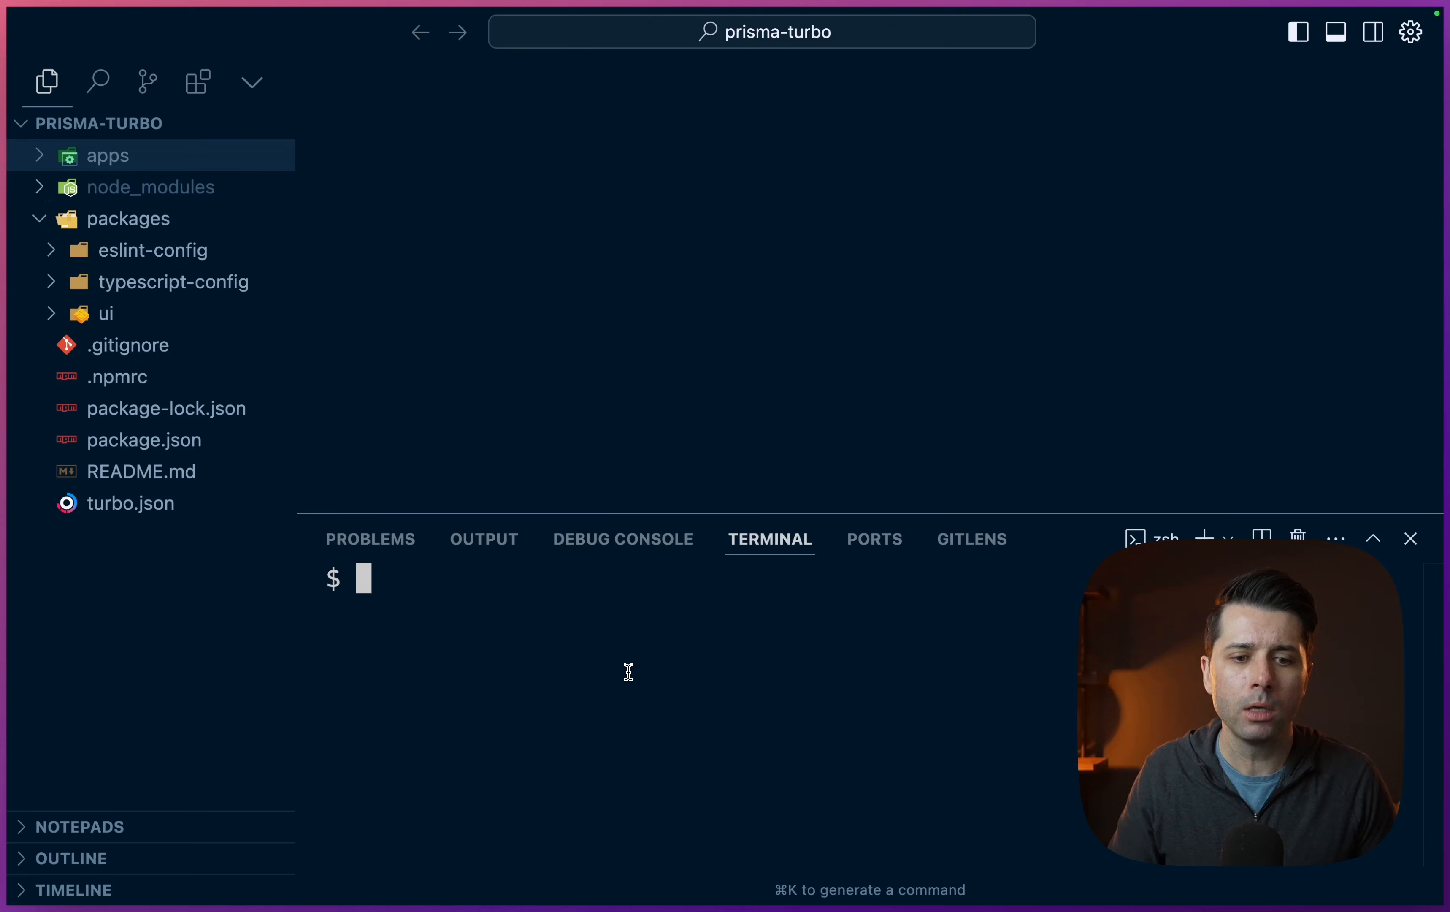
{"action": "type", "text": "cd packages/"}
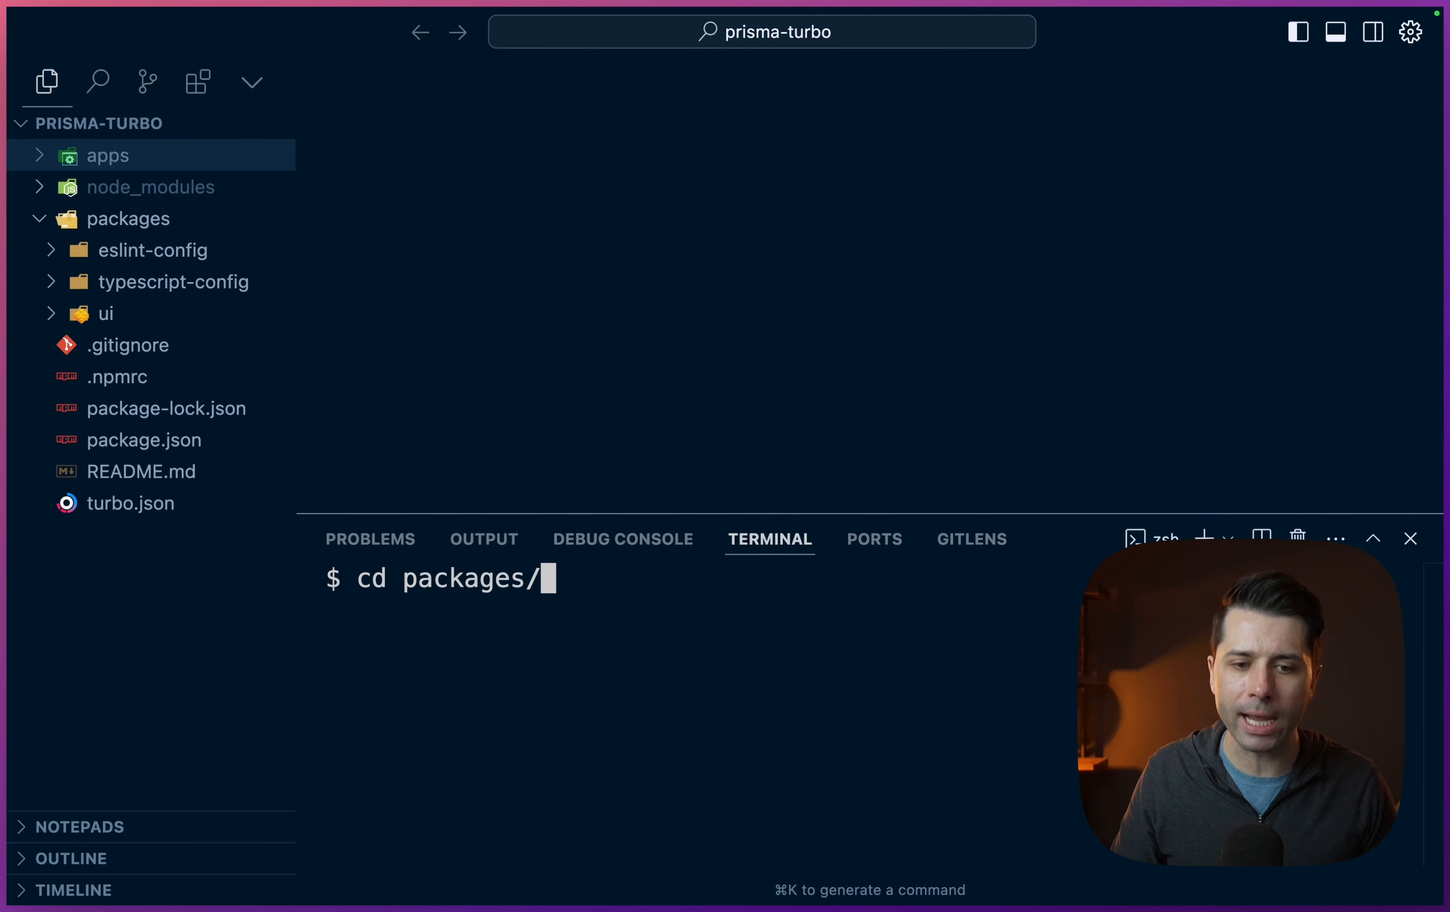
{"action": "type", "text": "mkdir"}
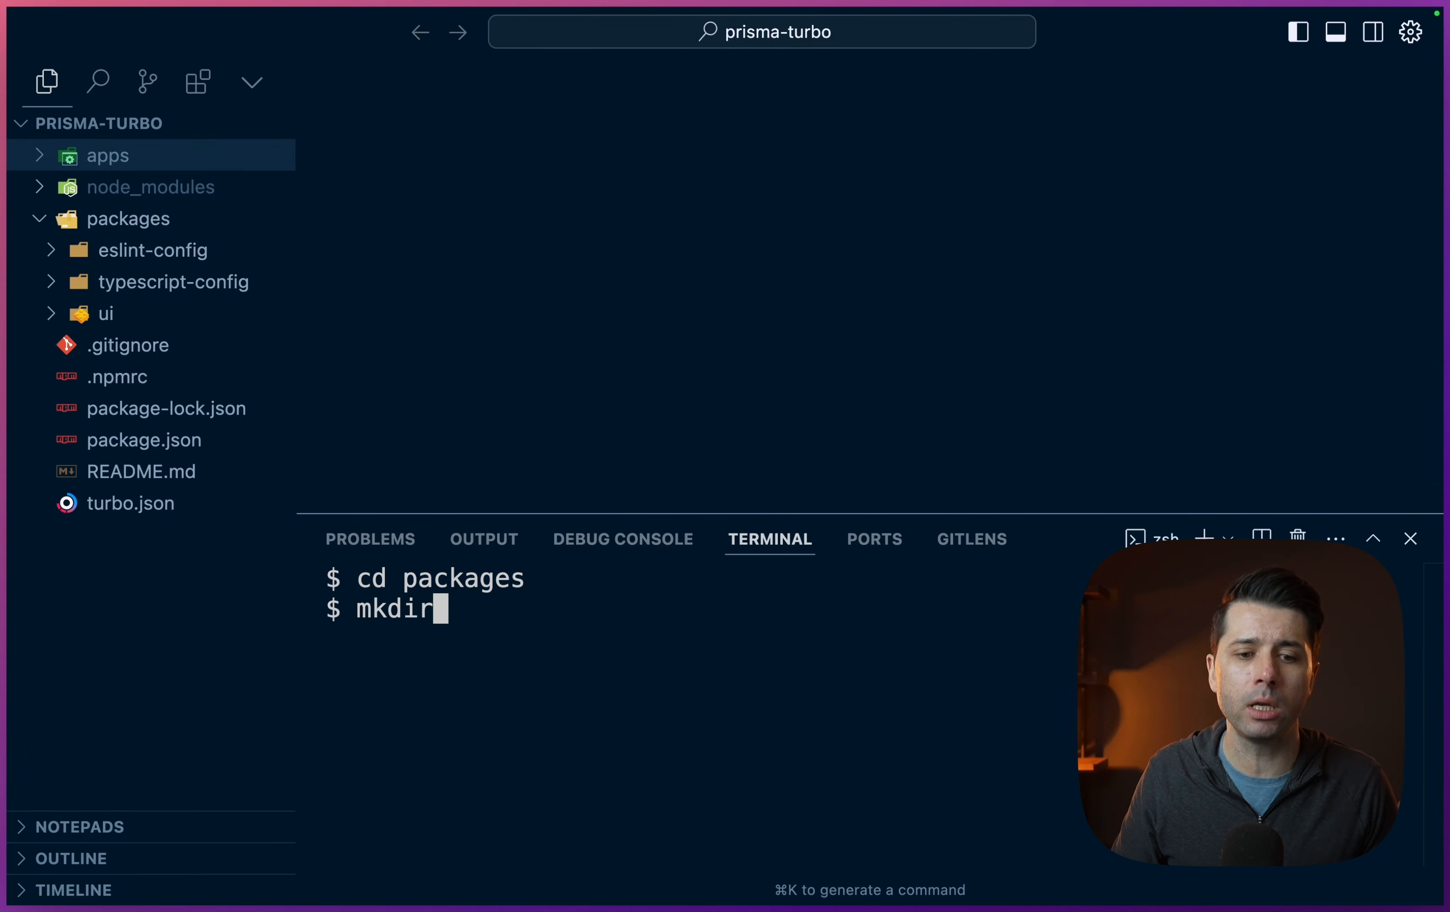
{"action": "type", "text": "database"}
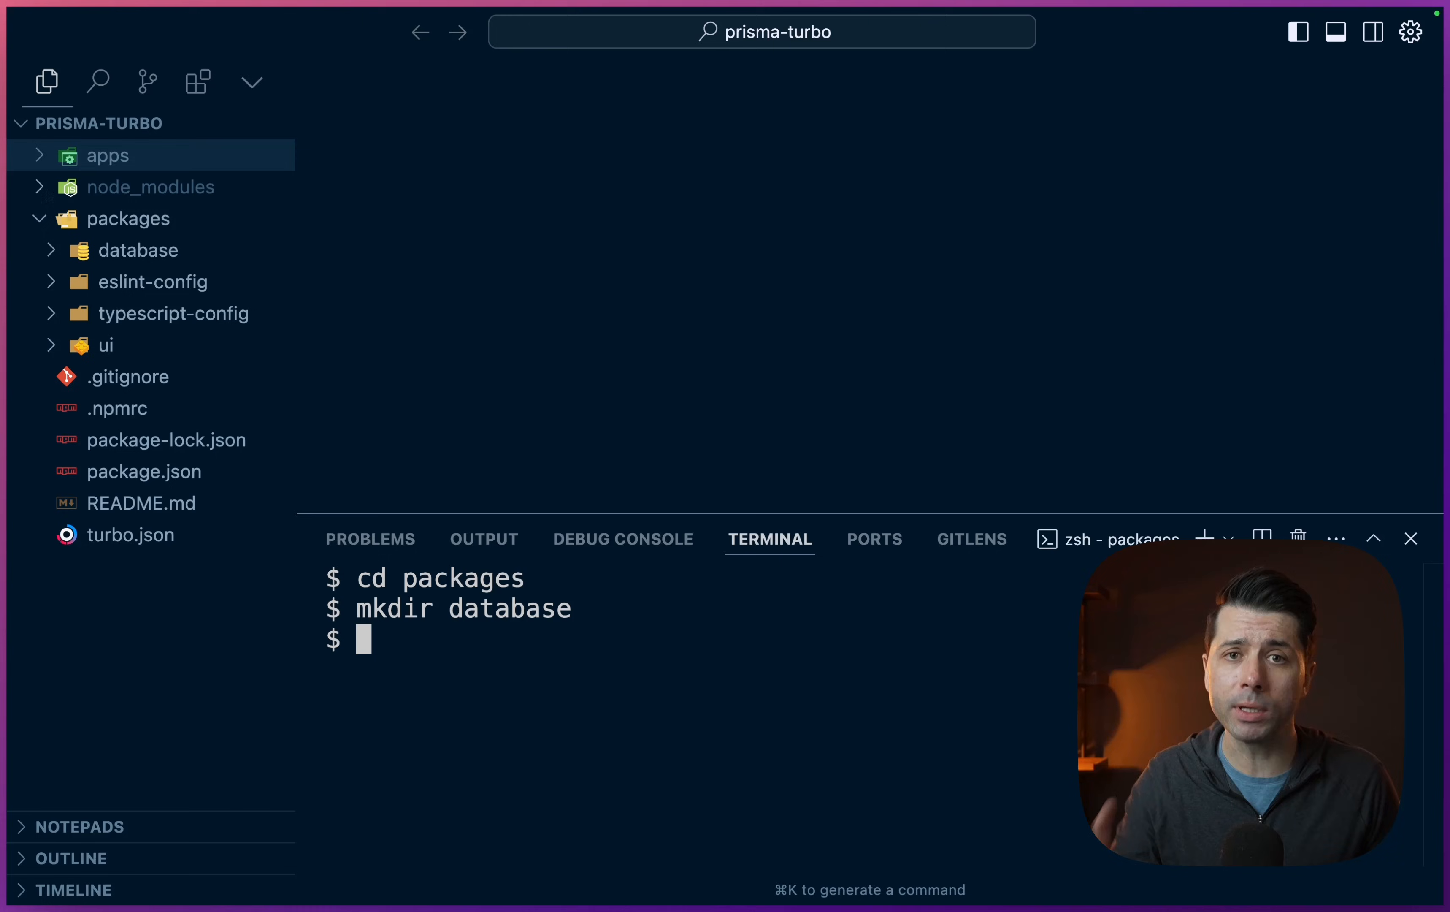
{"action": "type", "text": "cd database"}
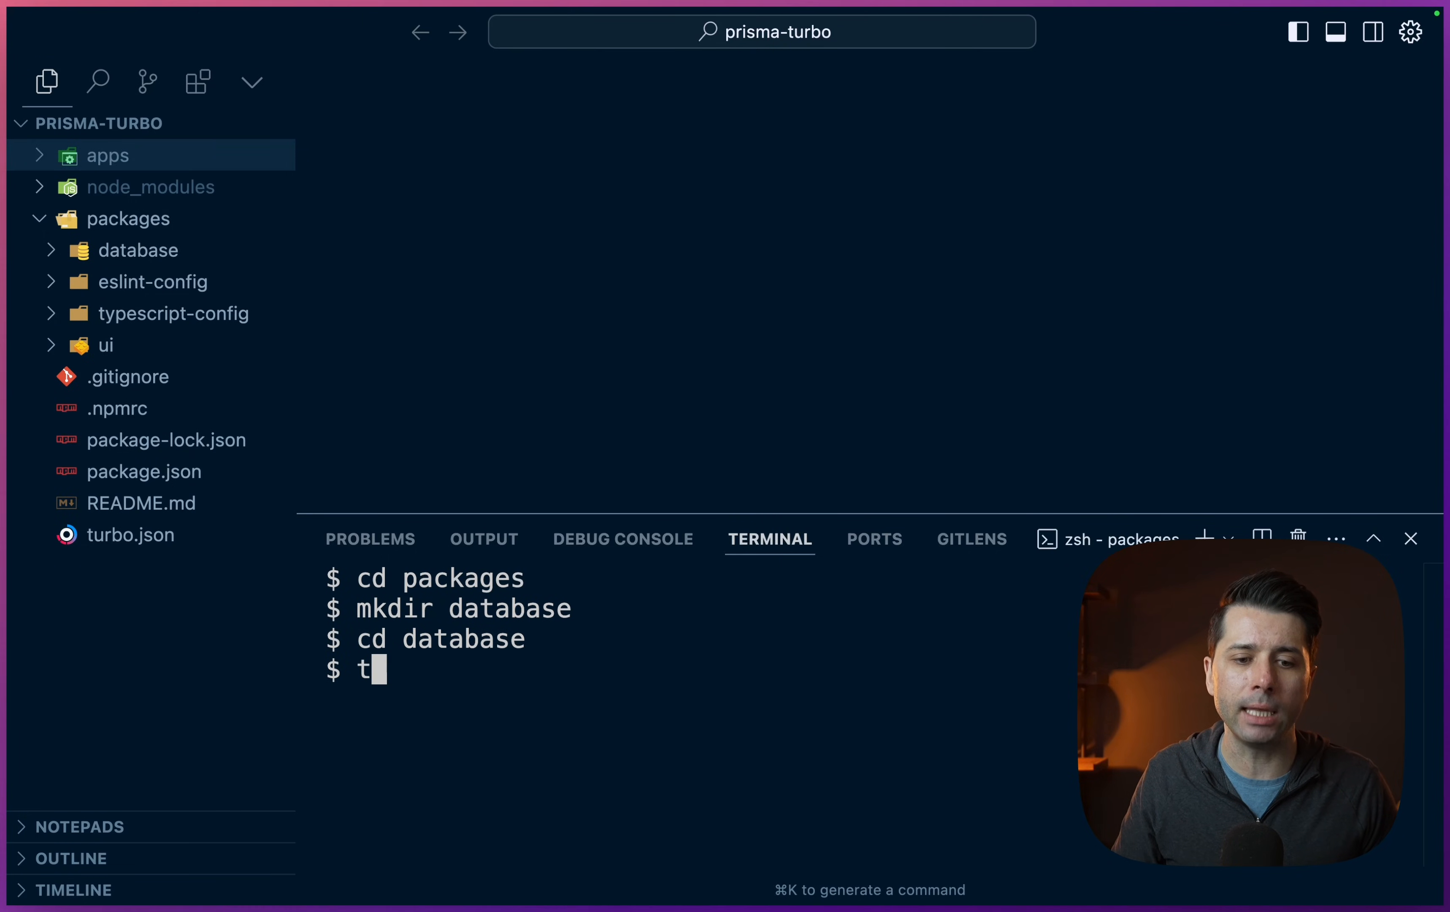
{"action": "type", "text": "ouch package.json"}
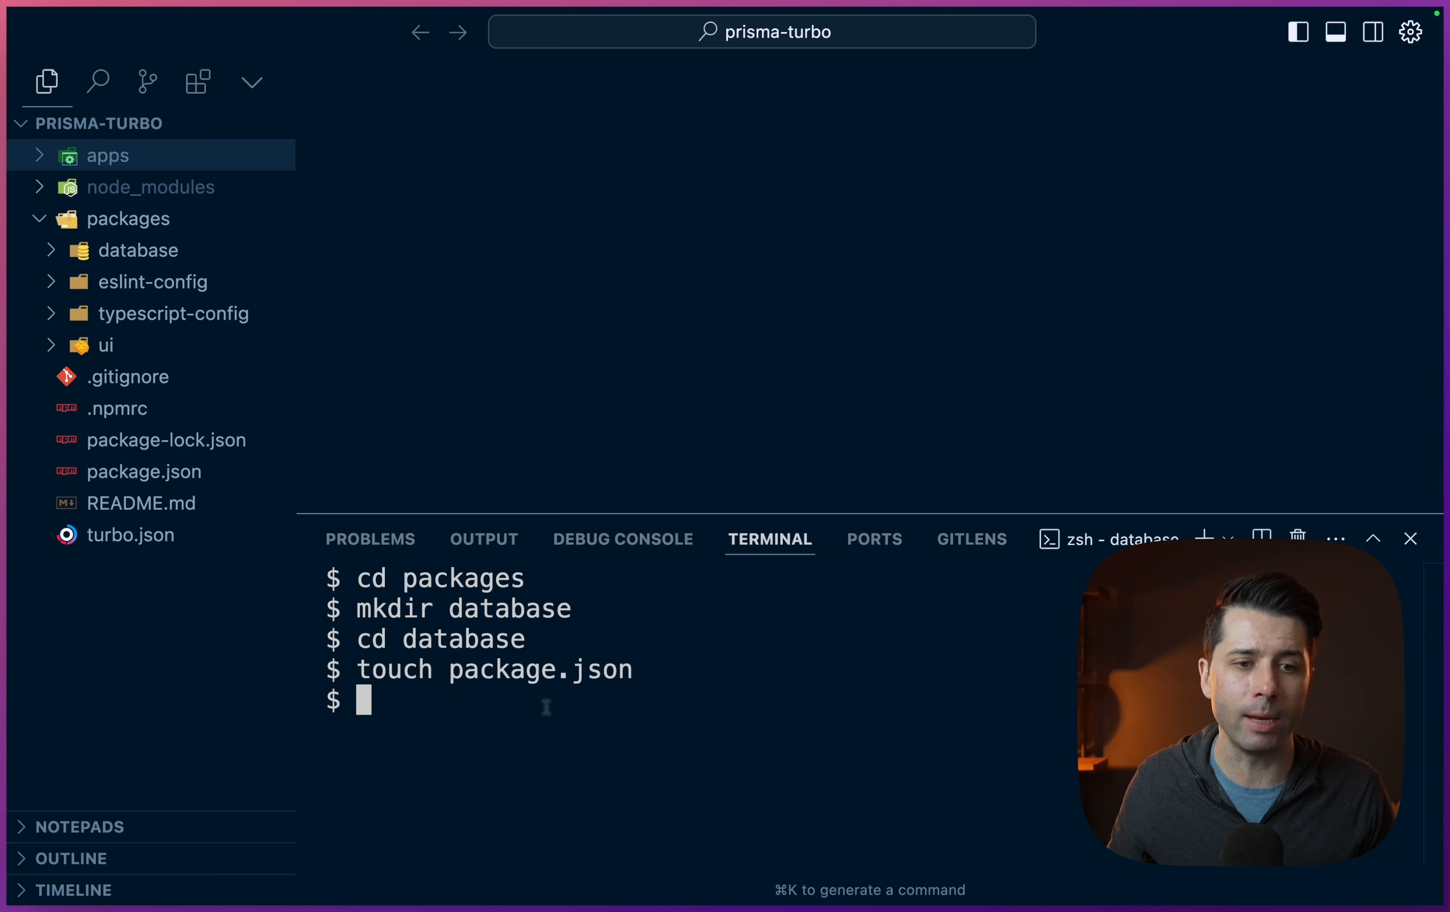
{"action": "left_click", "coordinate": [138, 250]}
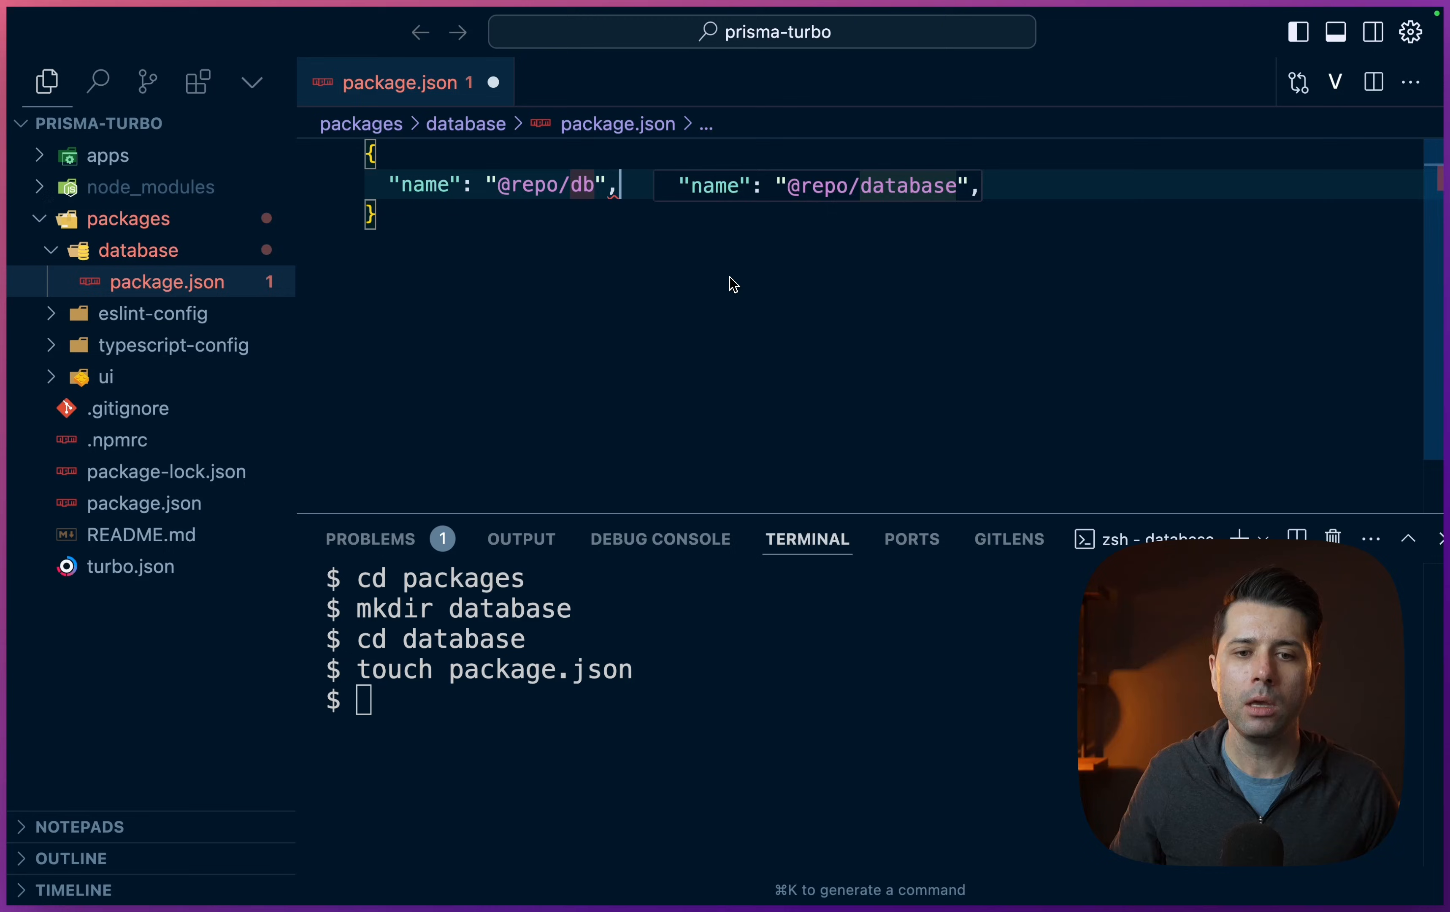
{"action": "type", "text": "\"version\": \"0.0.1\","}
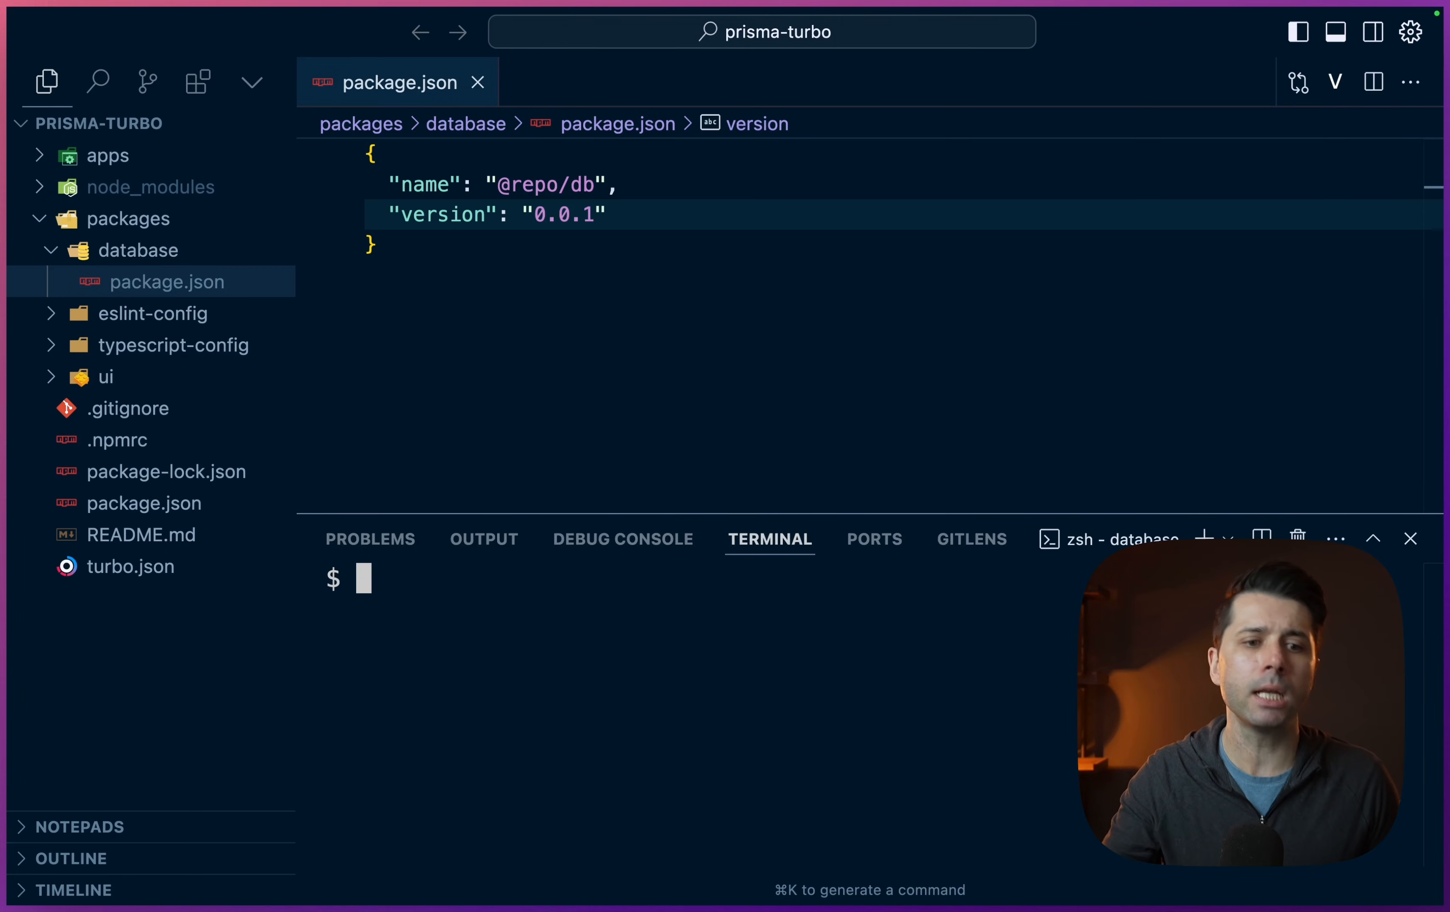
{"action": "type", "text": "nn"}
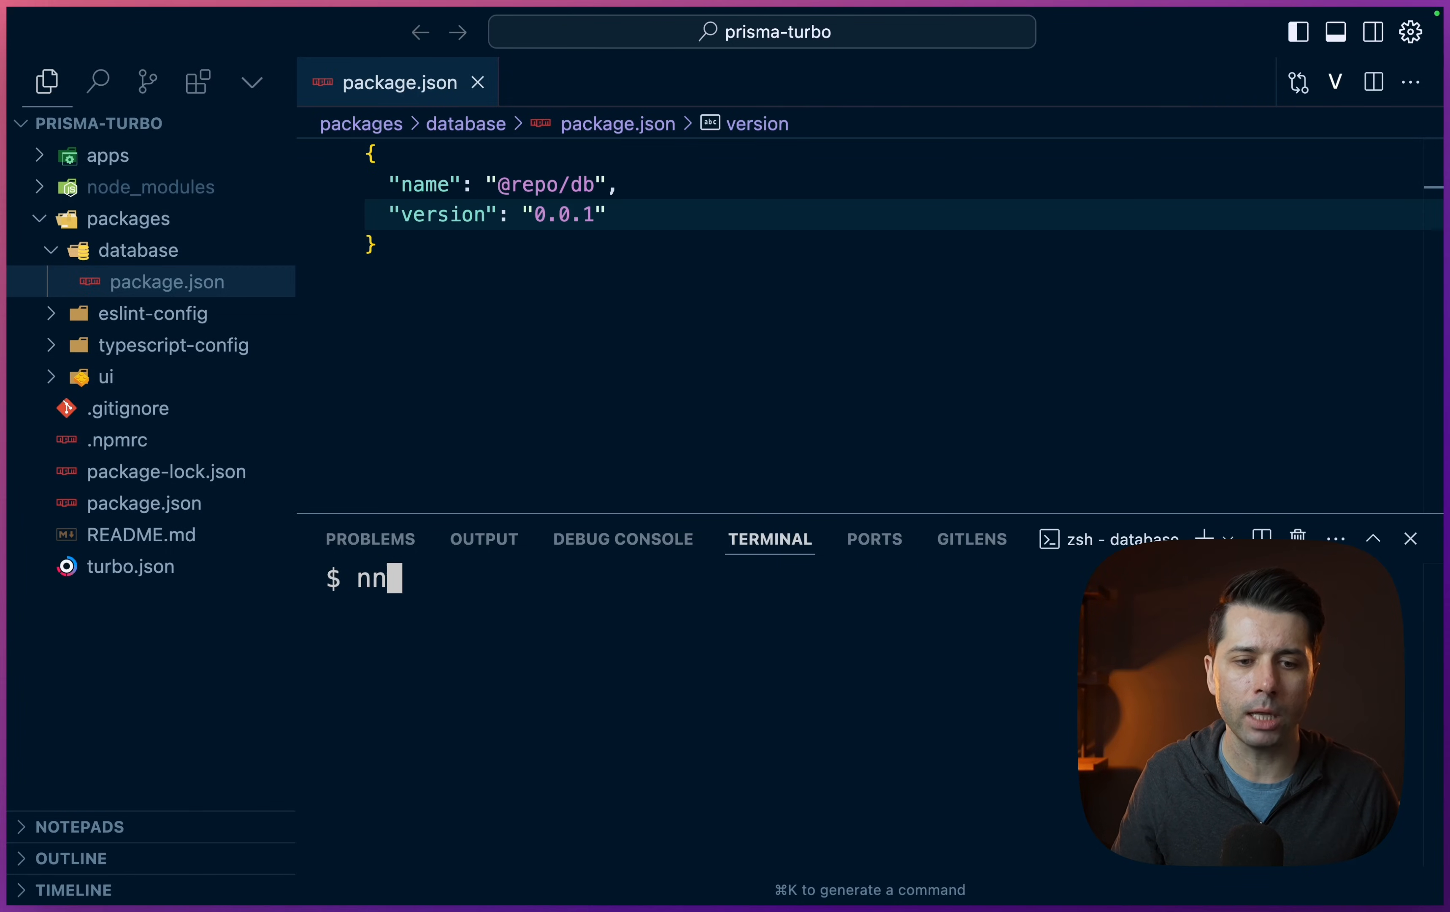
{"action": "type", "text": "npm i --sav"}
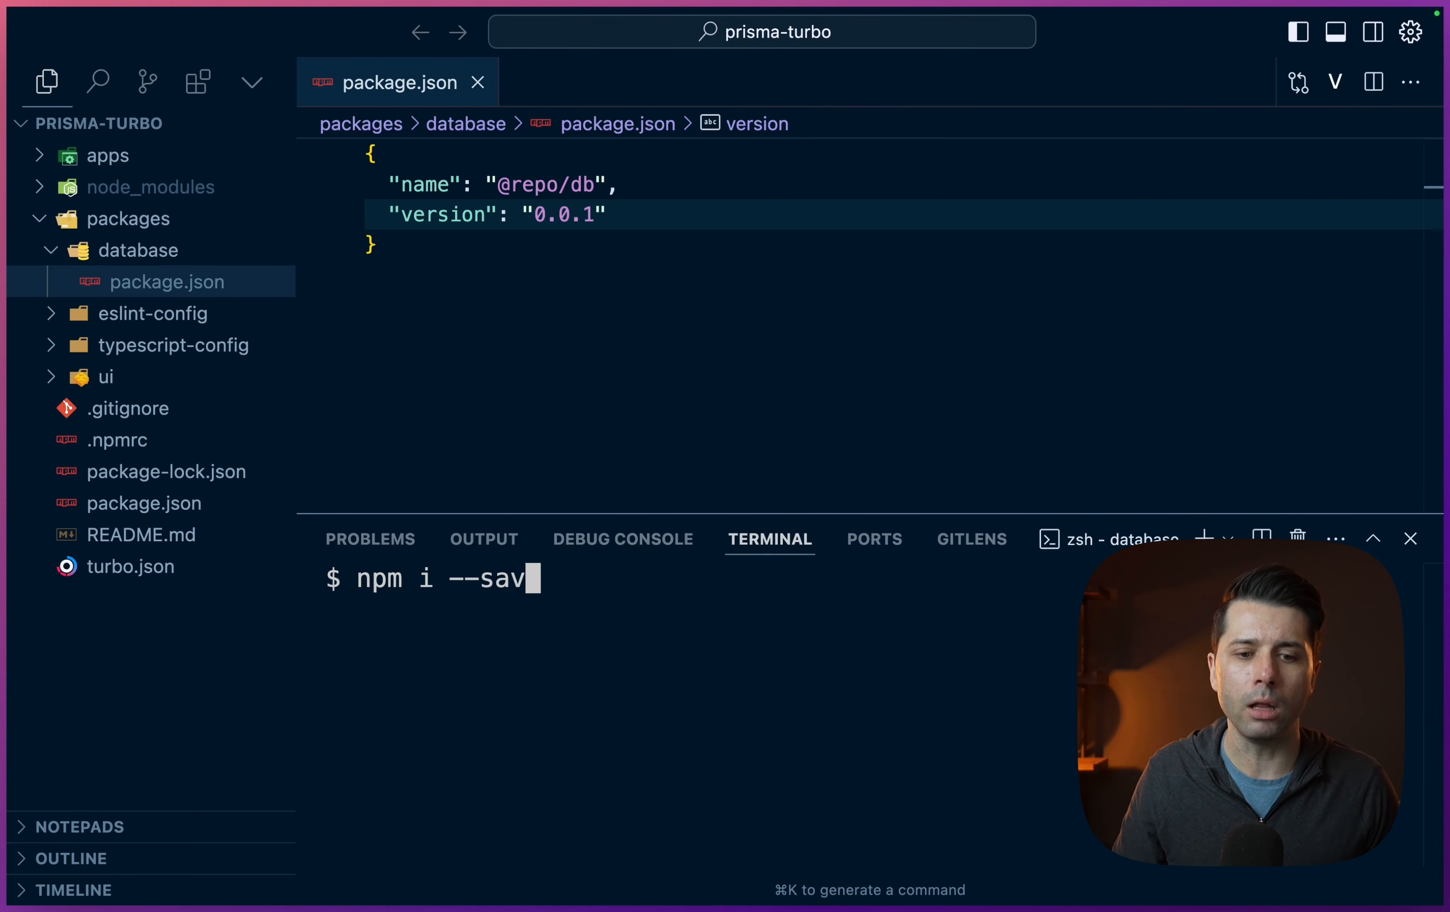
{"action": "type", "text": "e-dev prisma"}
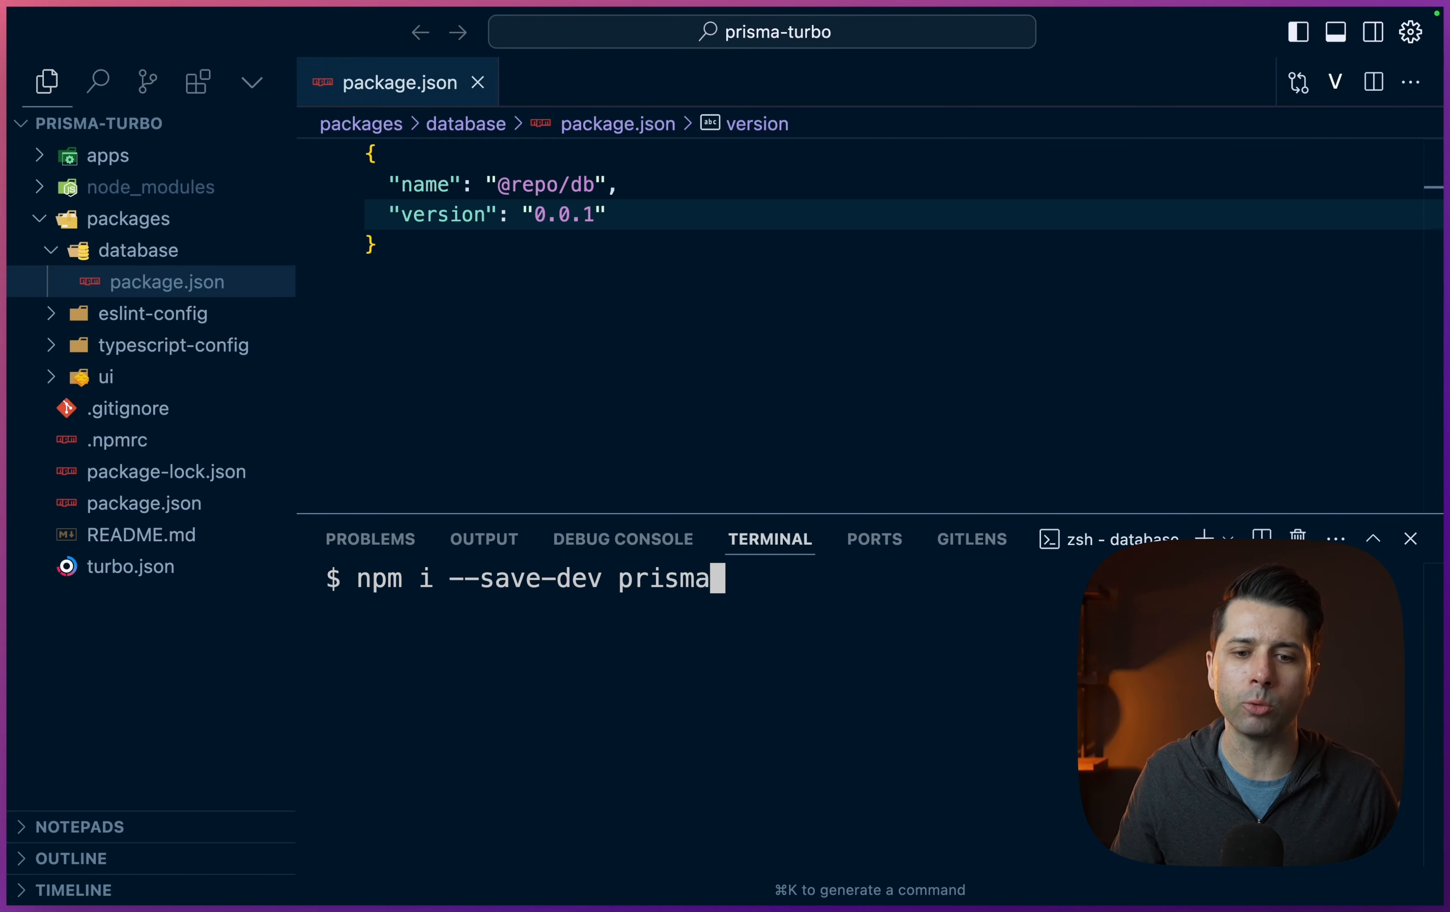
{"action": "key", "text": "Enter"}
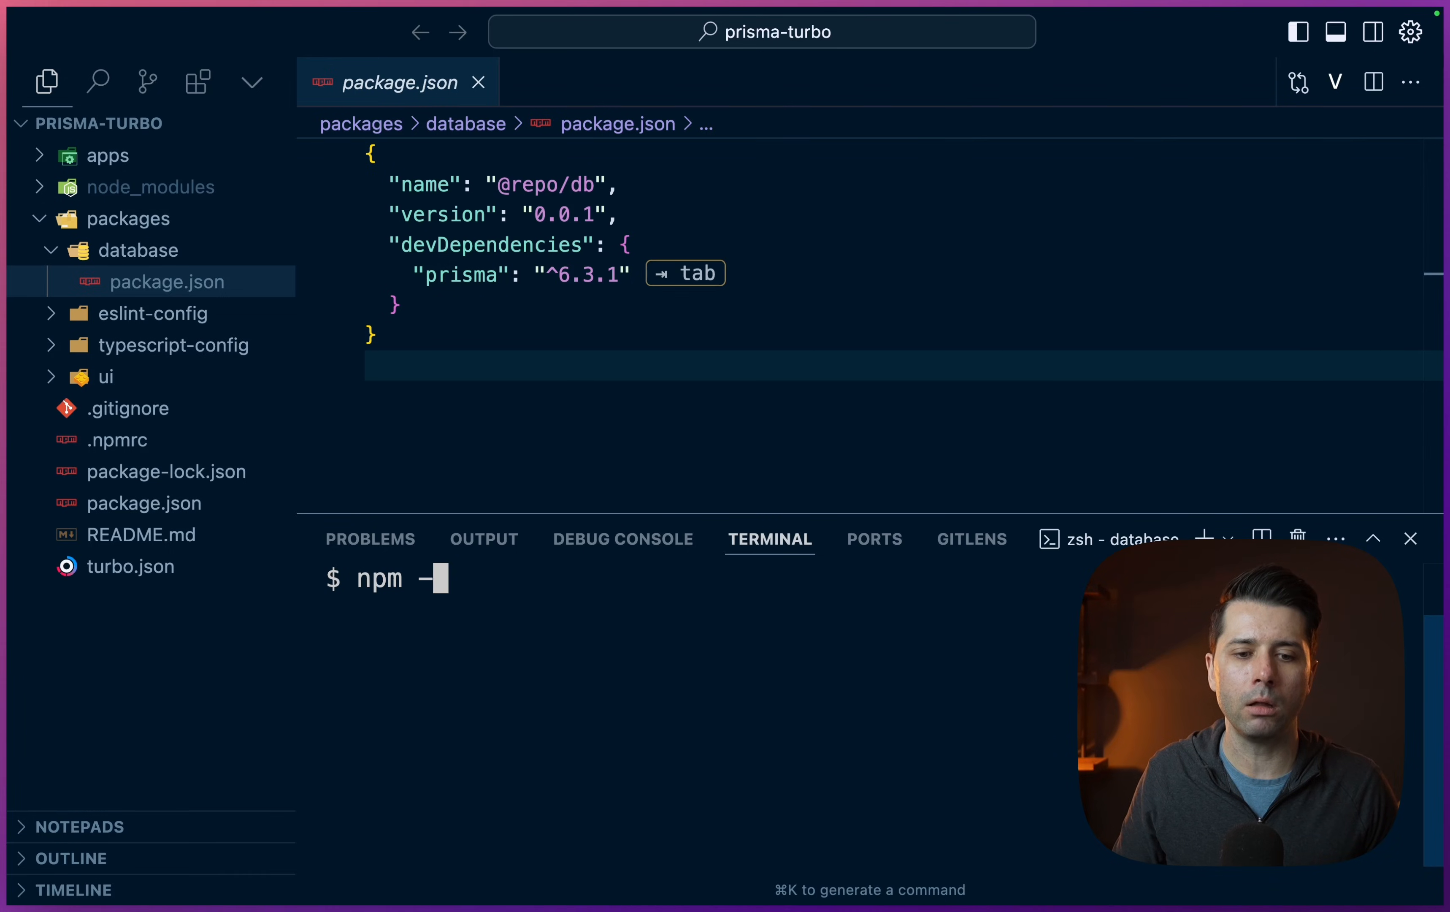
{"action": "type", "text": "i @prisma/cl"}
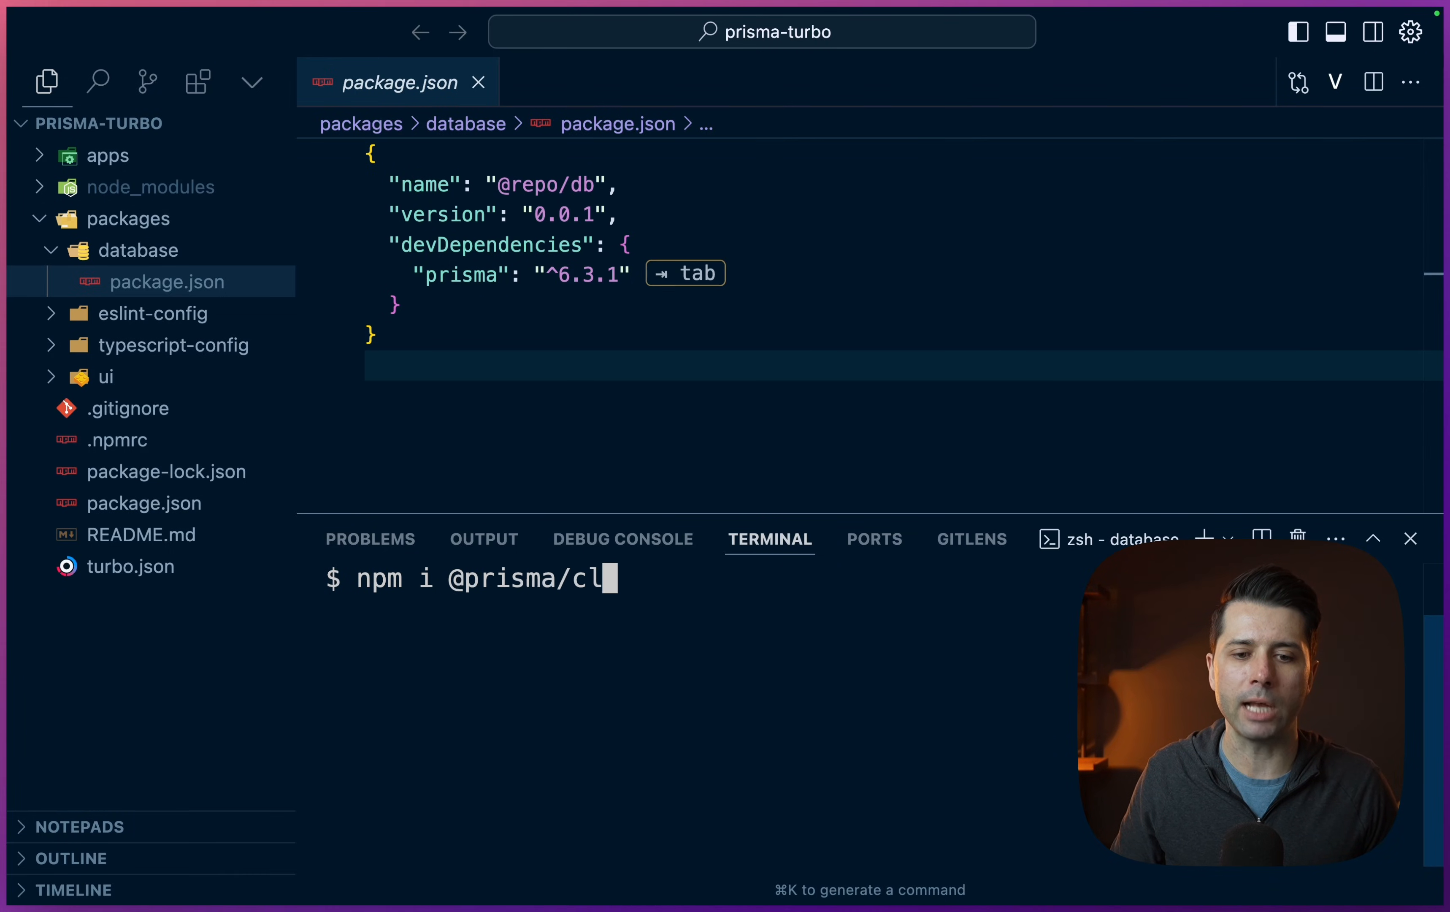
{"action": "type", "text": "ient"}
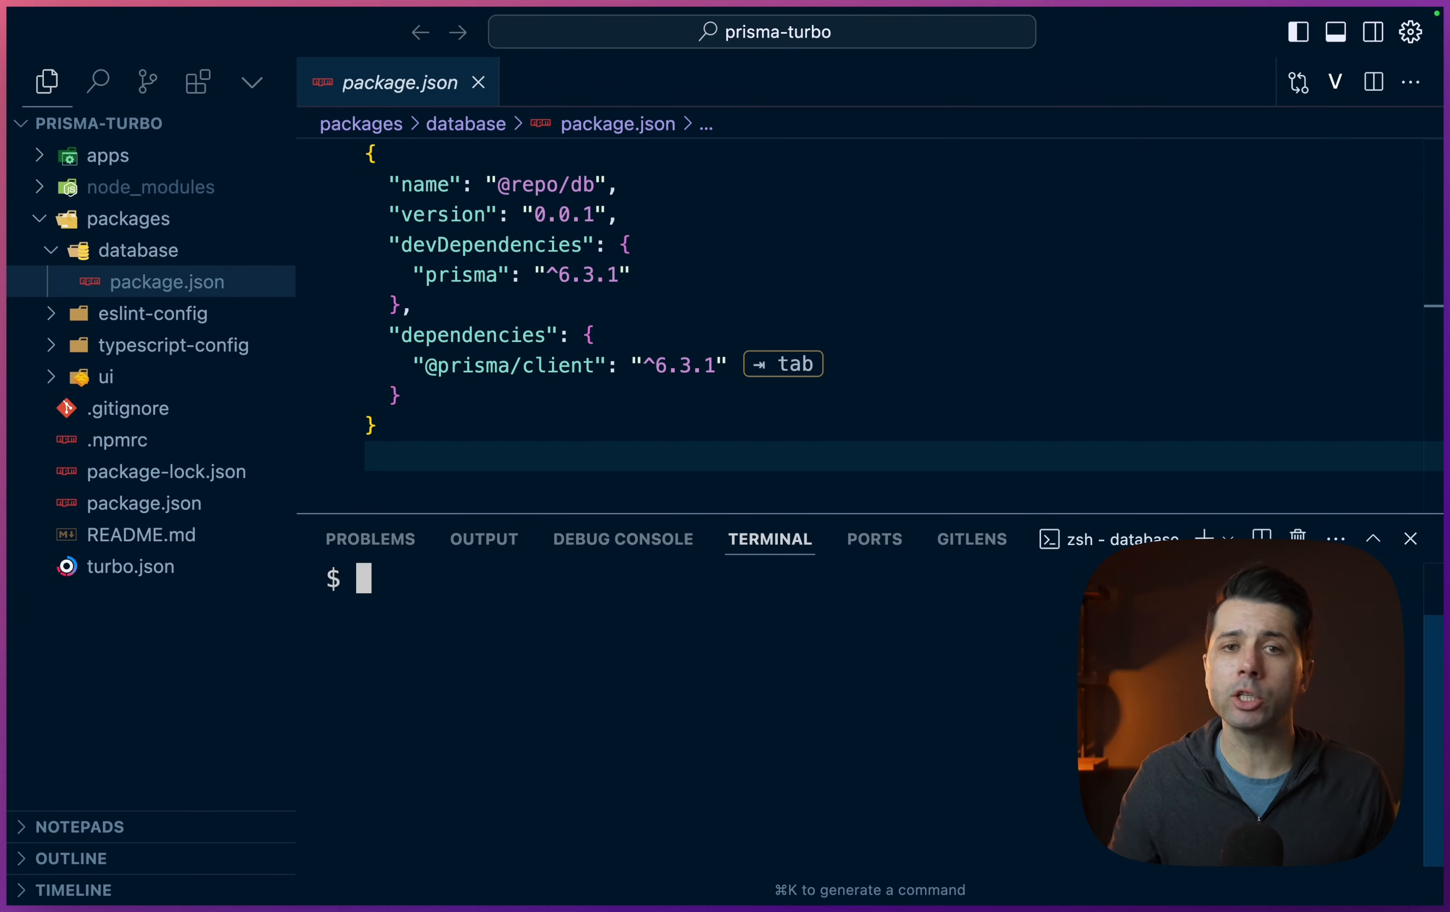
{"action": "type", "text": "npx"}
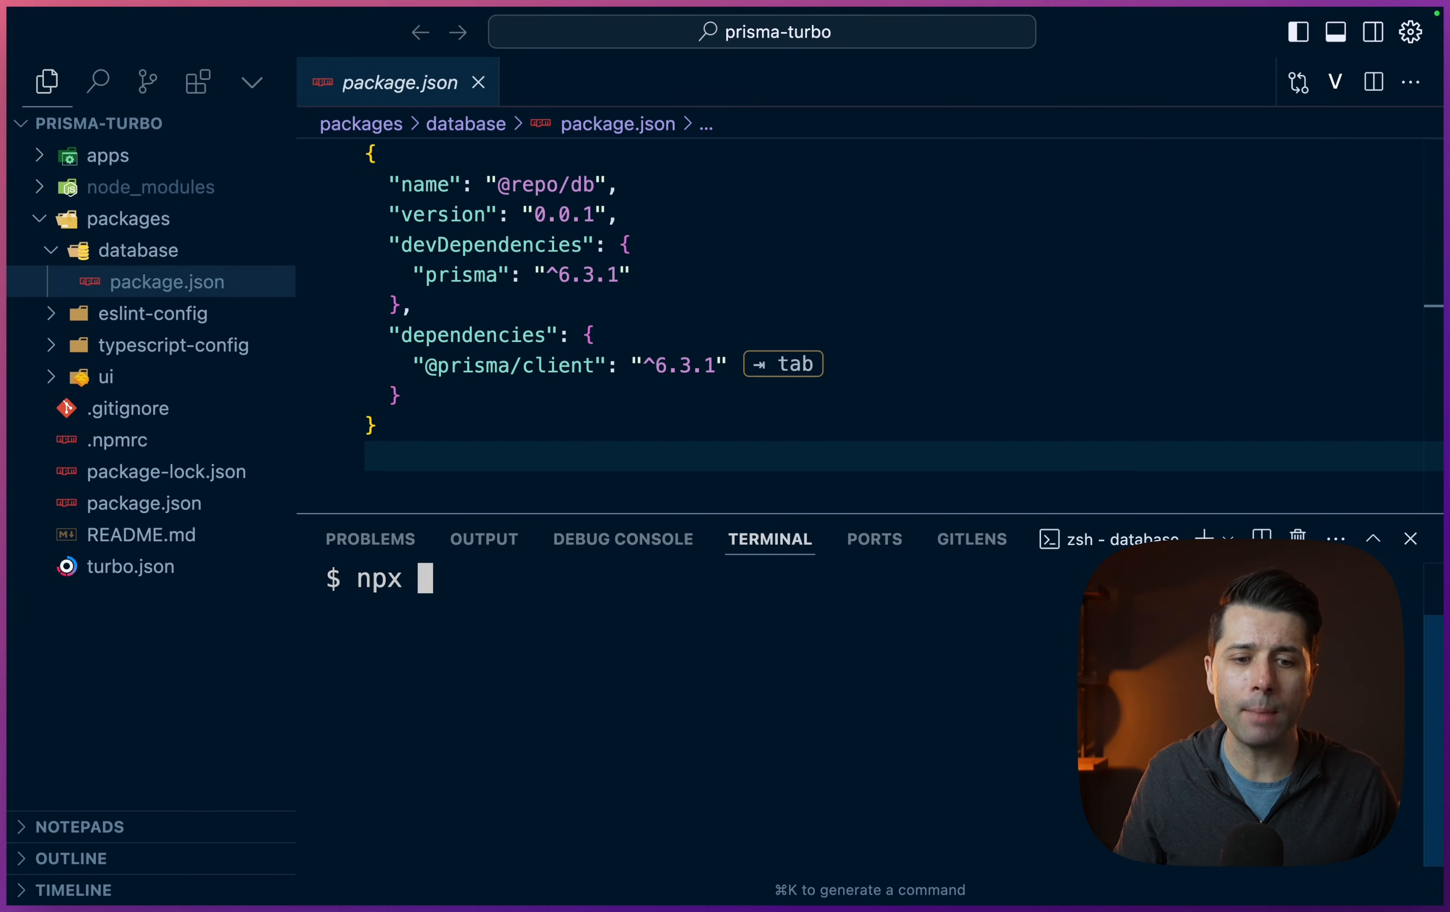
Step: Run npx prisma init --db, keeping us-east-1 and naming the project prisma-turbo
{"action": "type", "text": "prisma init"}
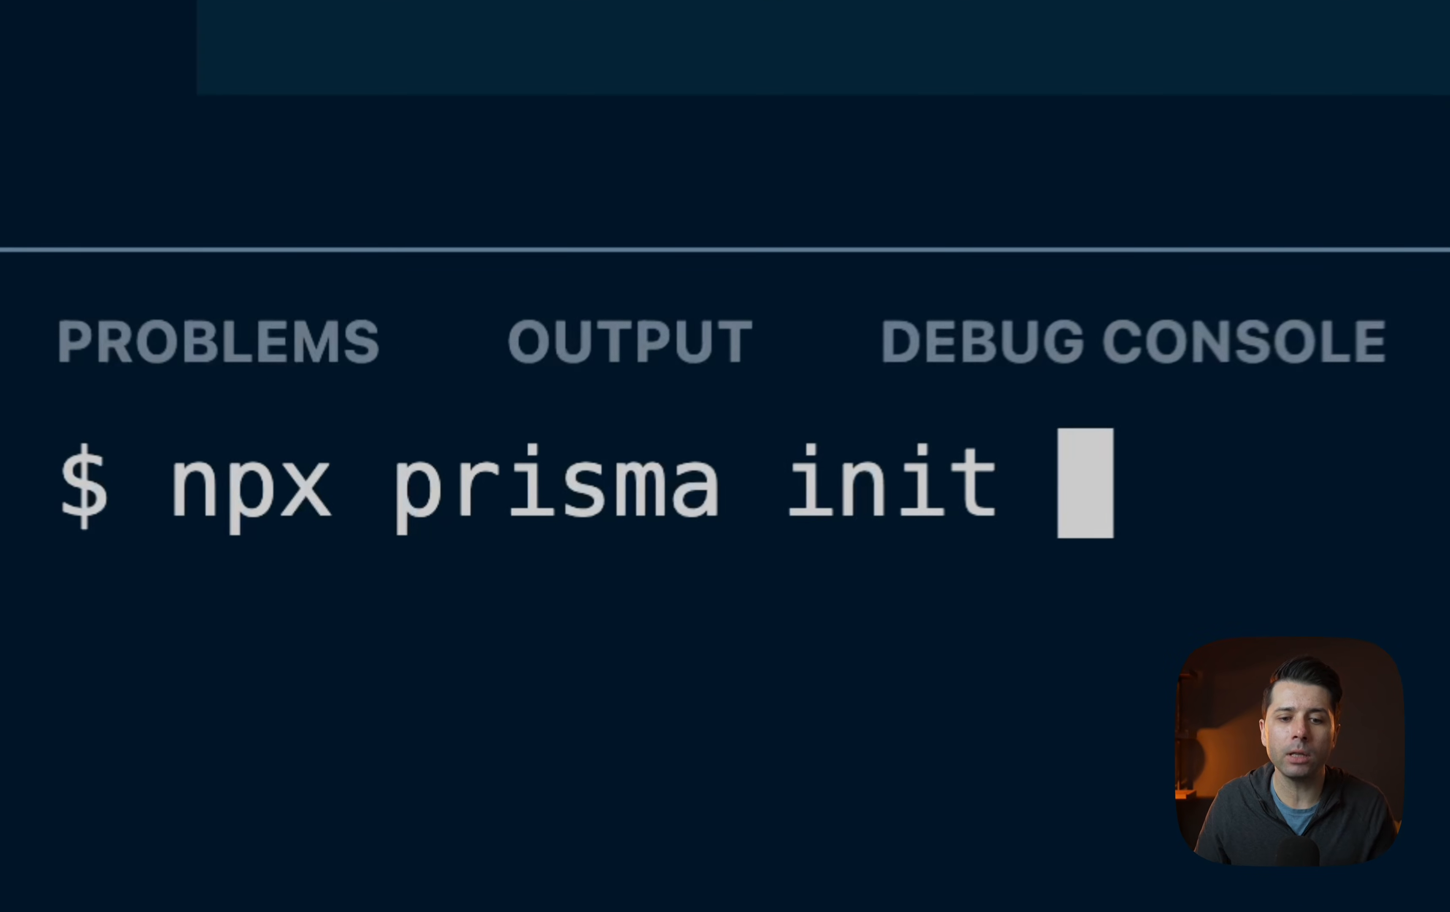
{"action": "type", "text": "--db"}
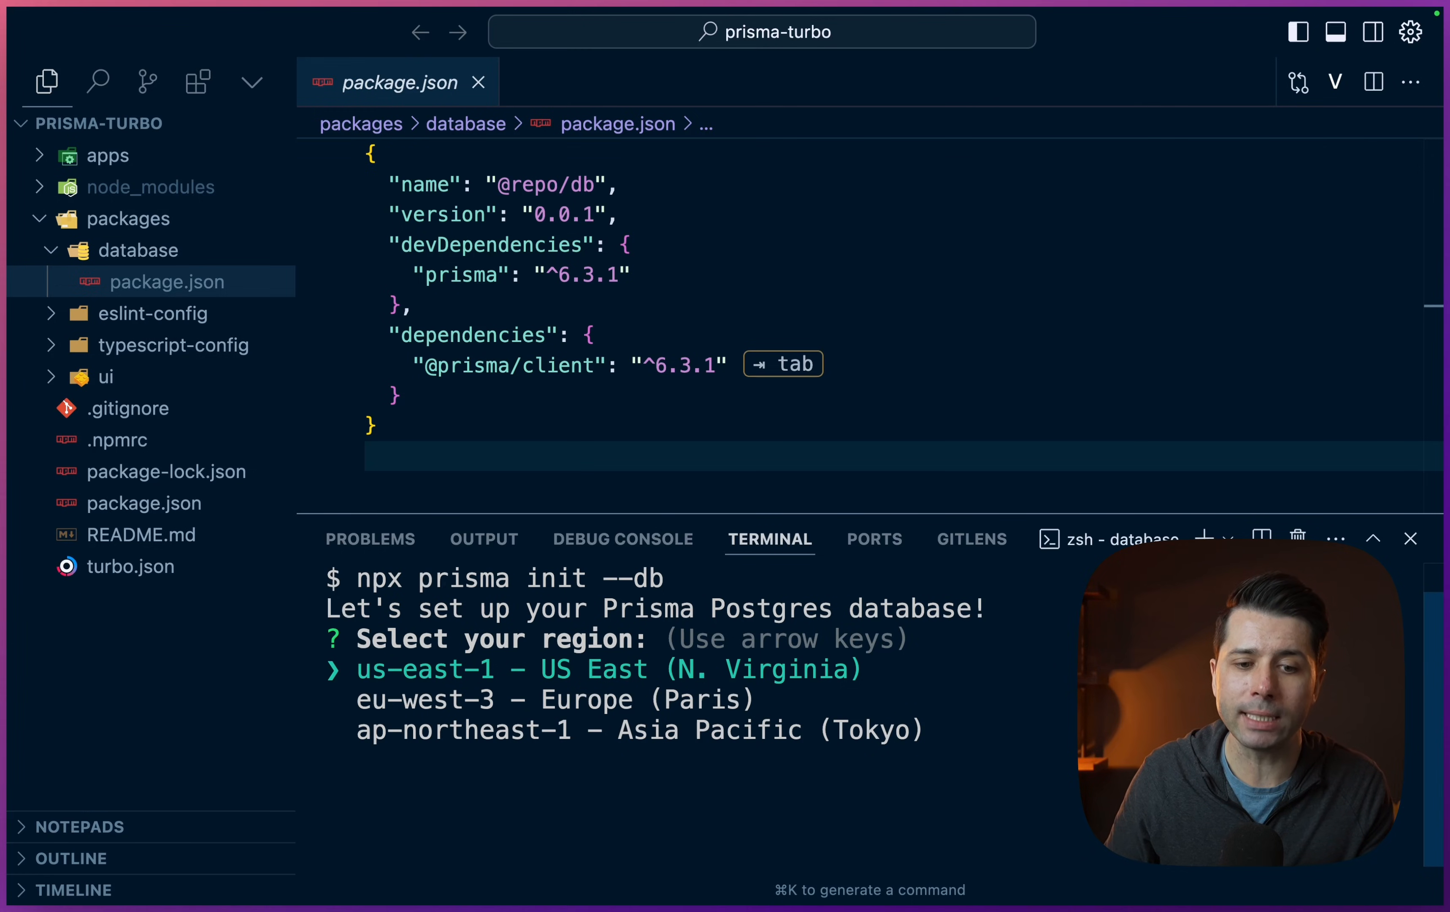
{"action": "key", "text": "Enter"}
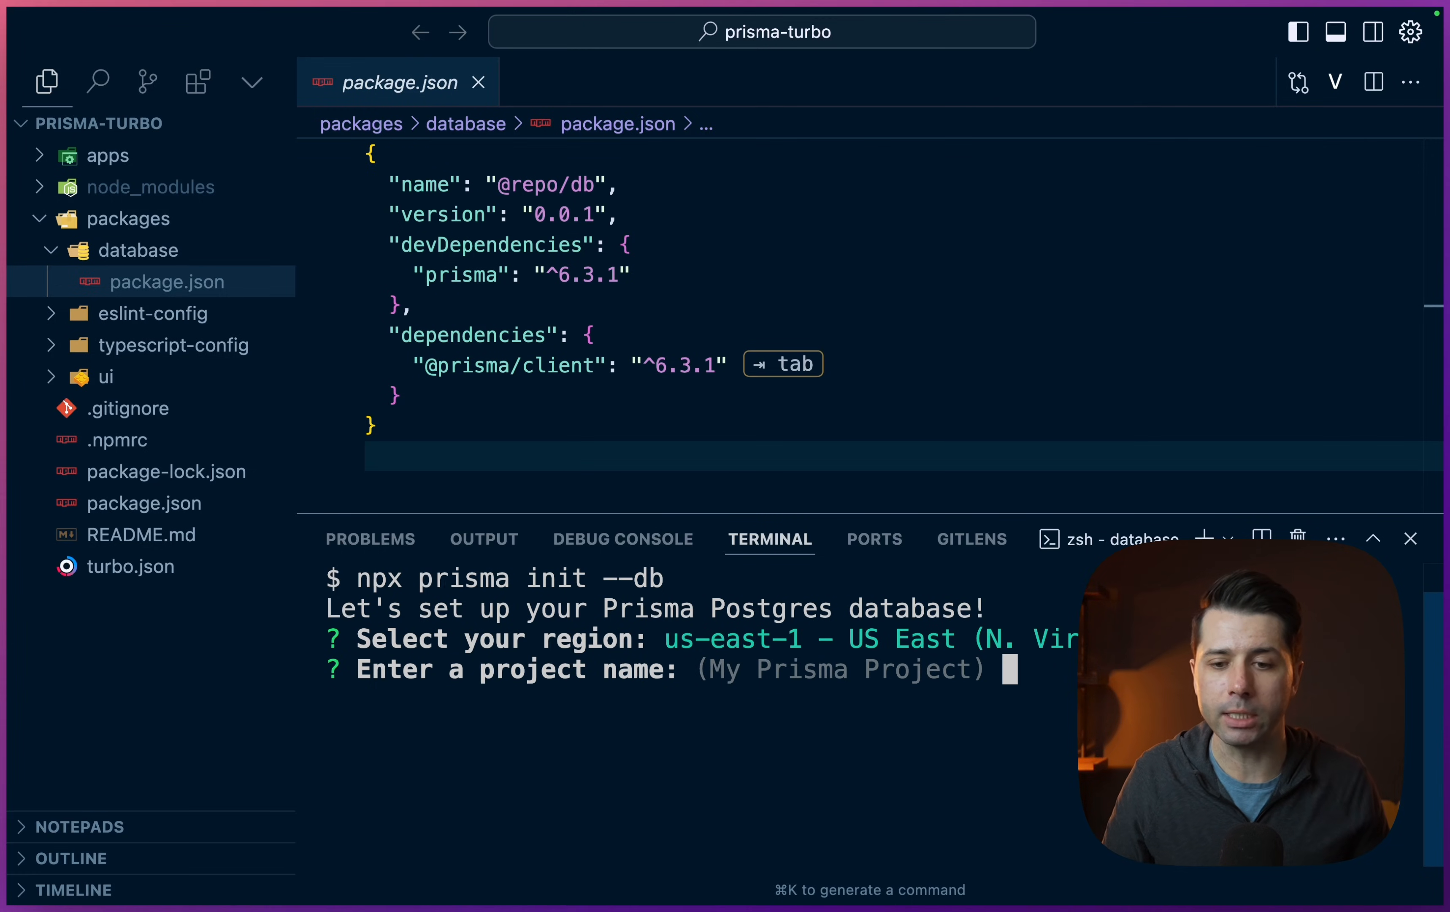
{"action": "type", "text": "prisma-tur"}
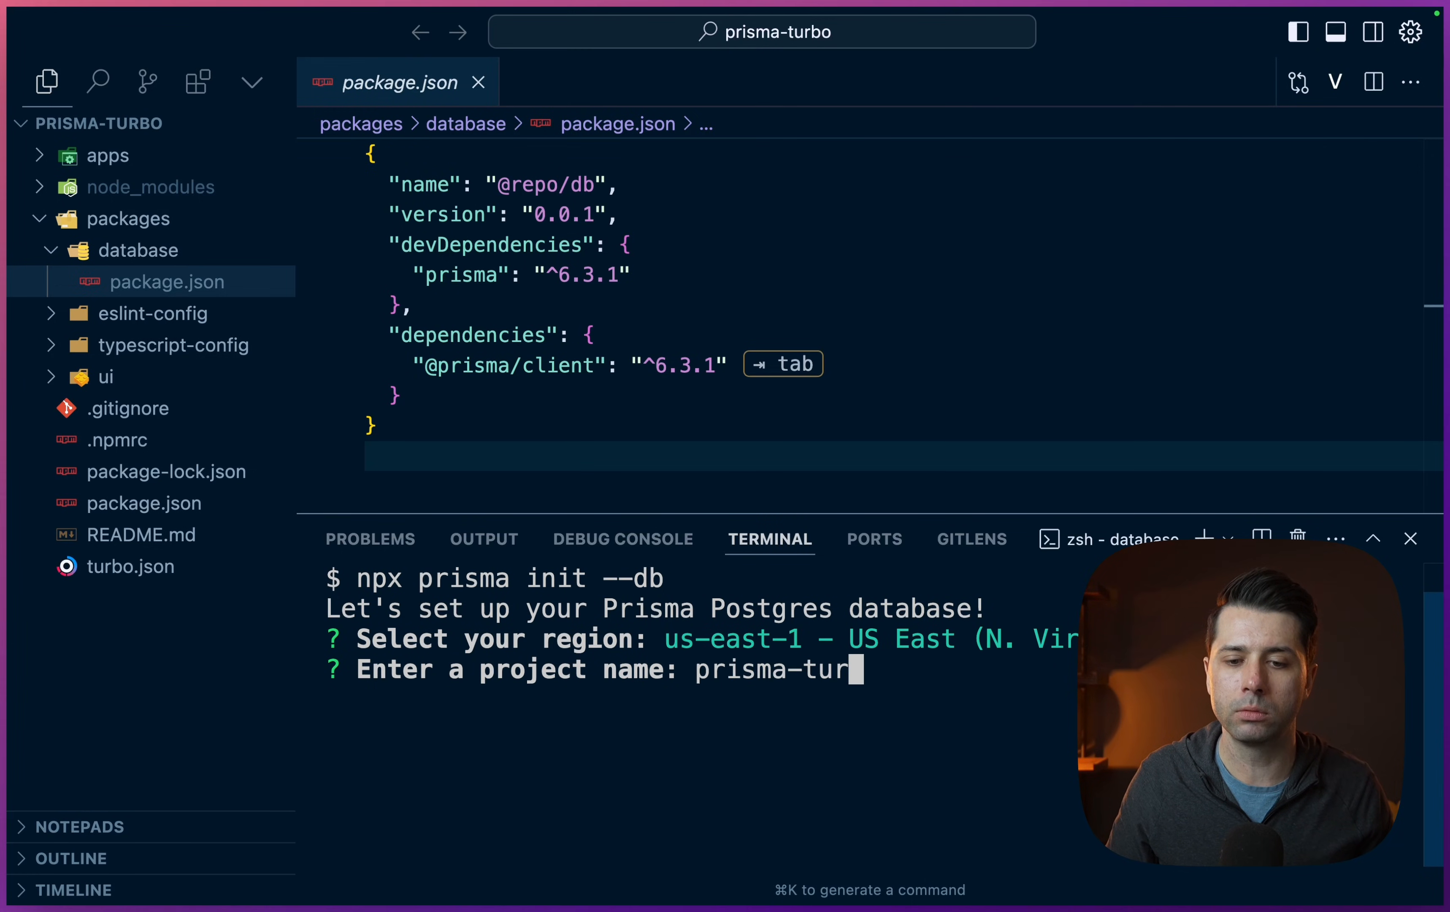
{"action": "key", "text": "Enter"}
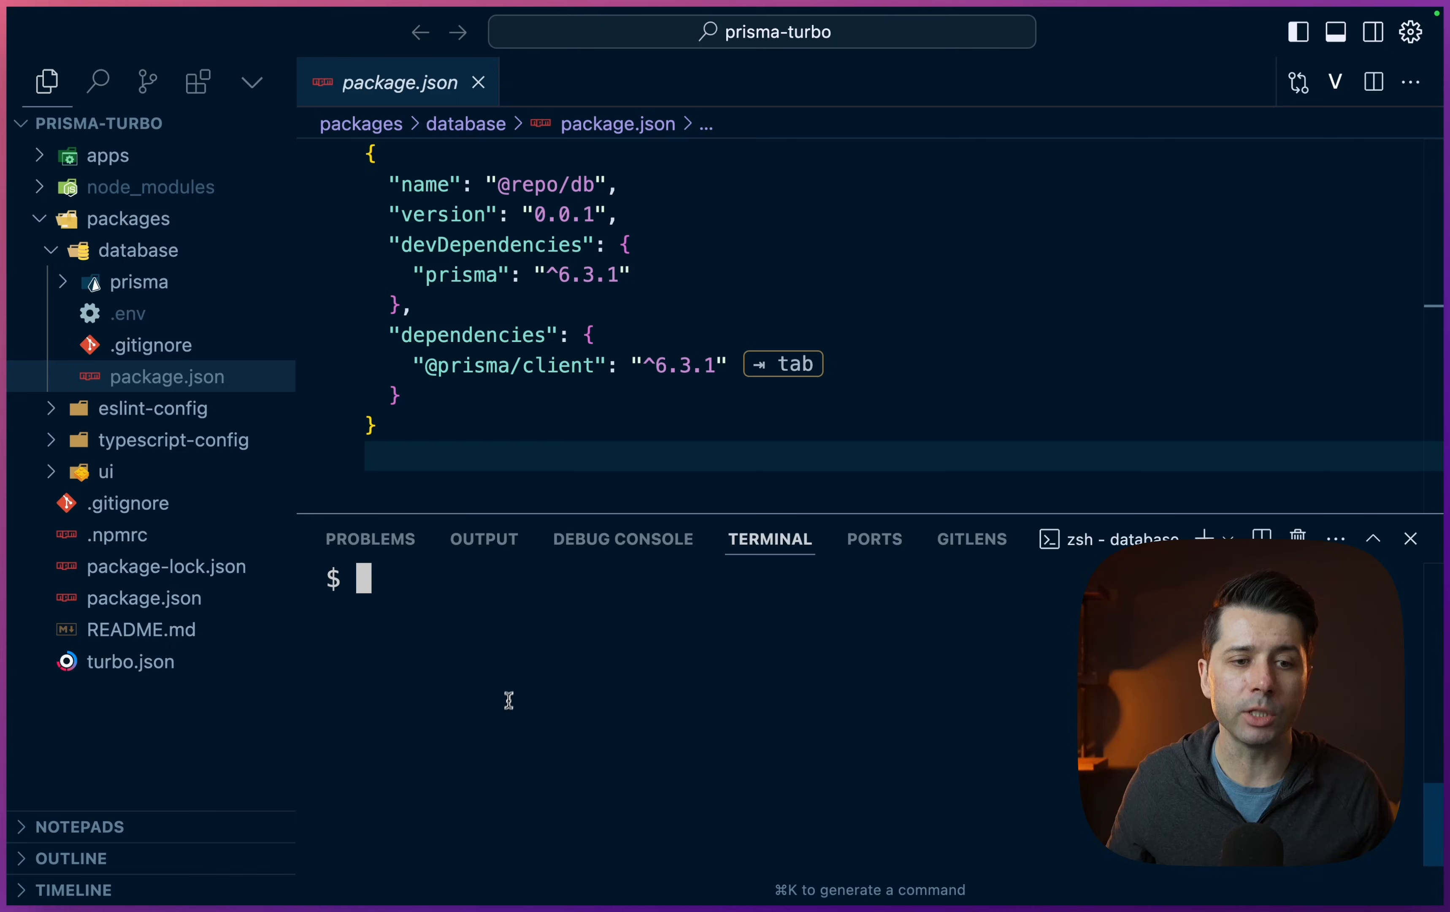
Step: View the generated .env with DATABASE_URL, then schema.prisma's generator and datasource blocks
{"action": "left_click", "coordinate": [129, 313]}
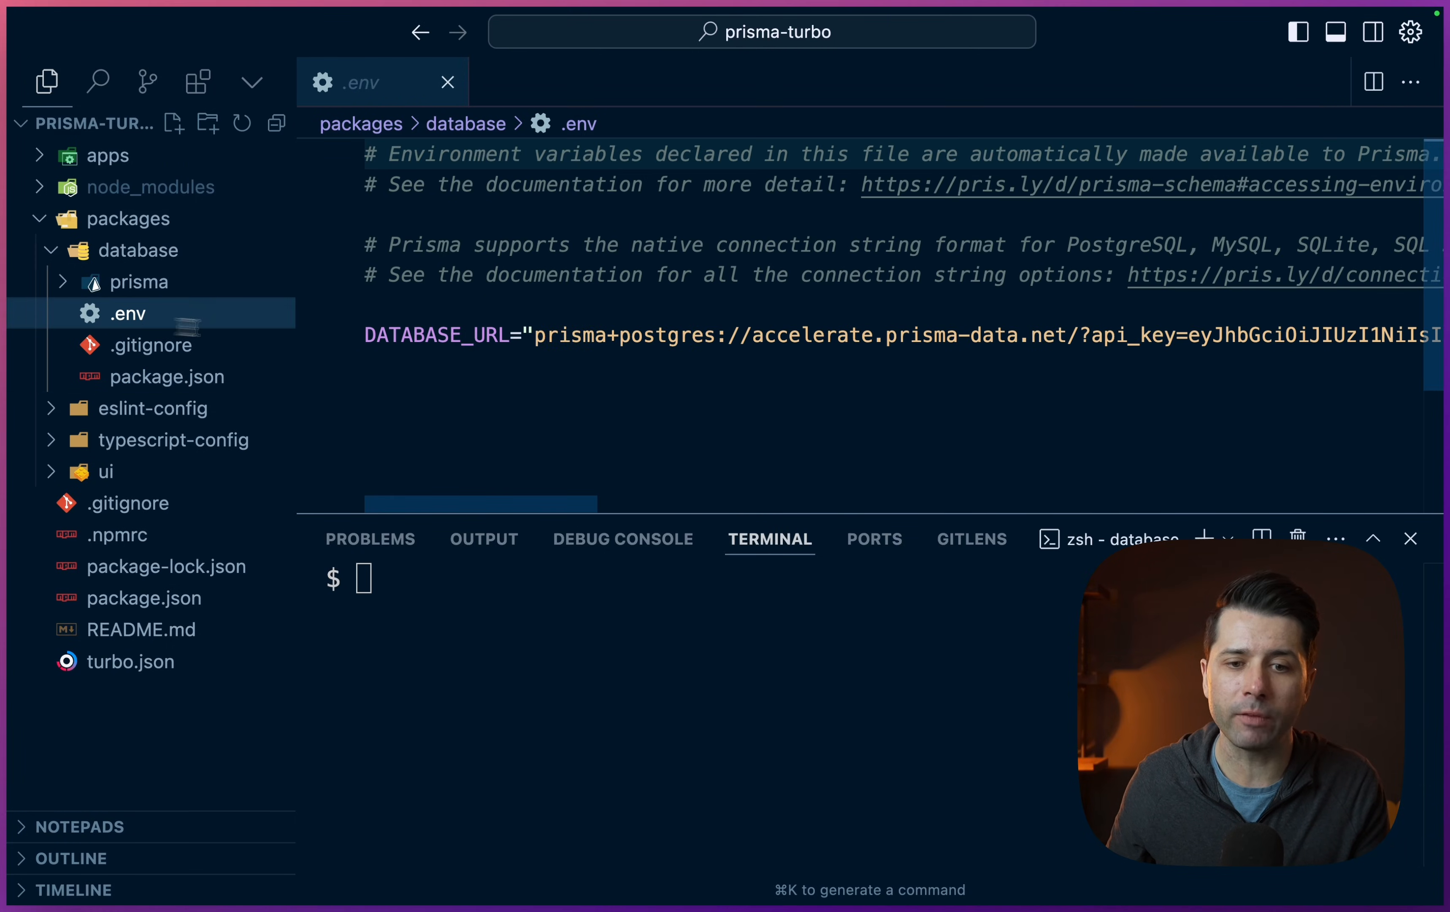
{"action": "double_click", "coordinate": [439, 334]}
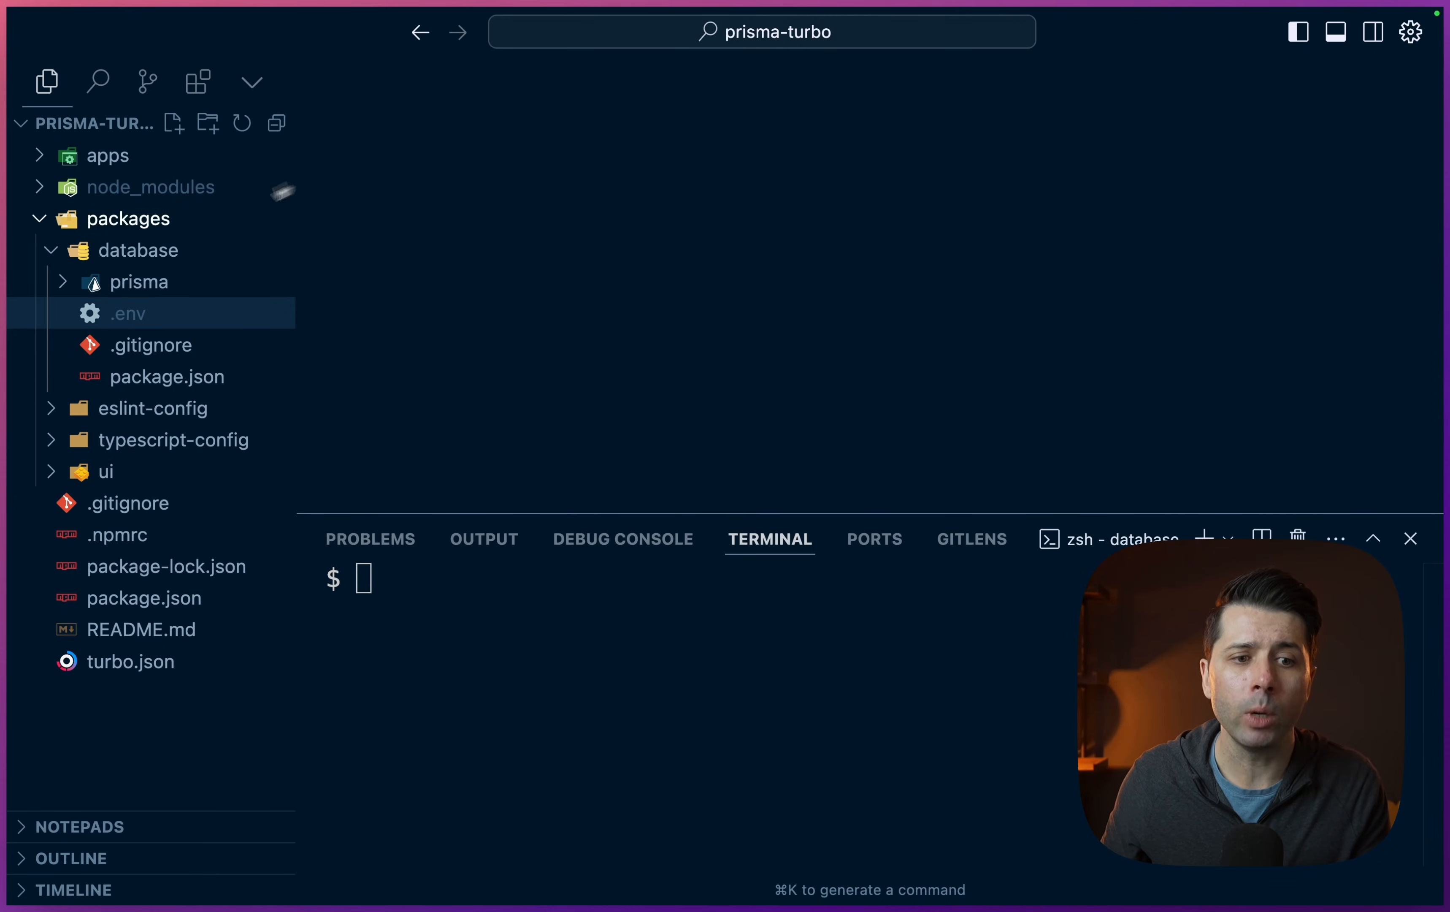
{"action": "left_click", "coordinate": [138, 281]}
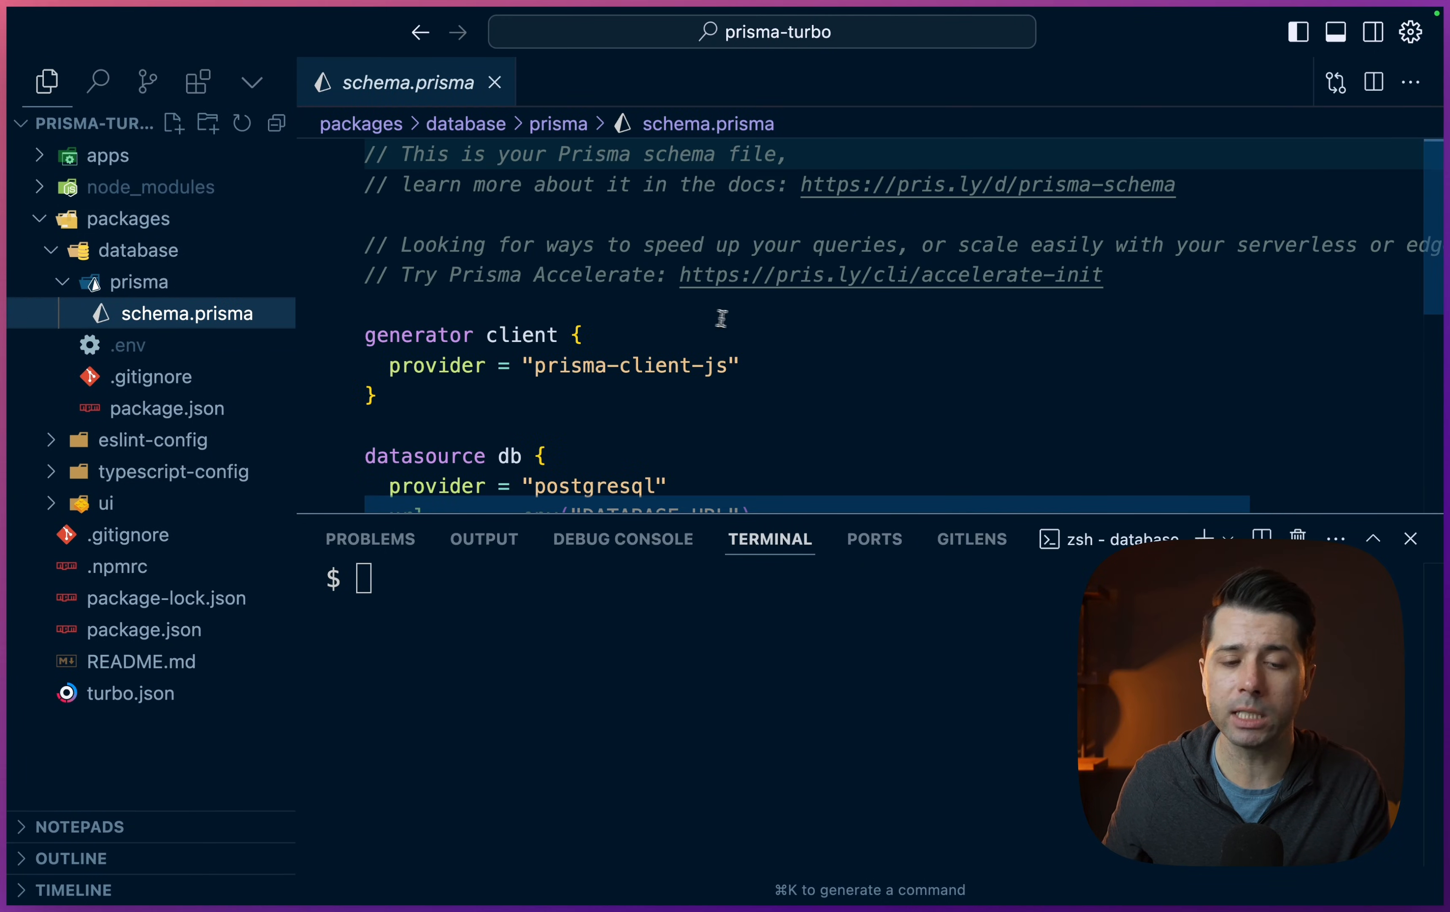
{"action": "scroll", "scroll_direction": "down", "scroll_amount": 3}
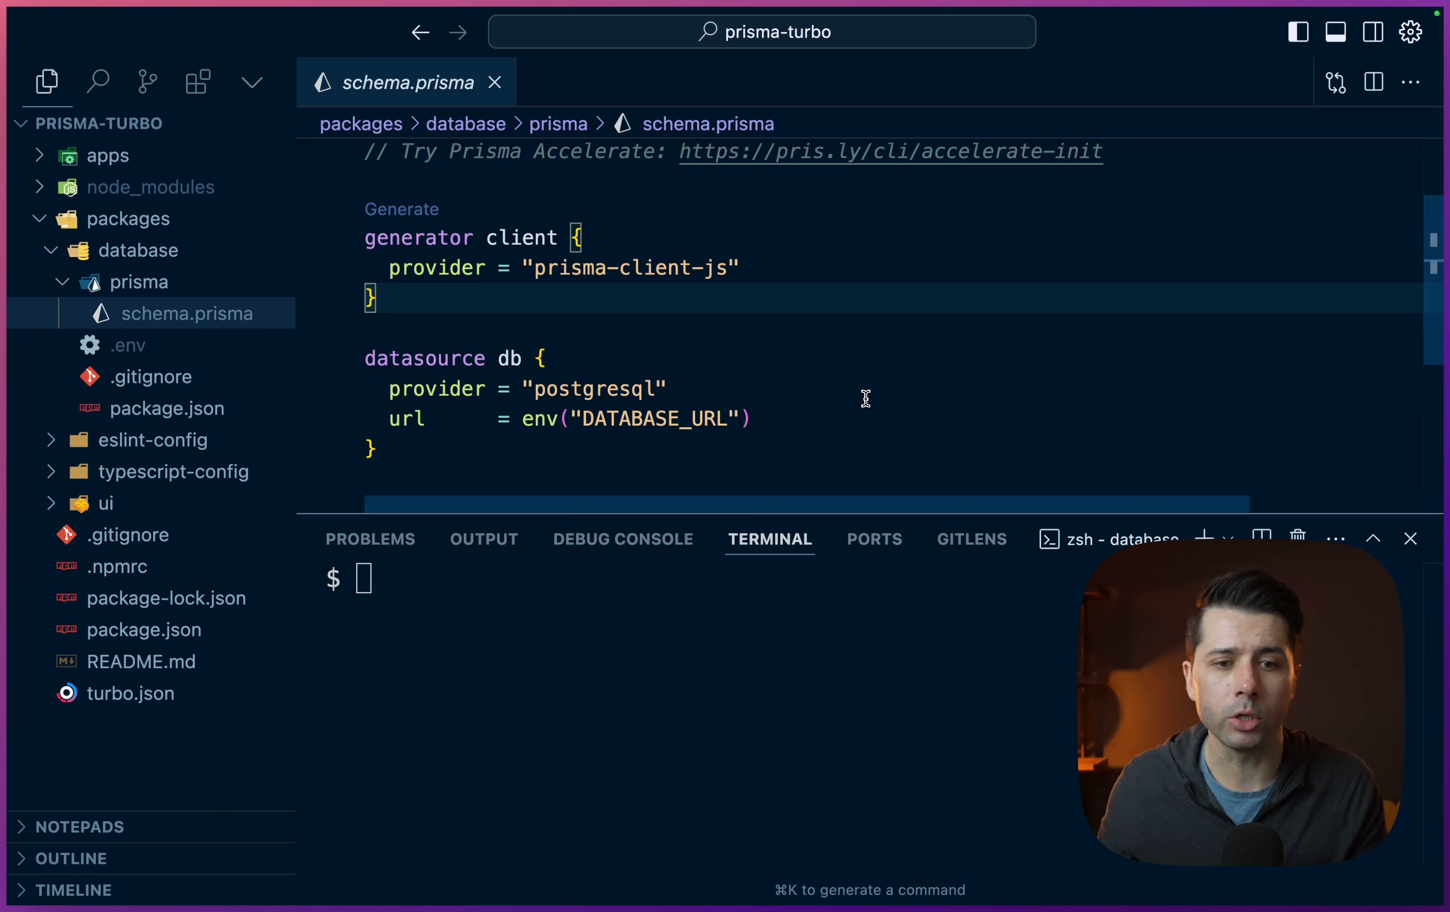
{"action": "double_click", "coordinate": [591, 389]}
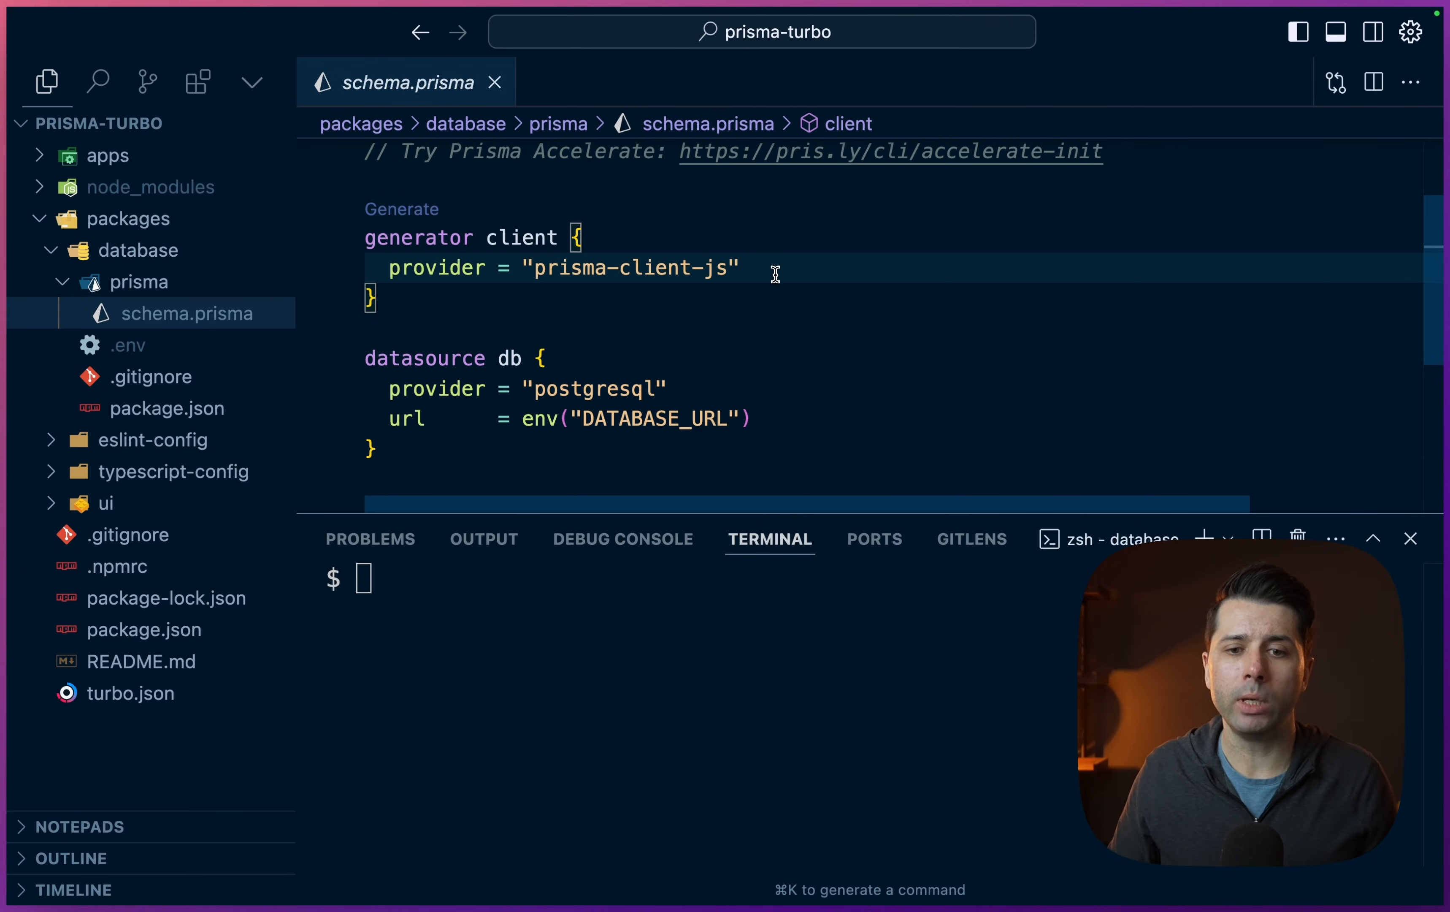
Step: Add output = "./../generated/client" inside the generator client block of schema.prisma
{"action": "type", "text": "output = \""}
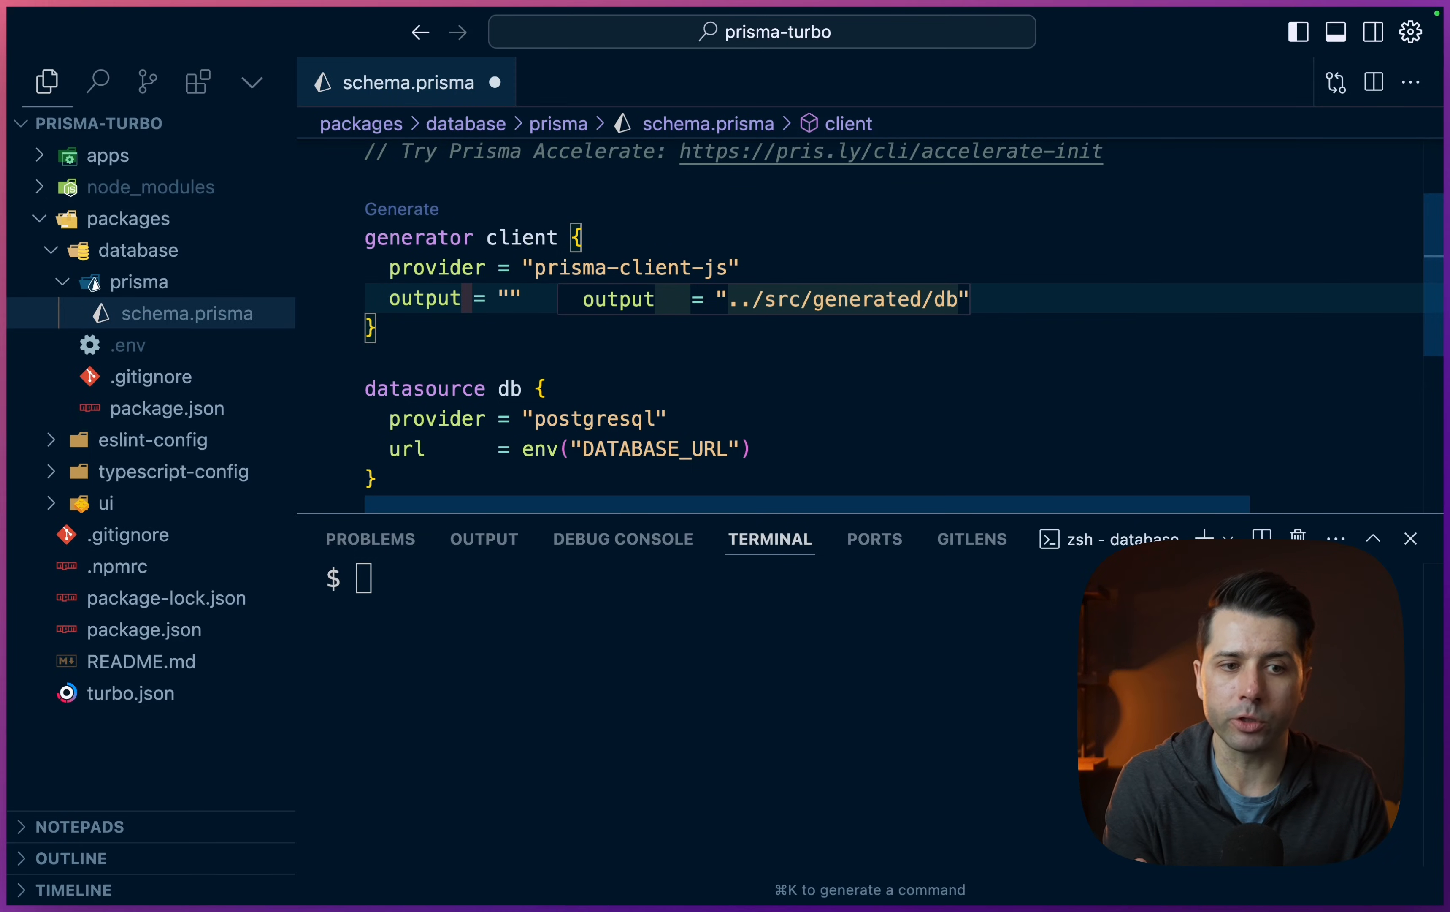
{"action": "type", "text": "./generated/client"}
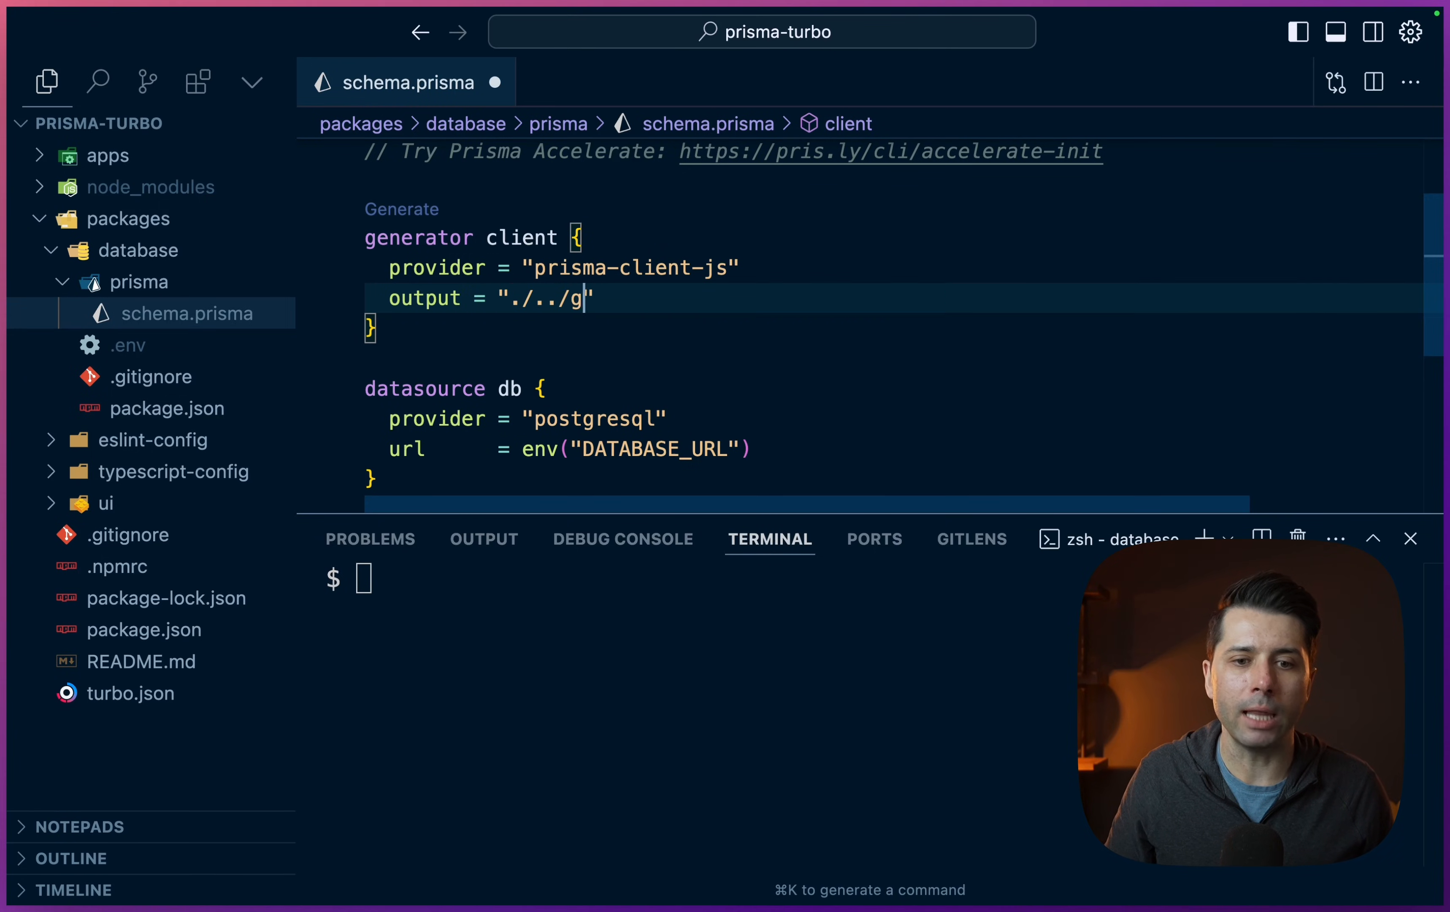
{"action": "type", "text": "enerated/c"}
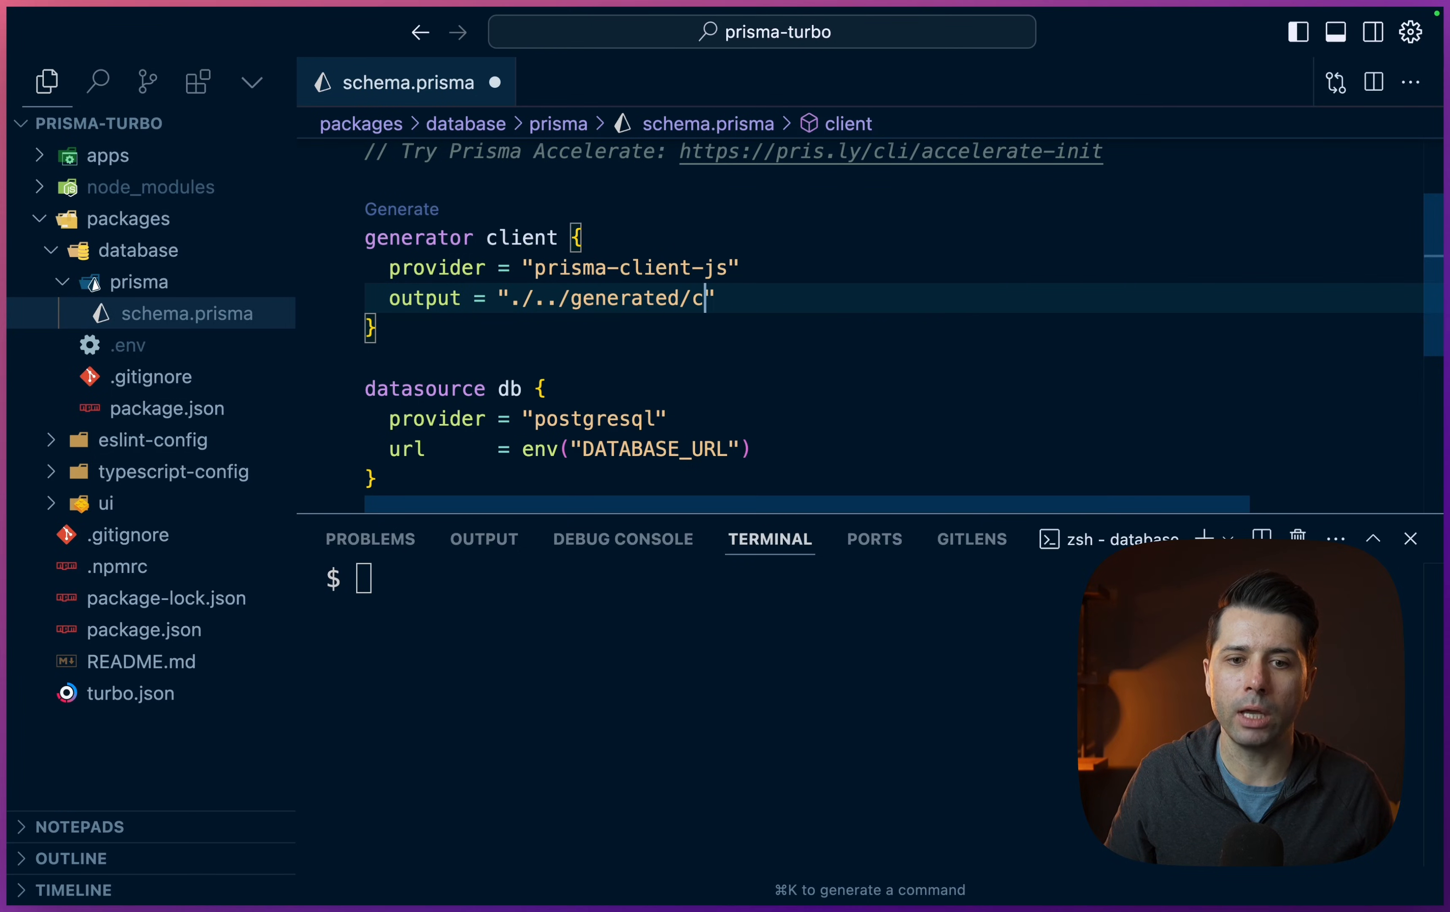
{"action": "type", "text": "lient\""}
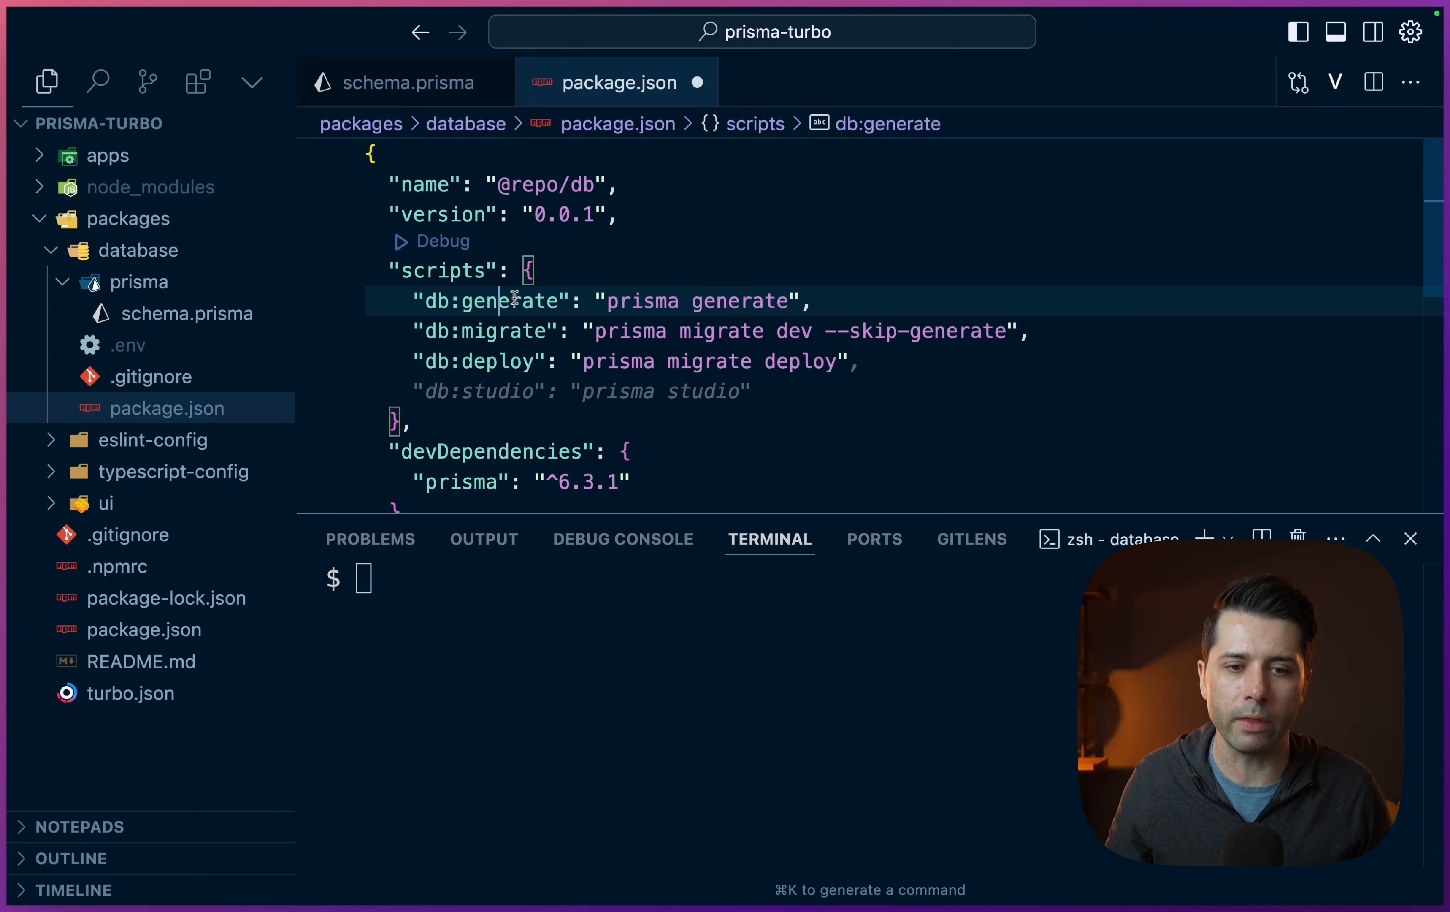
Step: Add a scripts block with db:generate, db:migrate and db:deploy Prisma commands to database/package.json
{"action": "double_click", "coordinate": [503, 331]}
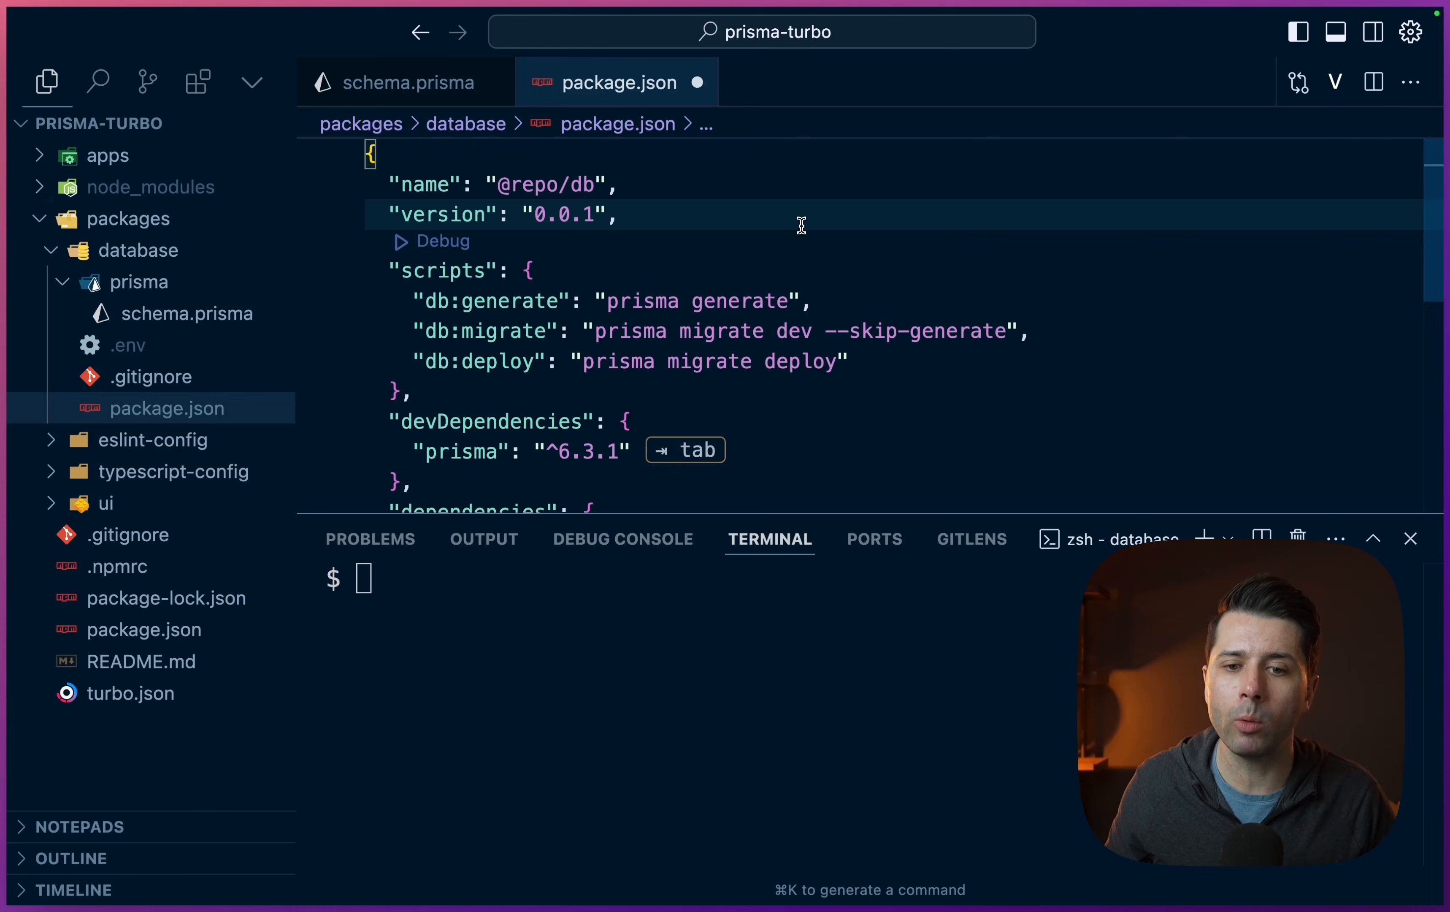
{"action": "mouse_move", "coordinate": [819, 345]}
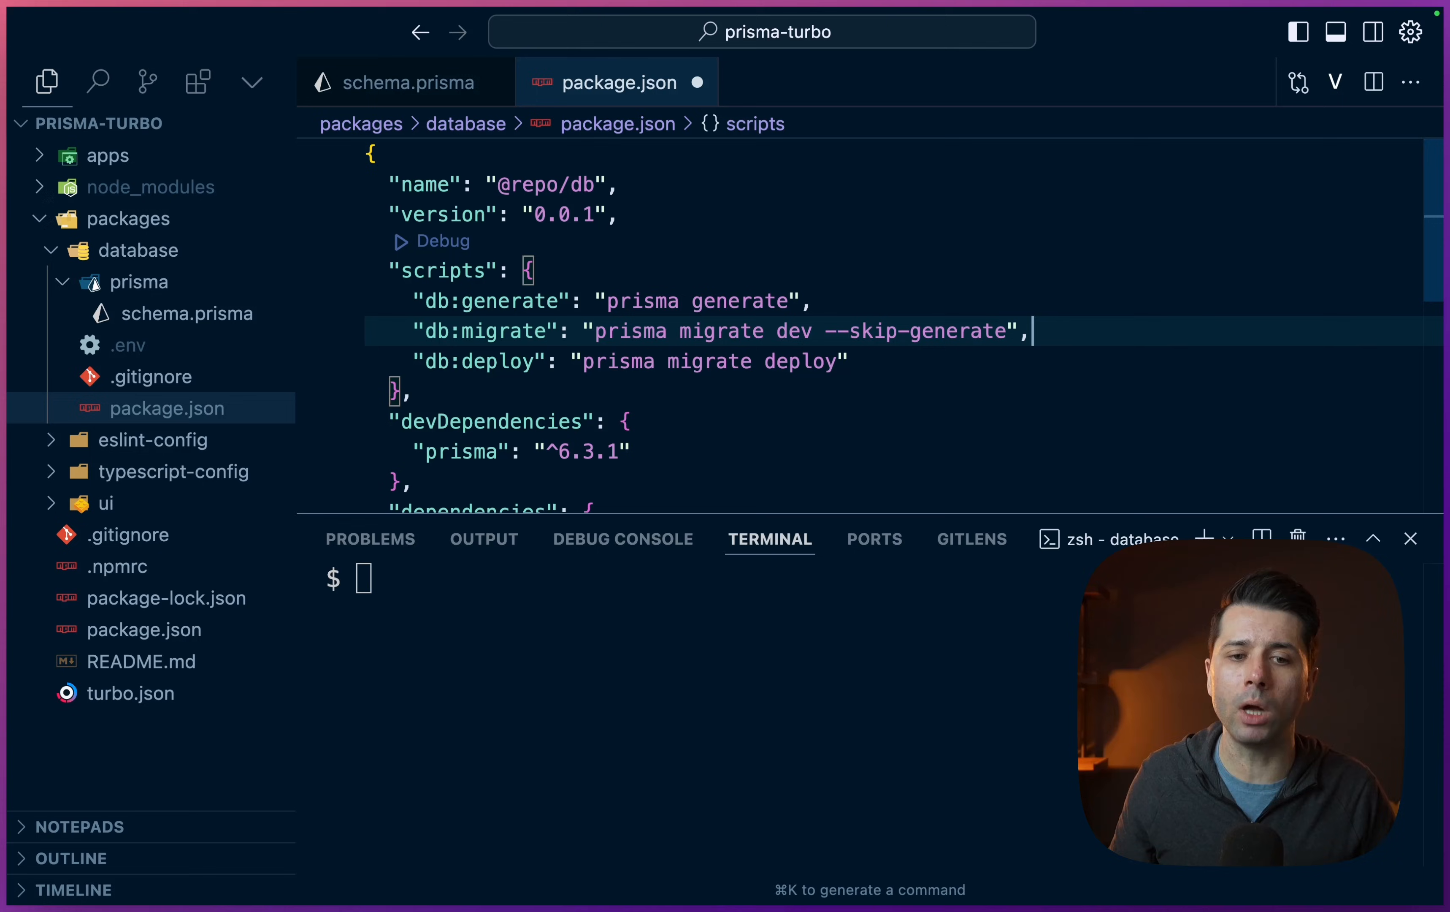
{"action": "double_click", "coordinate": [504, 331]}
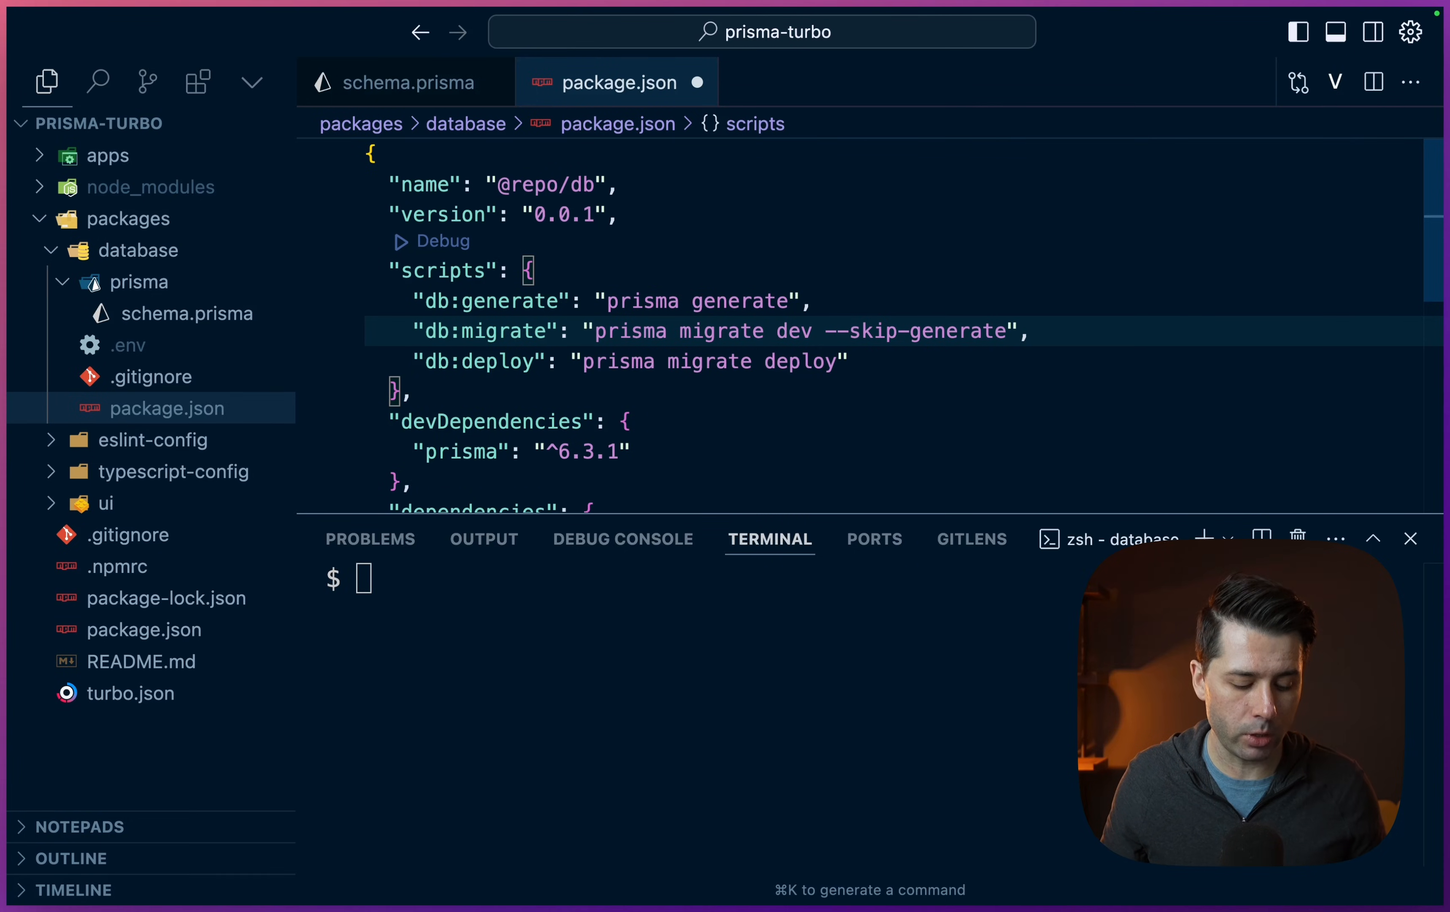
Step: In turbo.json, define db:generate, db:migrate and db:deploy with cache false, migrate persistent, and save
{"action": "type", "text": "t"}
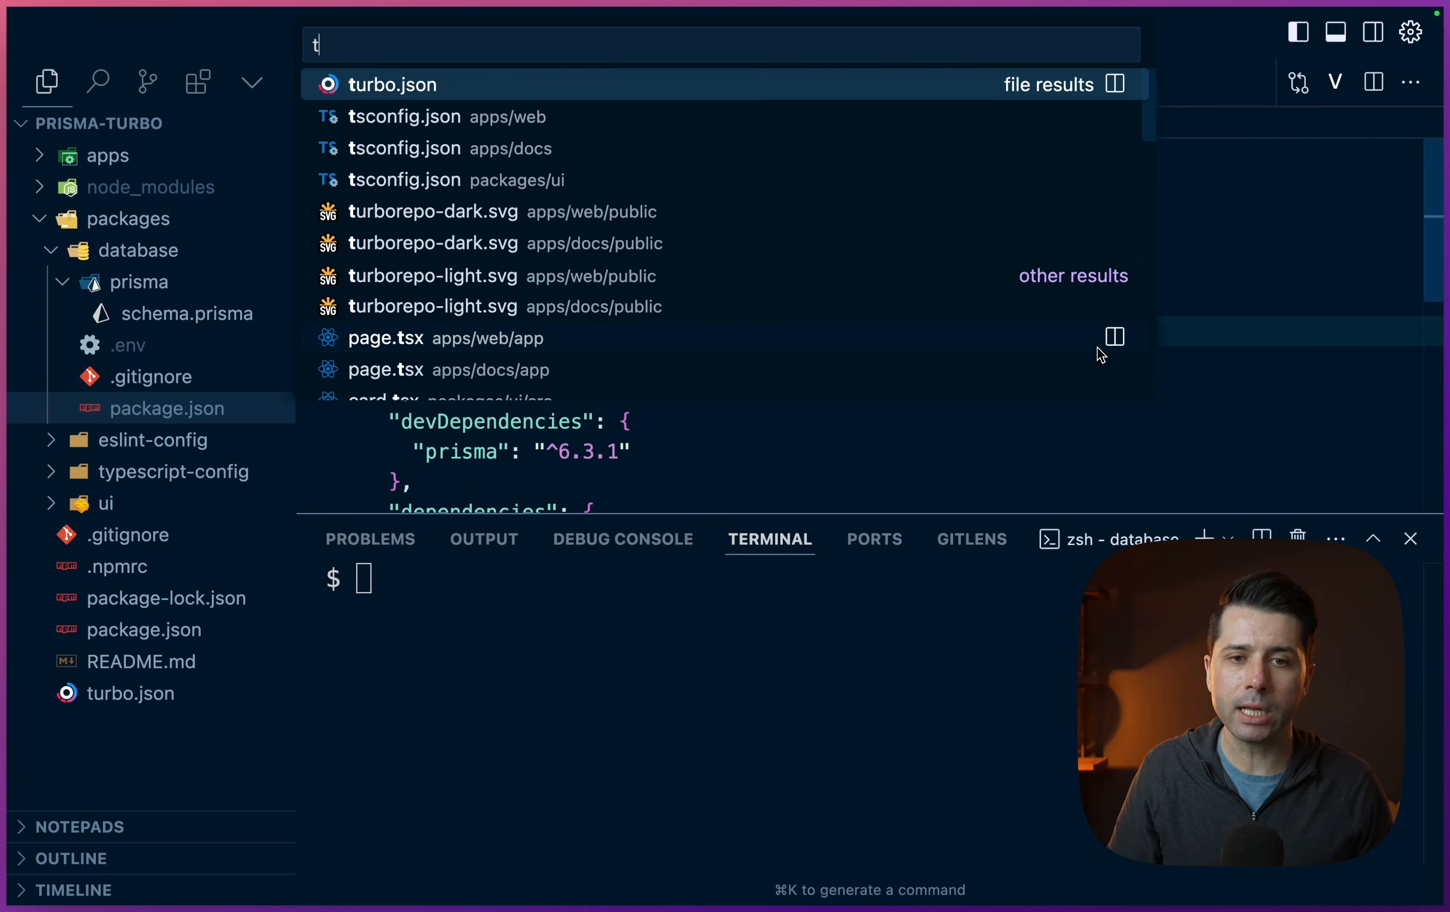
{"action": "left_click", "coordinate": [391, 84]}
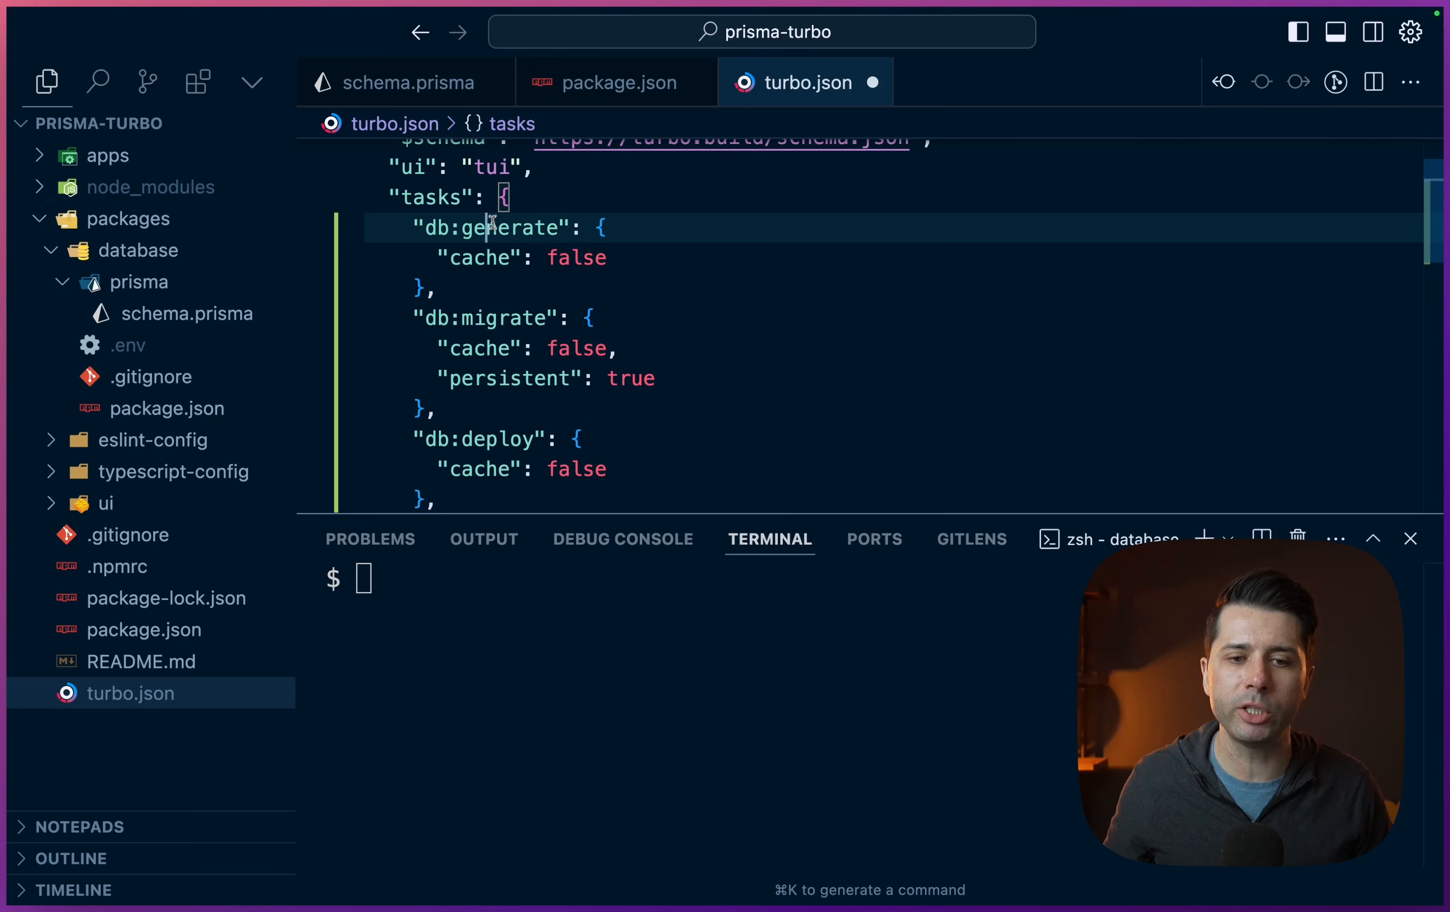
{"action": "left_click", "coordinate": [439, 409]}
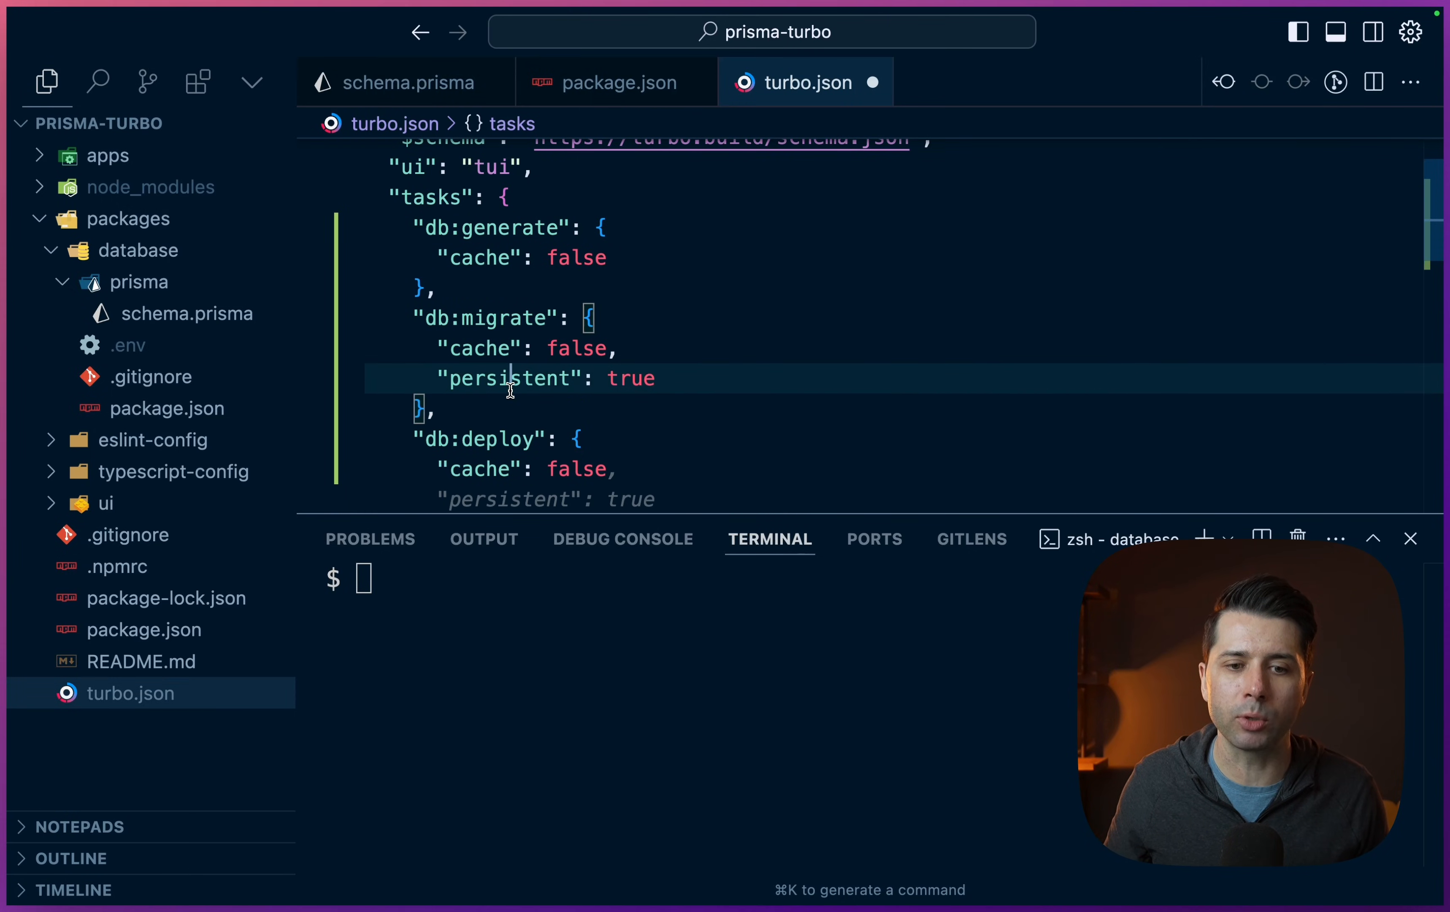
{"action": "double_click", "coordinate": [503, 318]}
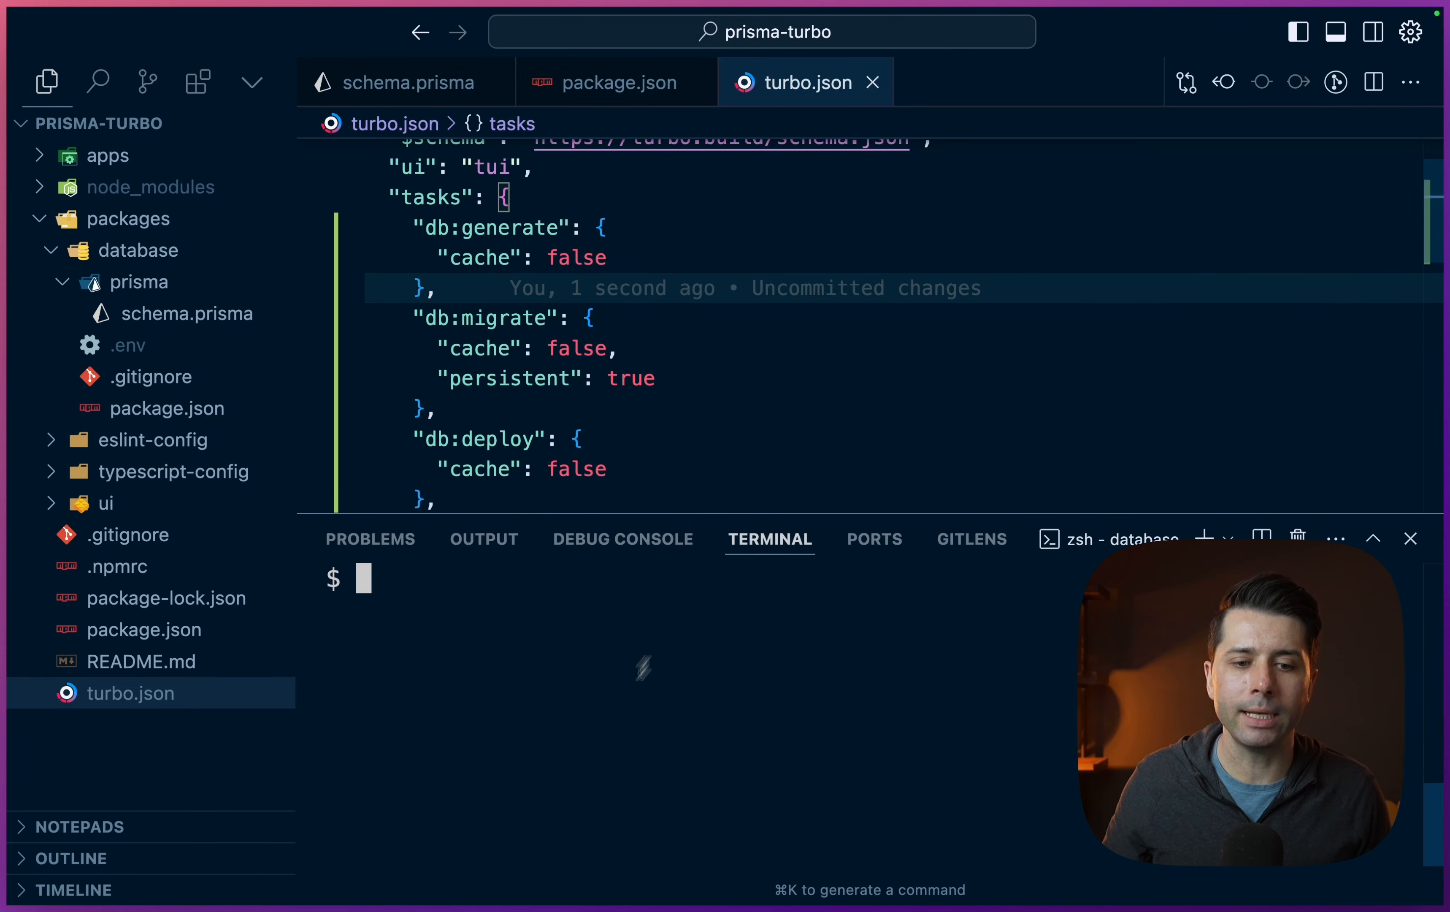
Step: From the repository root run npx turbo db:migrate and name the new migration 'in'
{"action": "type", "text": "cd"}
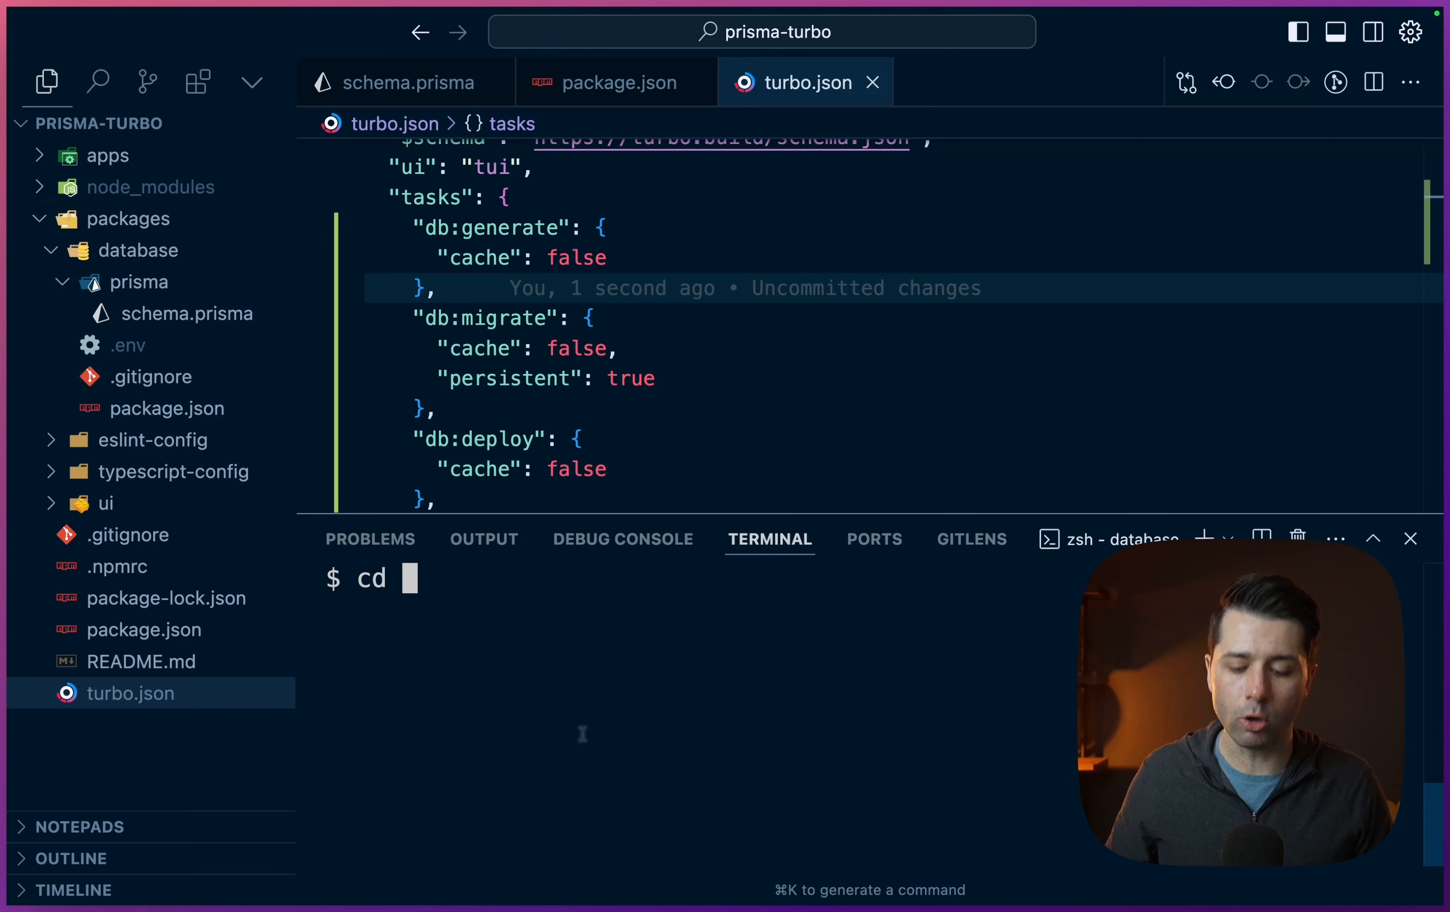
{"action": "type", "text": ".."}
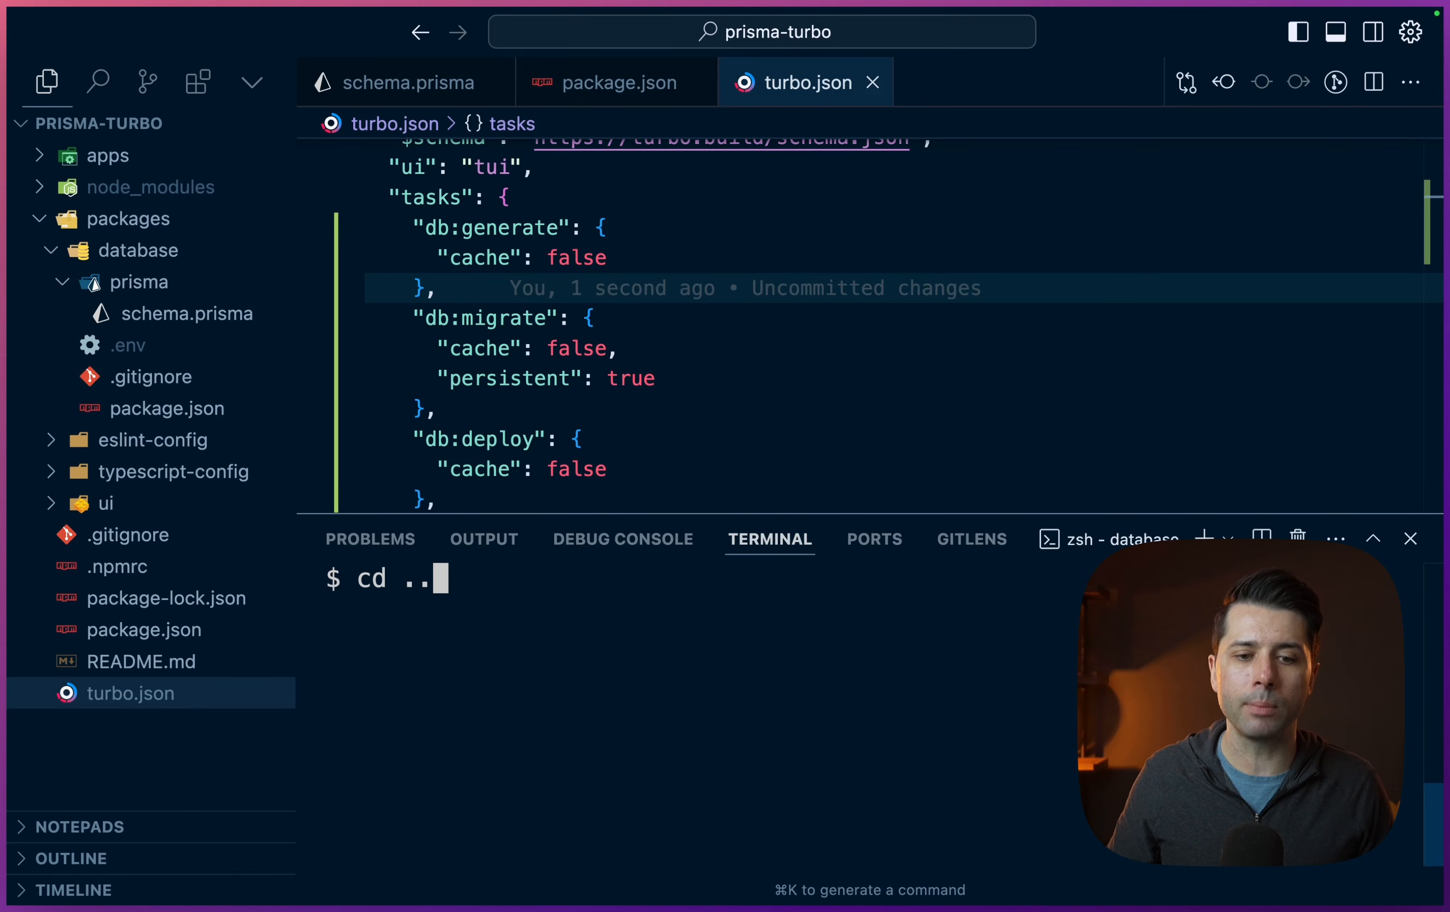
{"action": "key", "text": "Enter"}
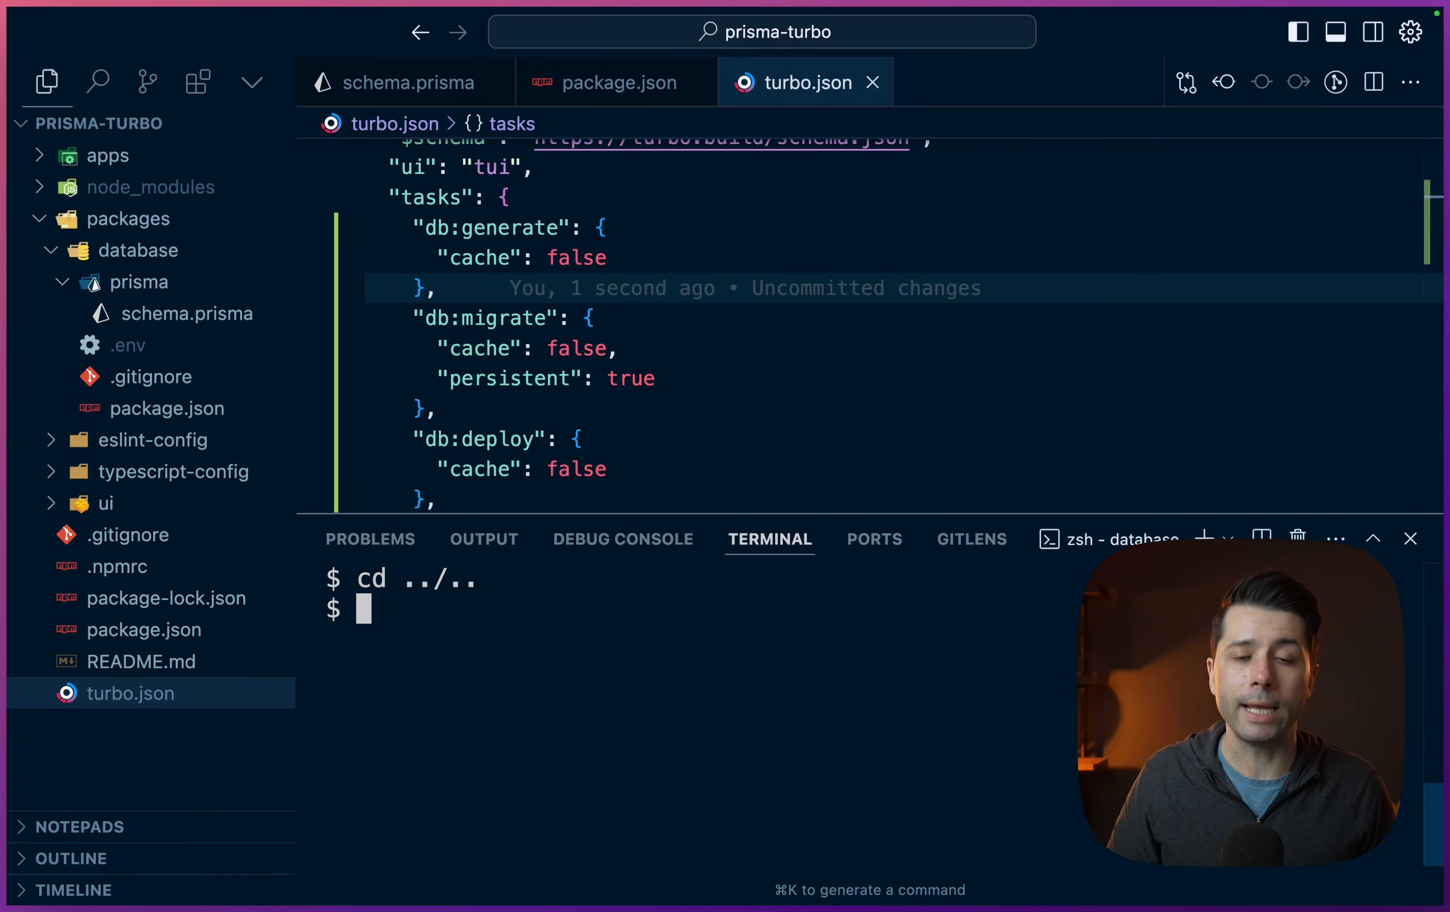
{"action": "type", "text": "npx turbo"}
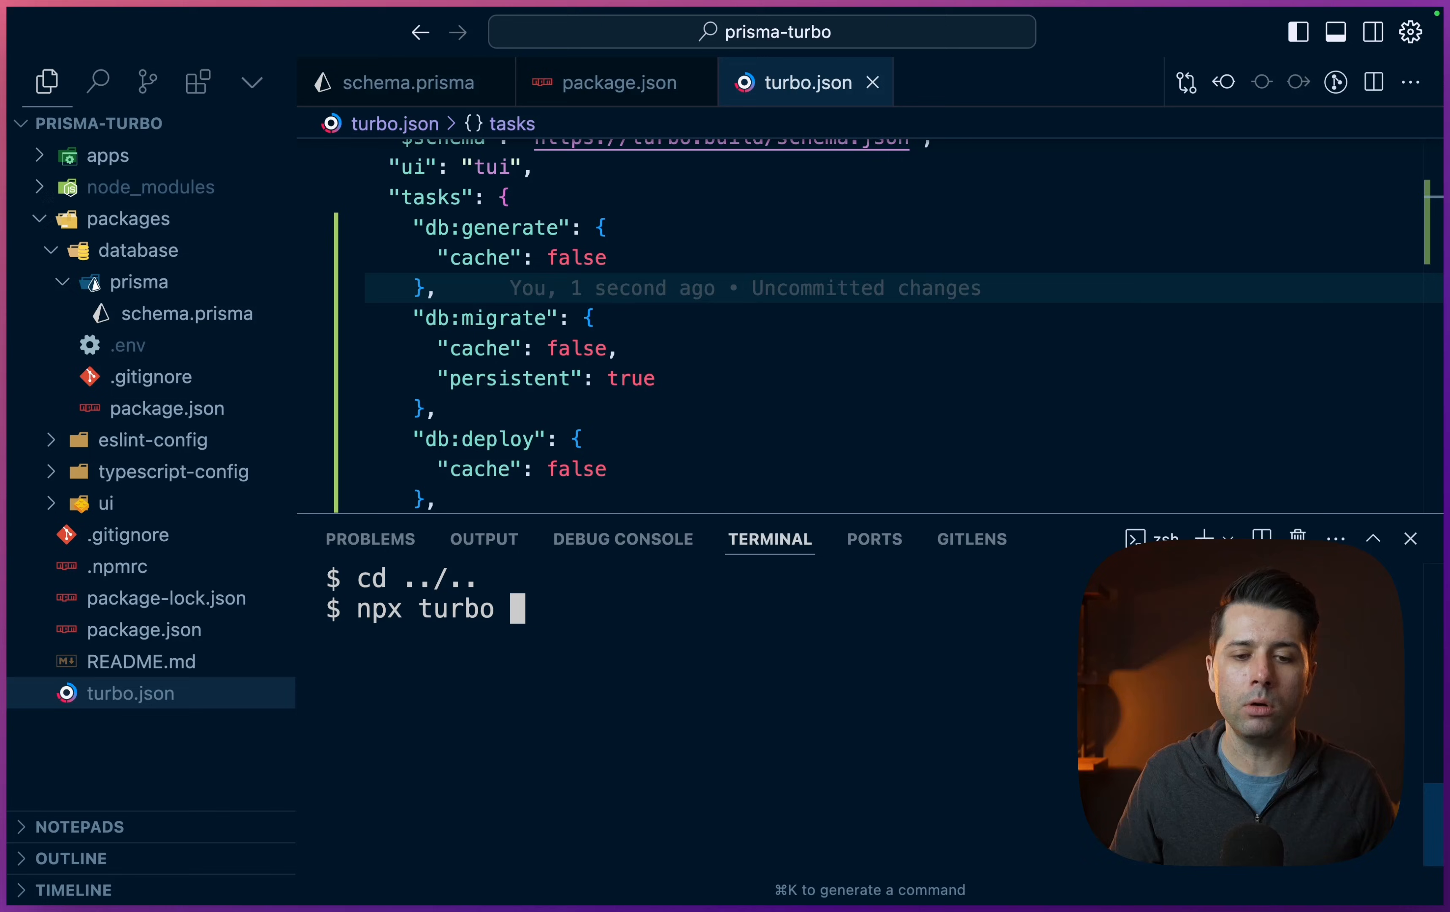
{"action": "type", "text": "db:migrate"}
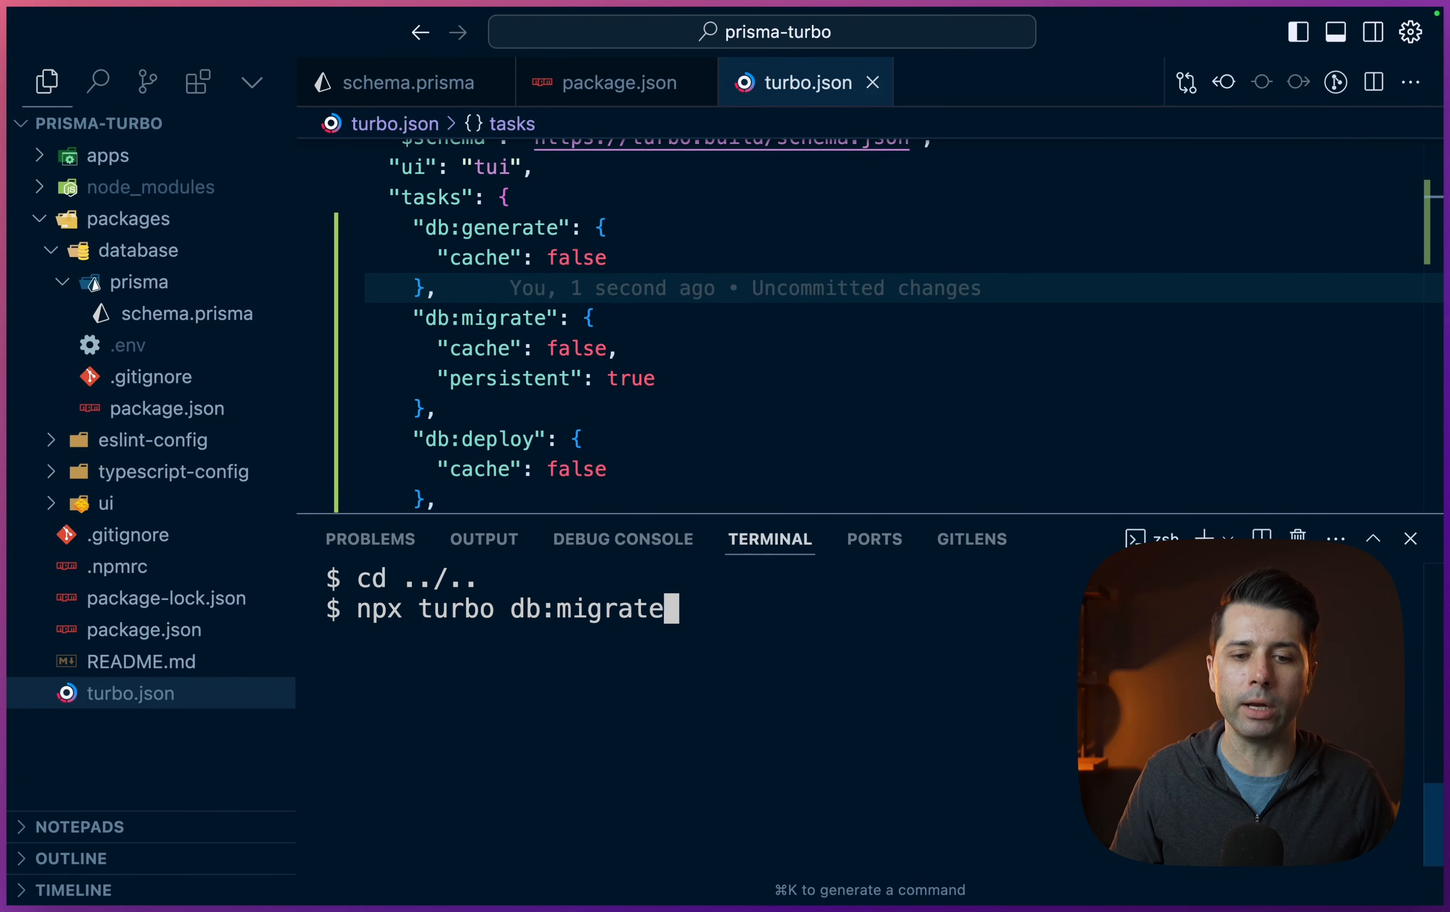
{"action": "key", "text": "Enter"}
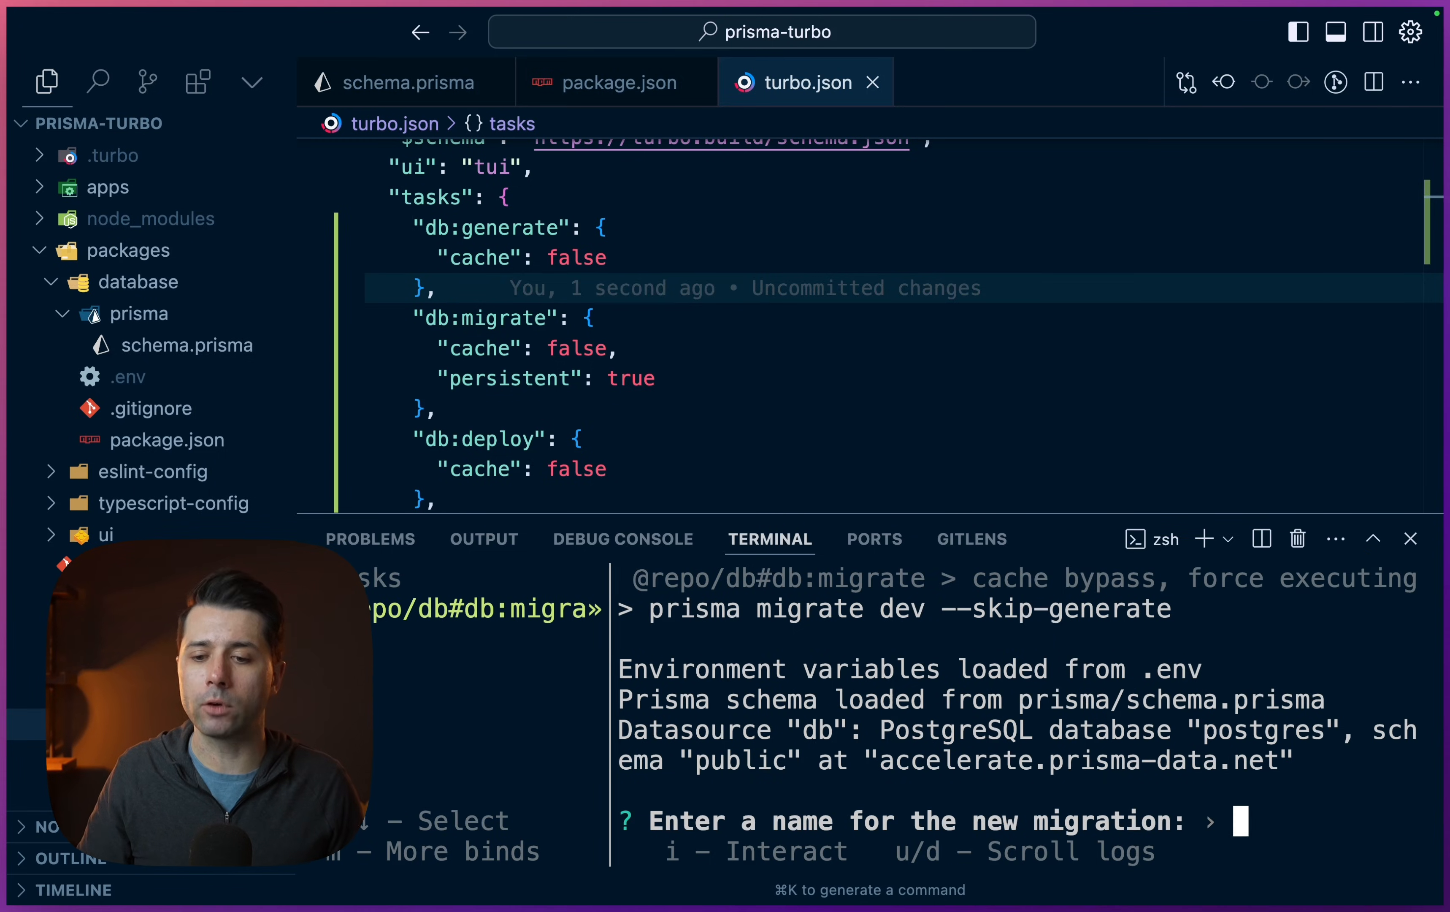
{"action": "type", "text": "in"}
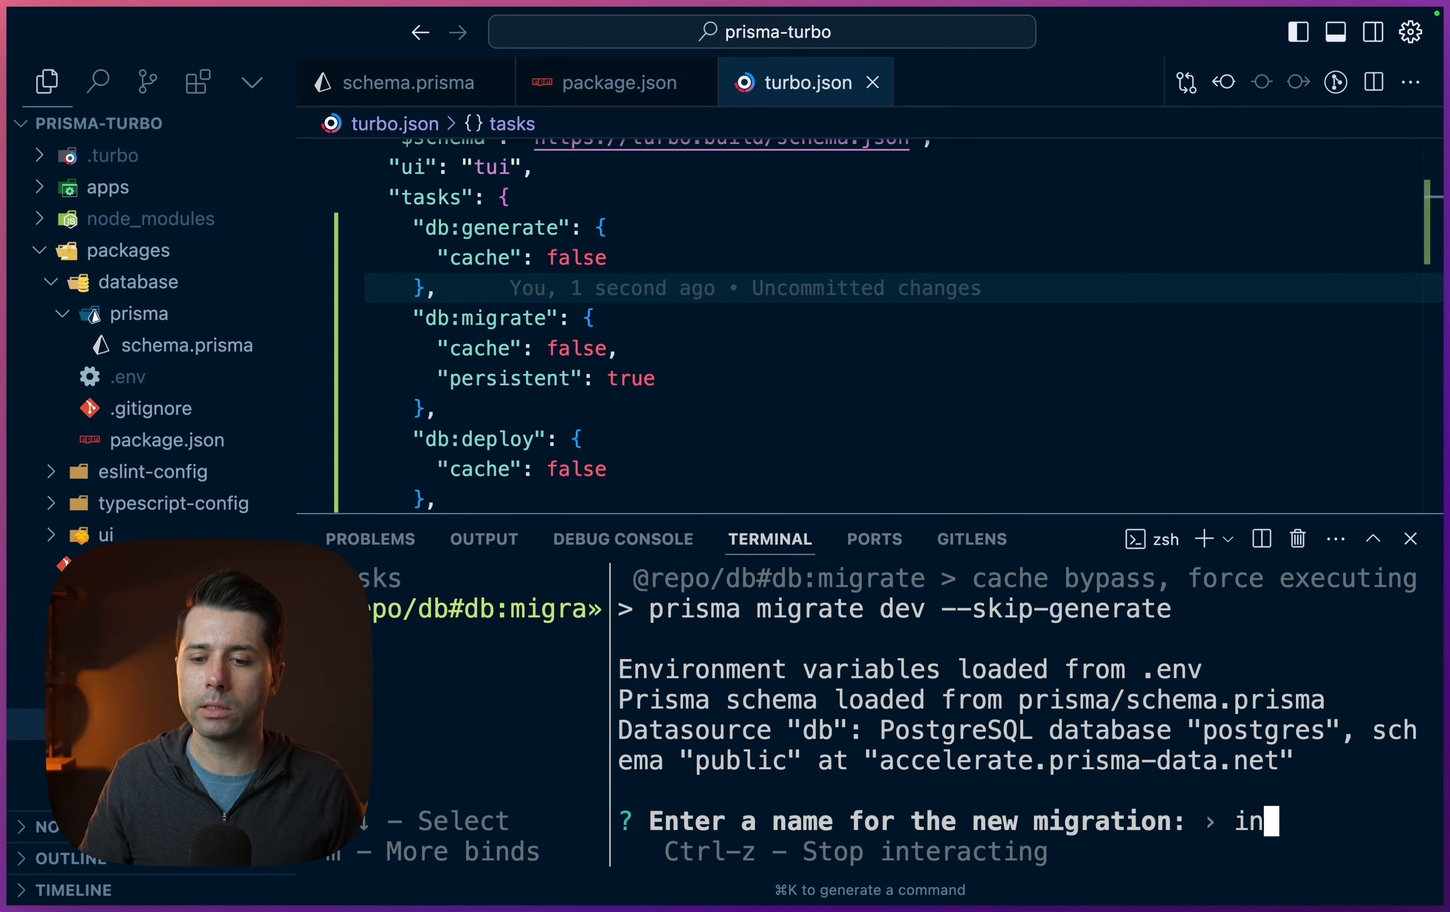
{"action": "key", "text": "Enter"}
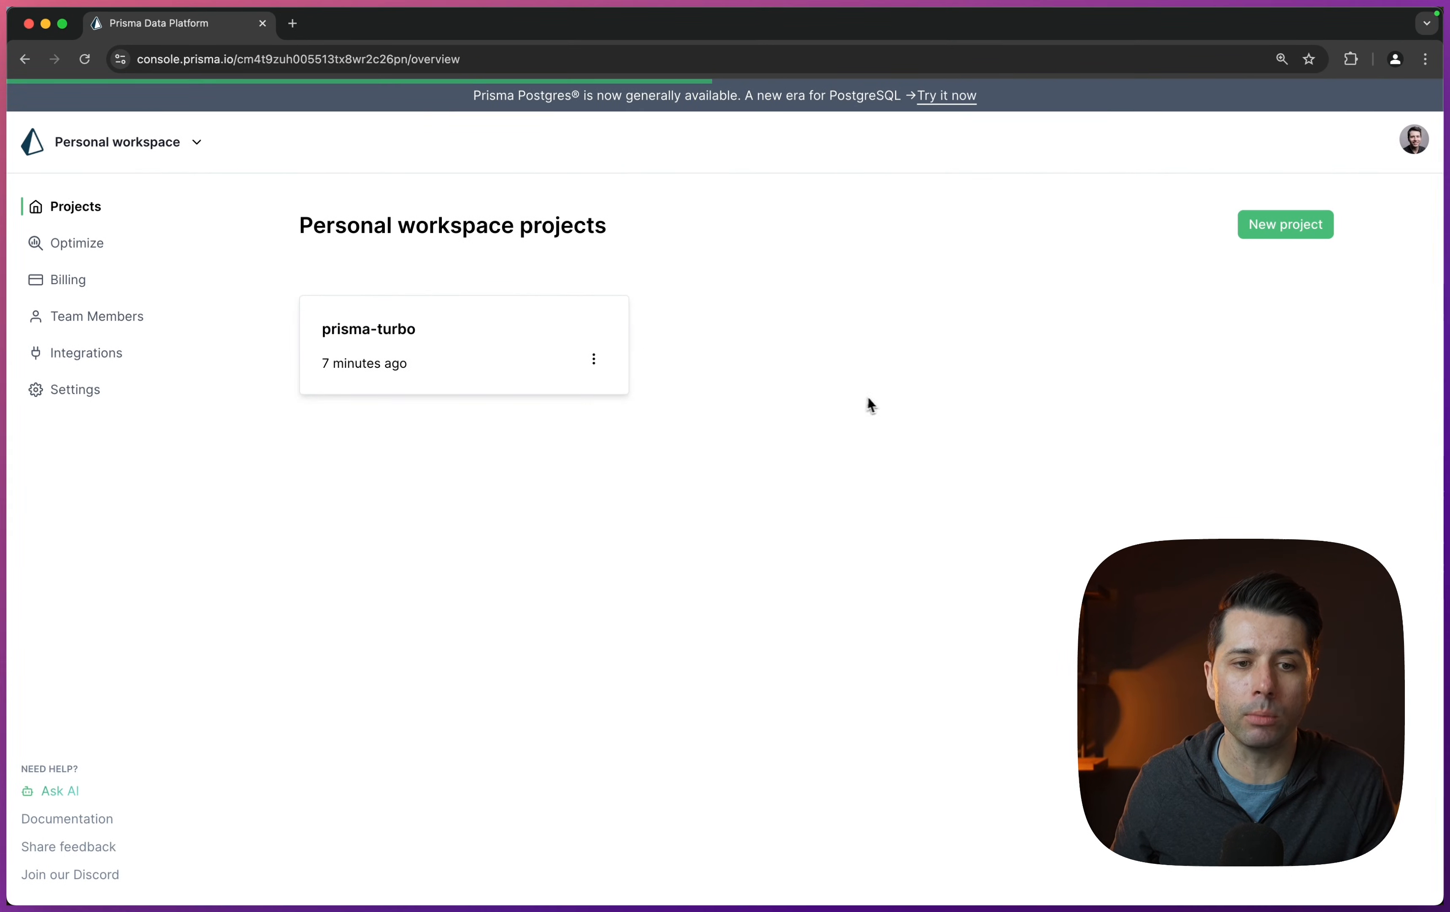
Step: Open Studio for the prisma-turbo project's Development environment
{"action": "left_click", "coordinate": [369, 329]}
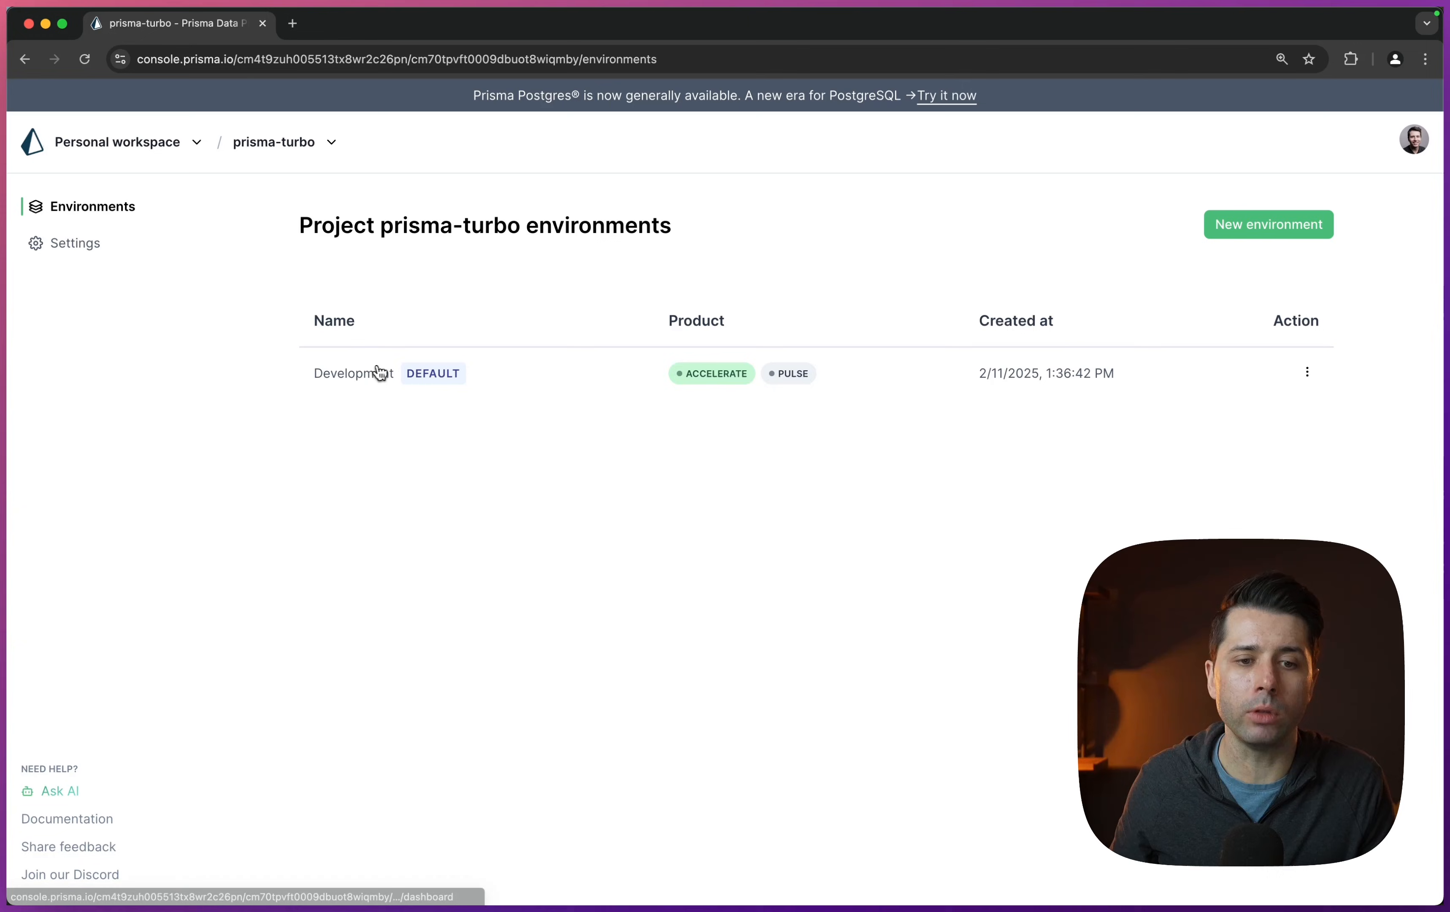
{"action": "left_click", "coordinate": [355, 372]}
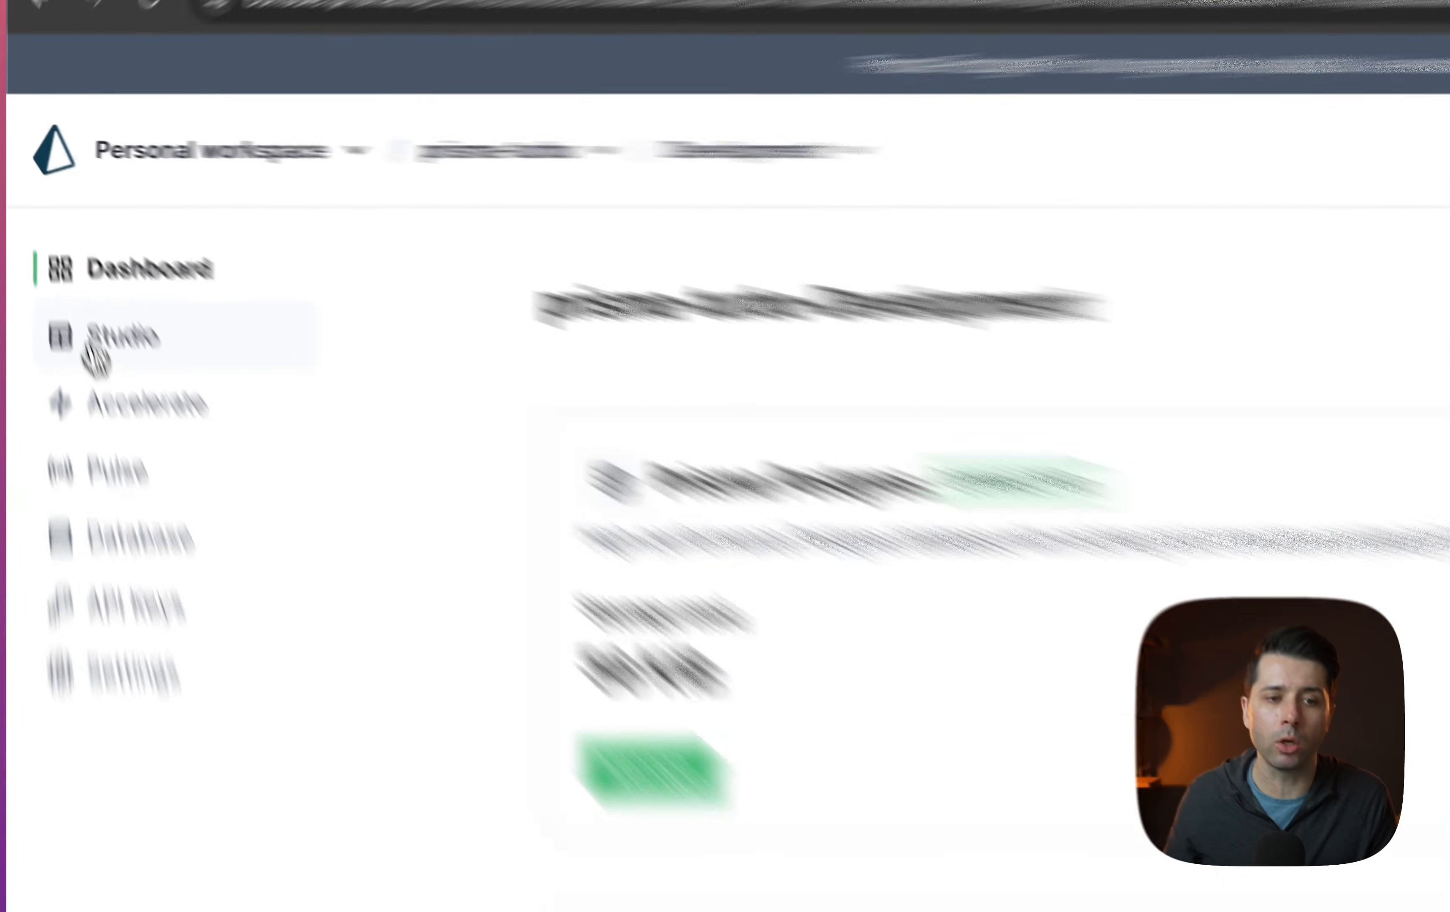
{"action": "left_click", "coordinate": [105, 347]}
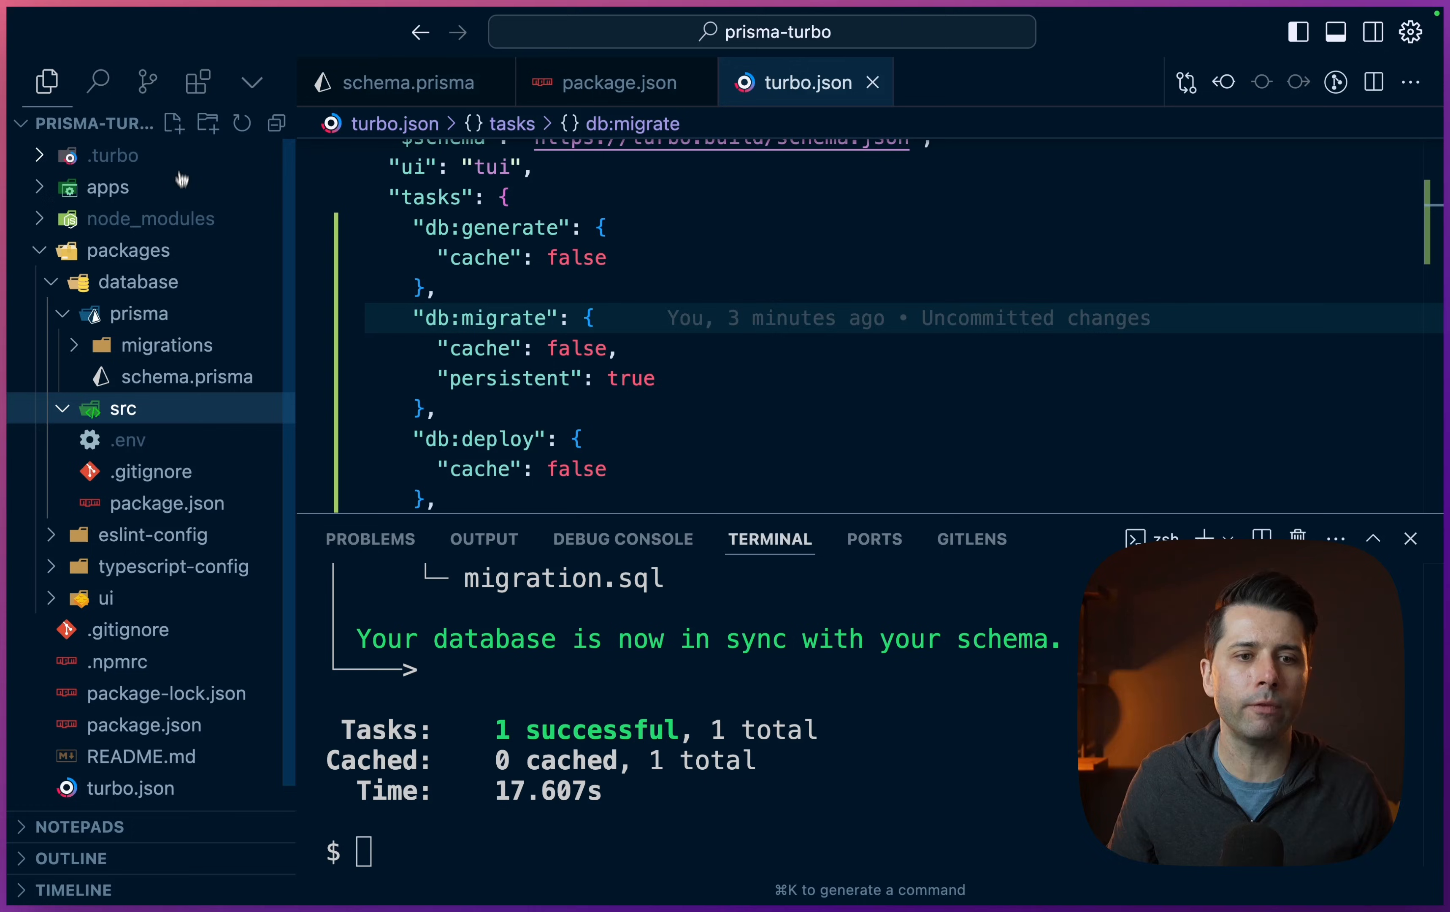
Step: Create a new index.ts file inside the database package's src folder
{"action": "left_click", "coordinate": [173, 124]}
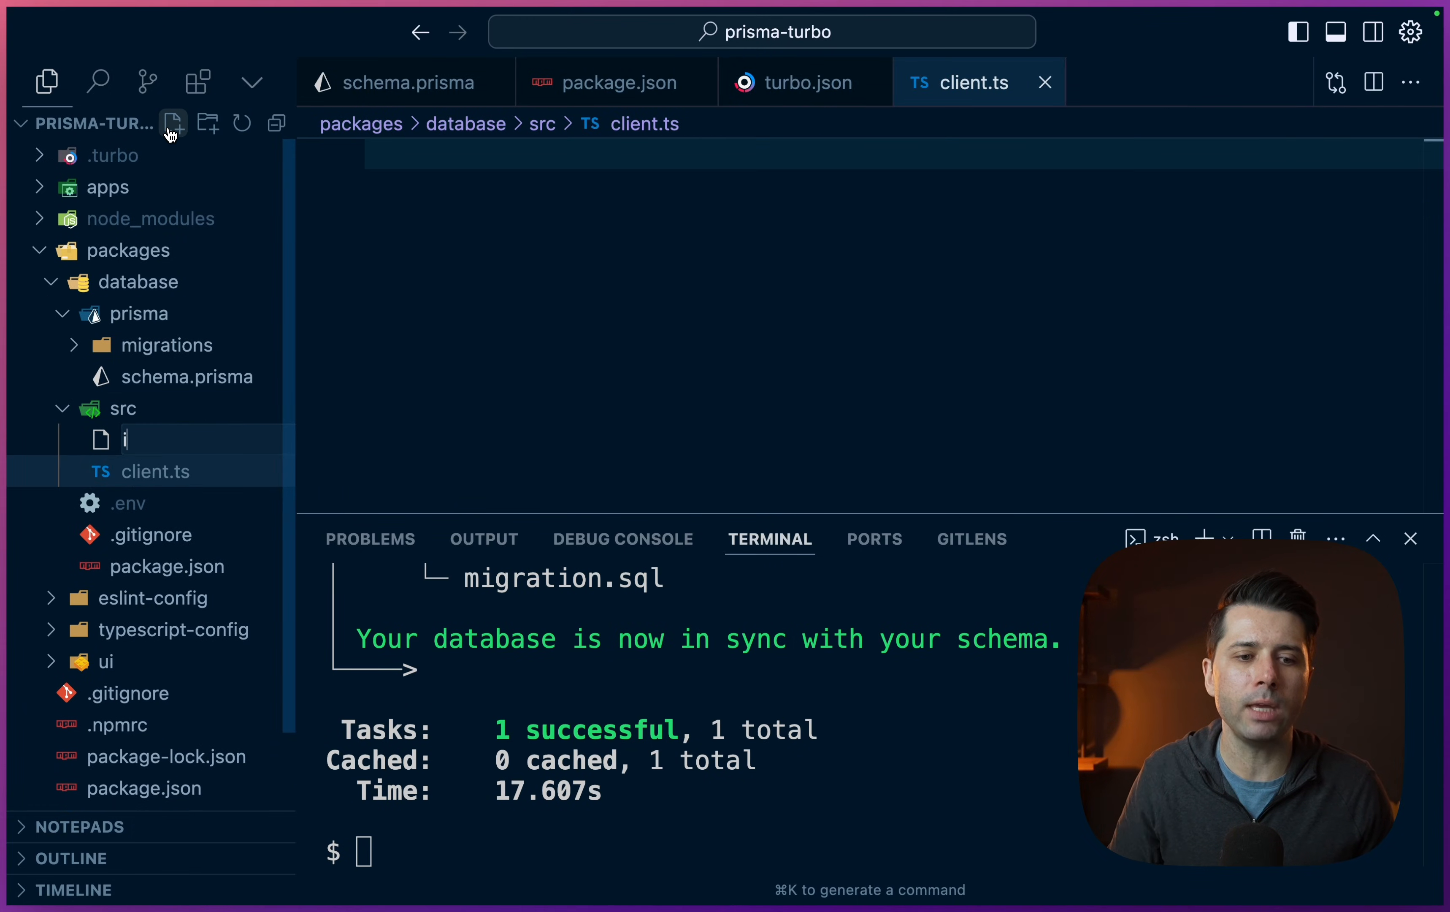
{"action": "type", "text": "index.ts"}
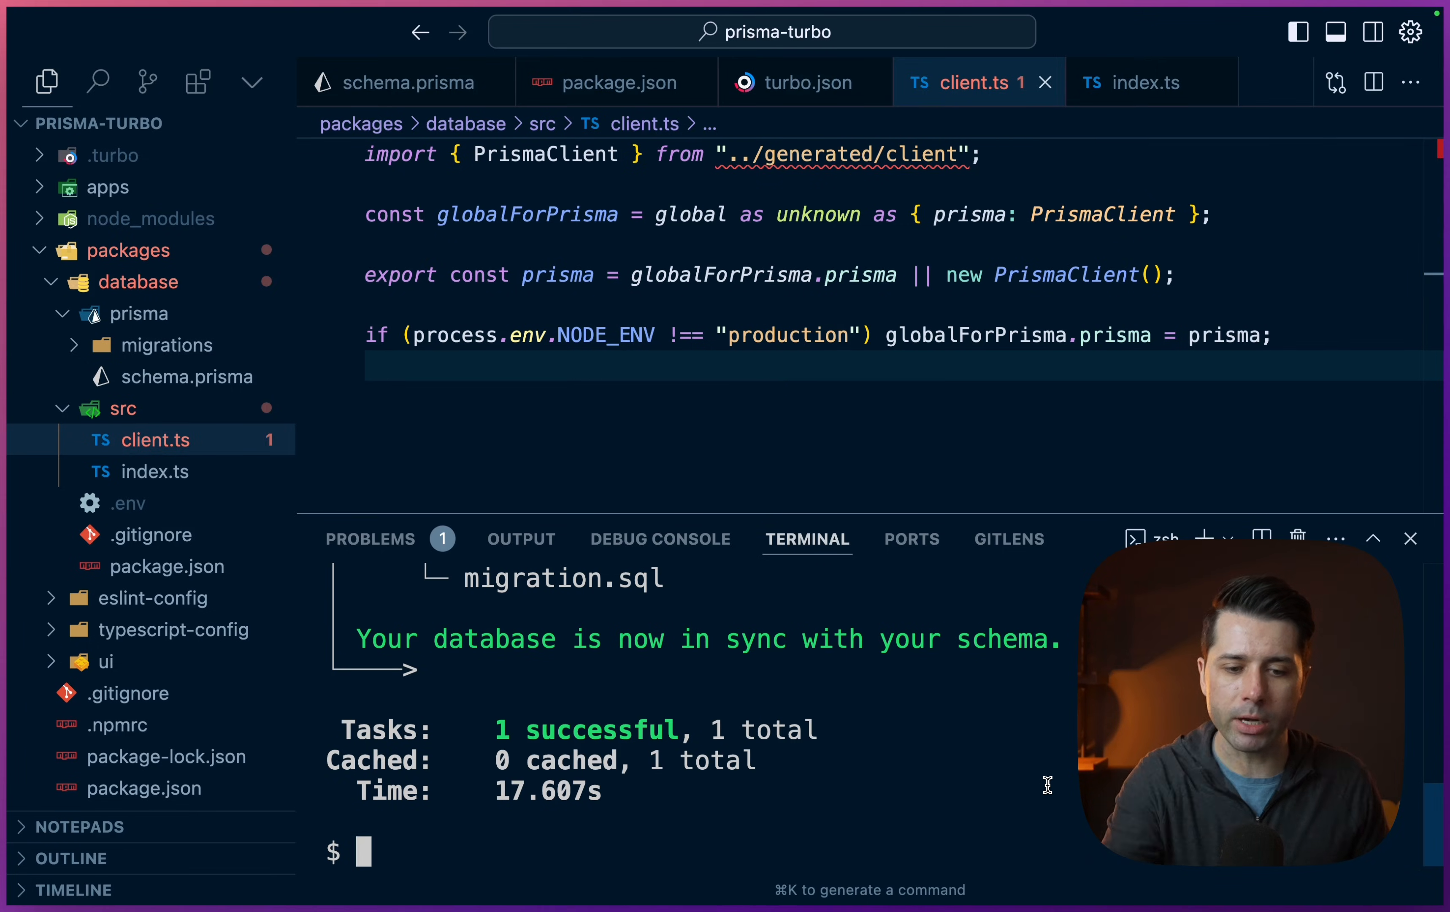
Step: Run npx turbo db:generate to build the Prisma client into generated/client
{"action": "type", "text": "b"}
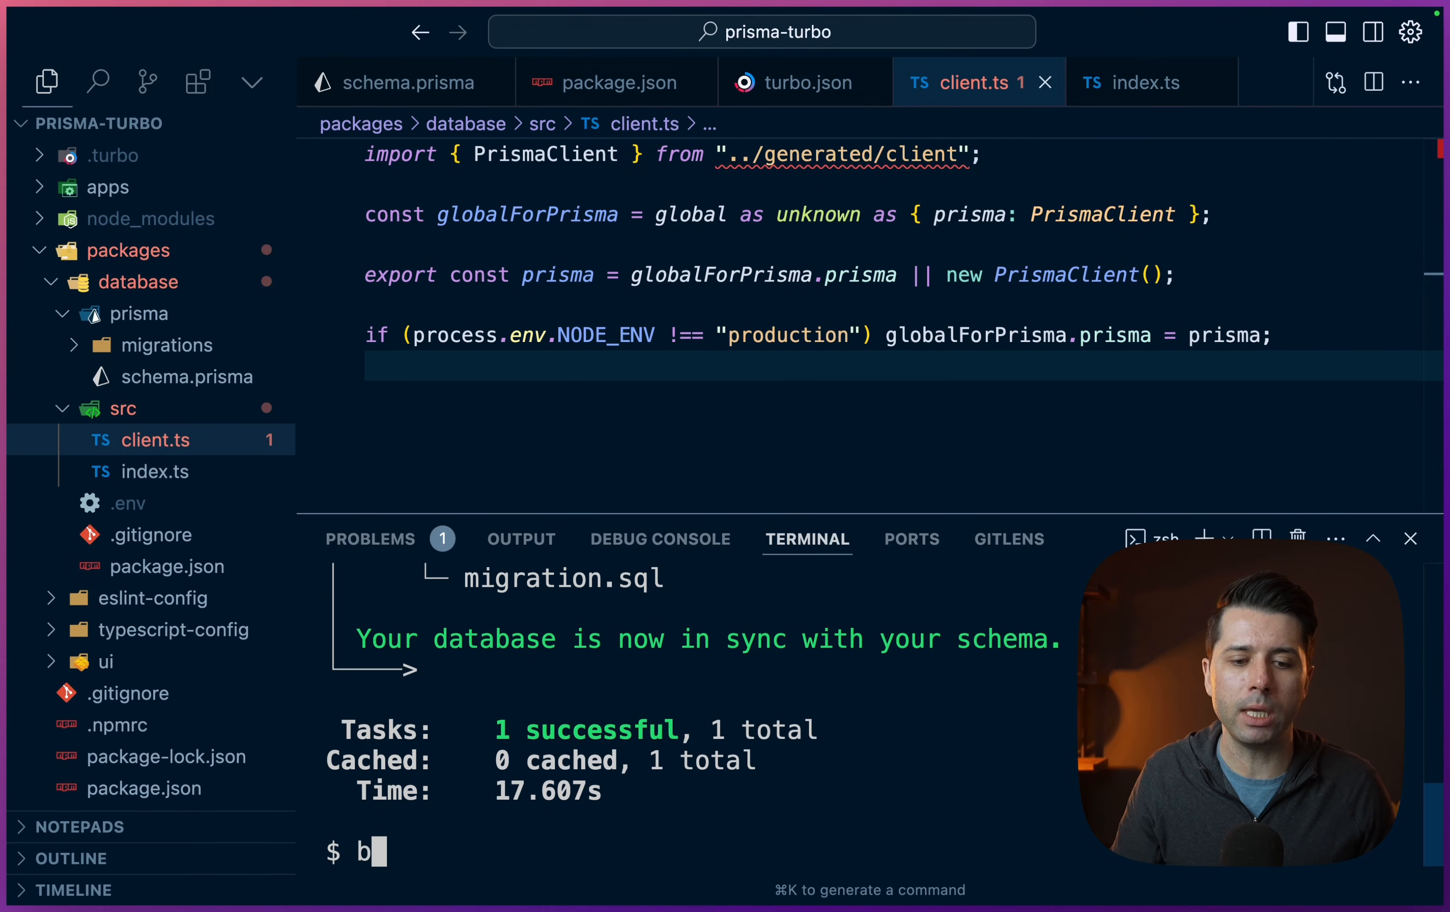
{"action": "type", "text": "npx turbo"}
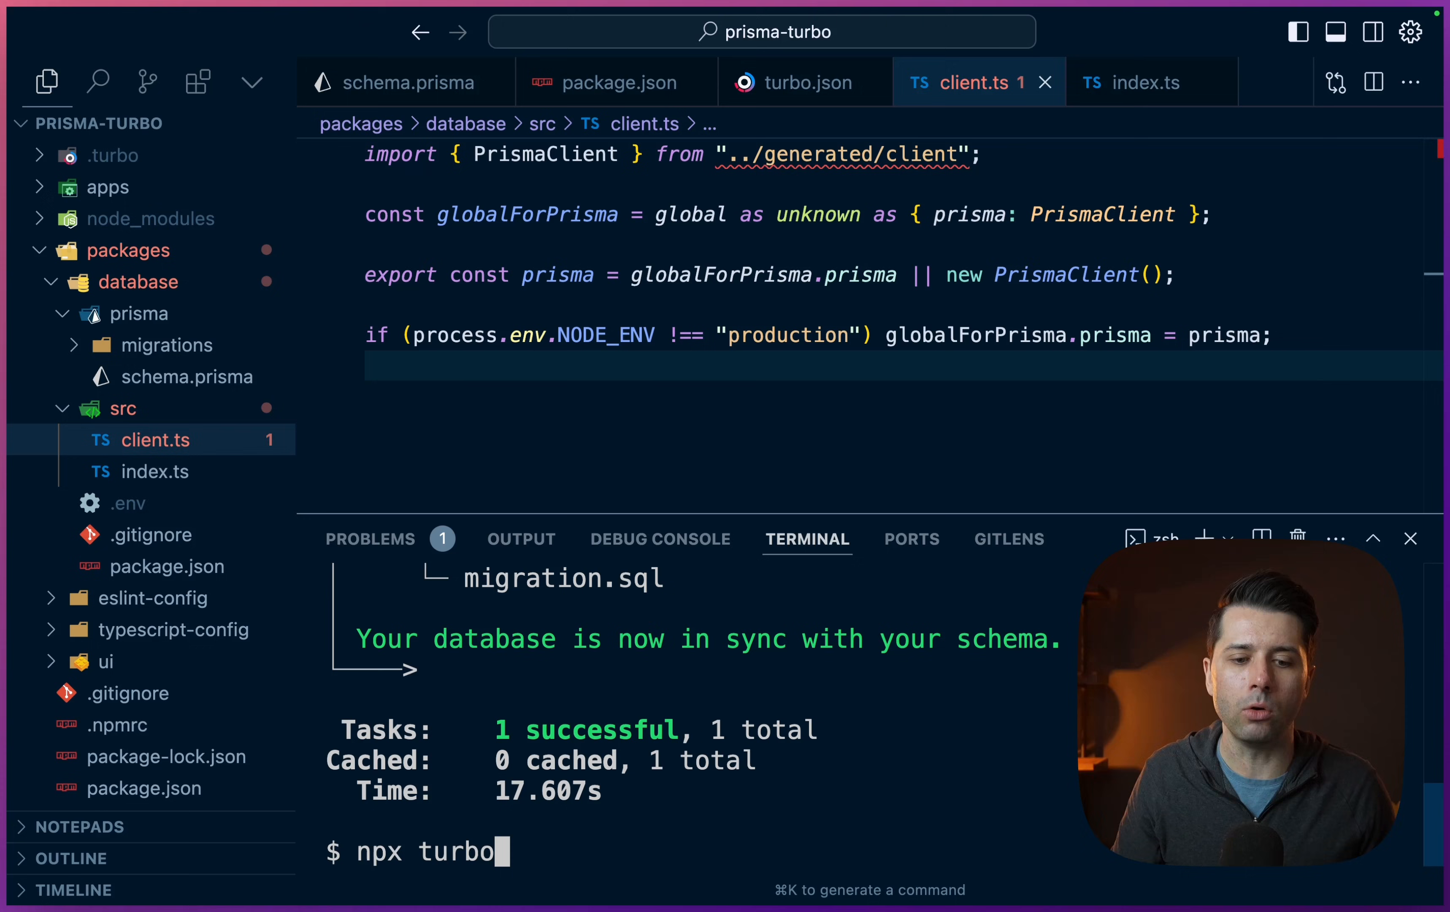
{"action": "type", "text": "db:generate"}
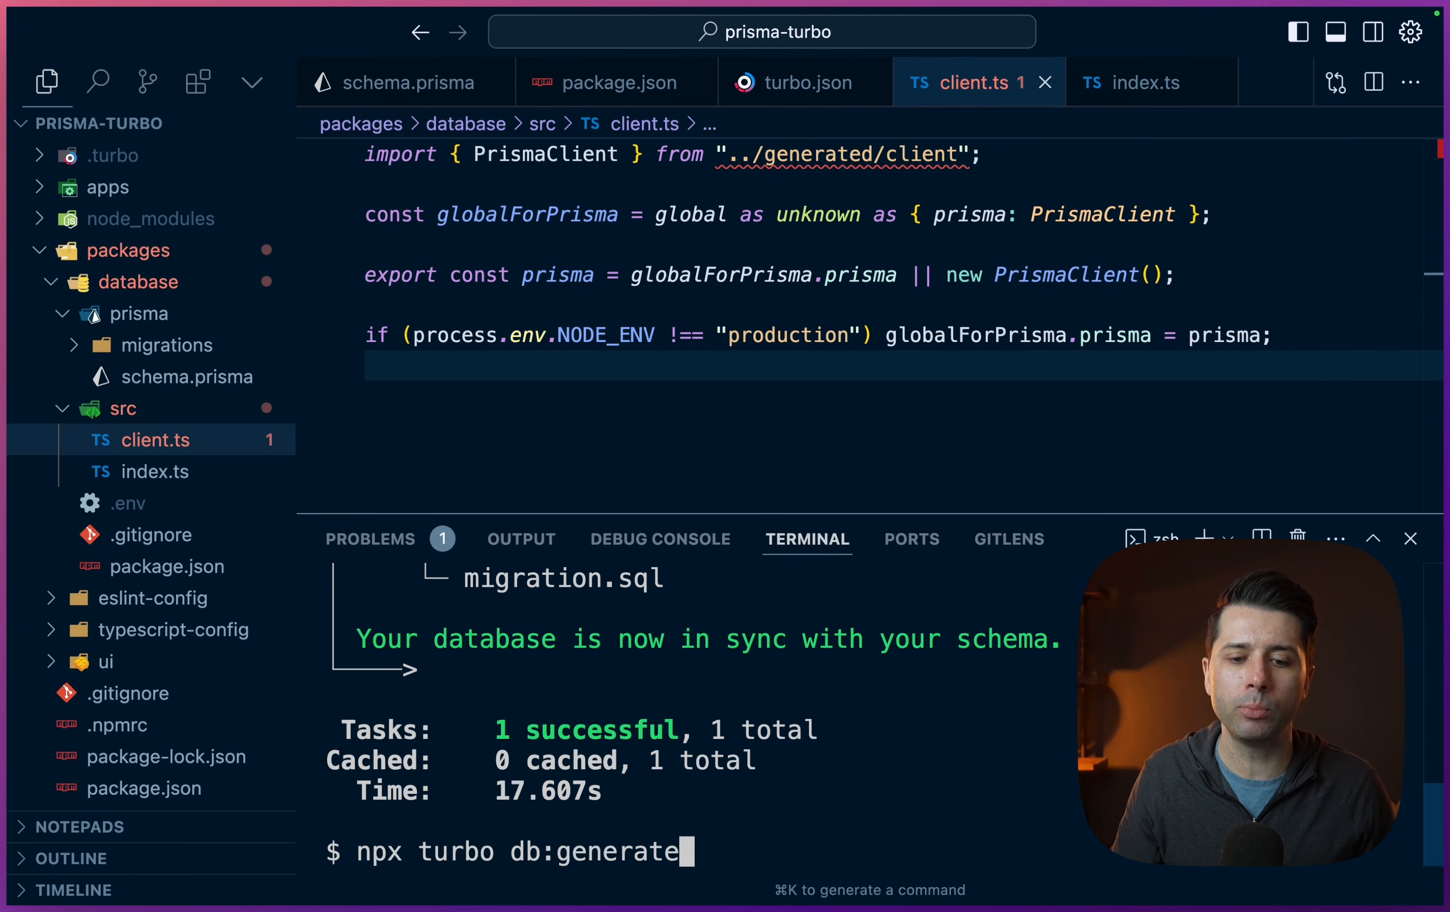
{"action": "key", "text": "Enter"}
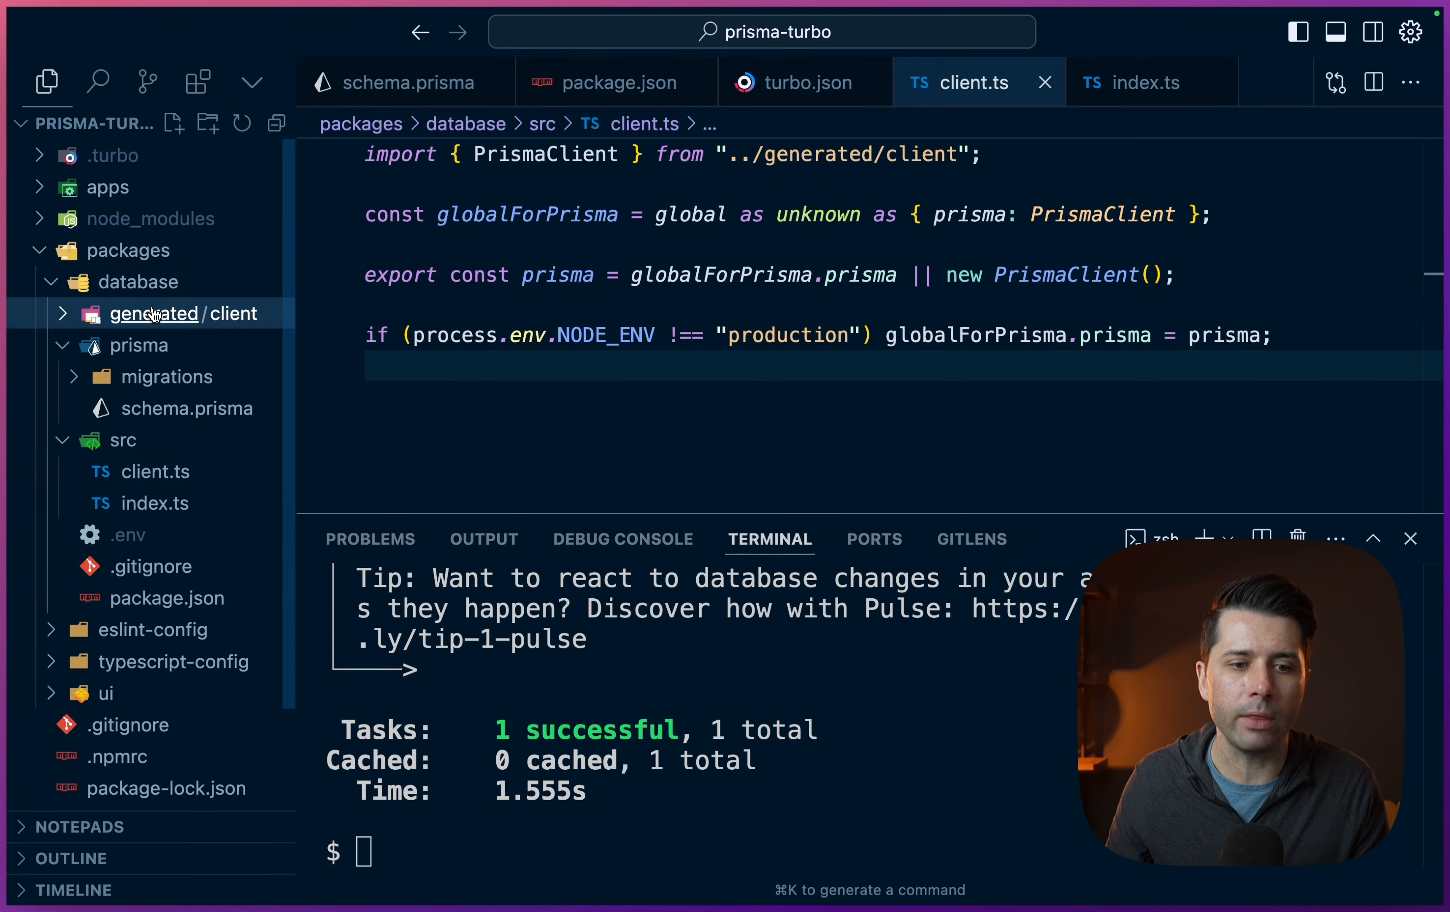
Step: Inspect the generated client folder in the Explorer and open the empty index.ts
{"action": "double_click", "coordinate": [546, 154]}
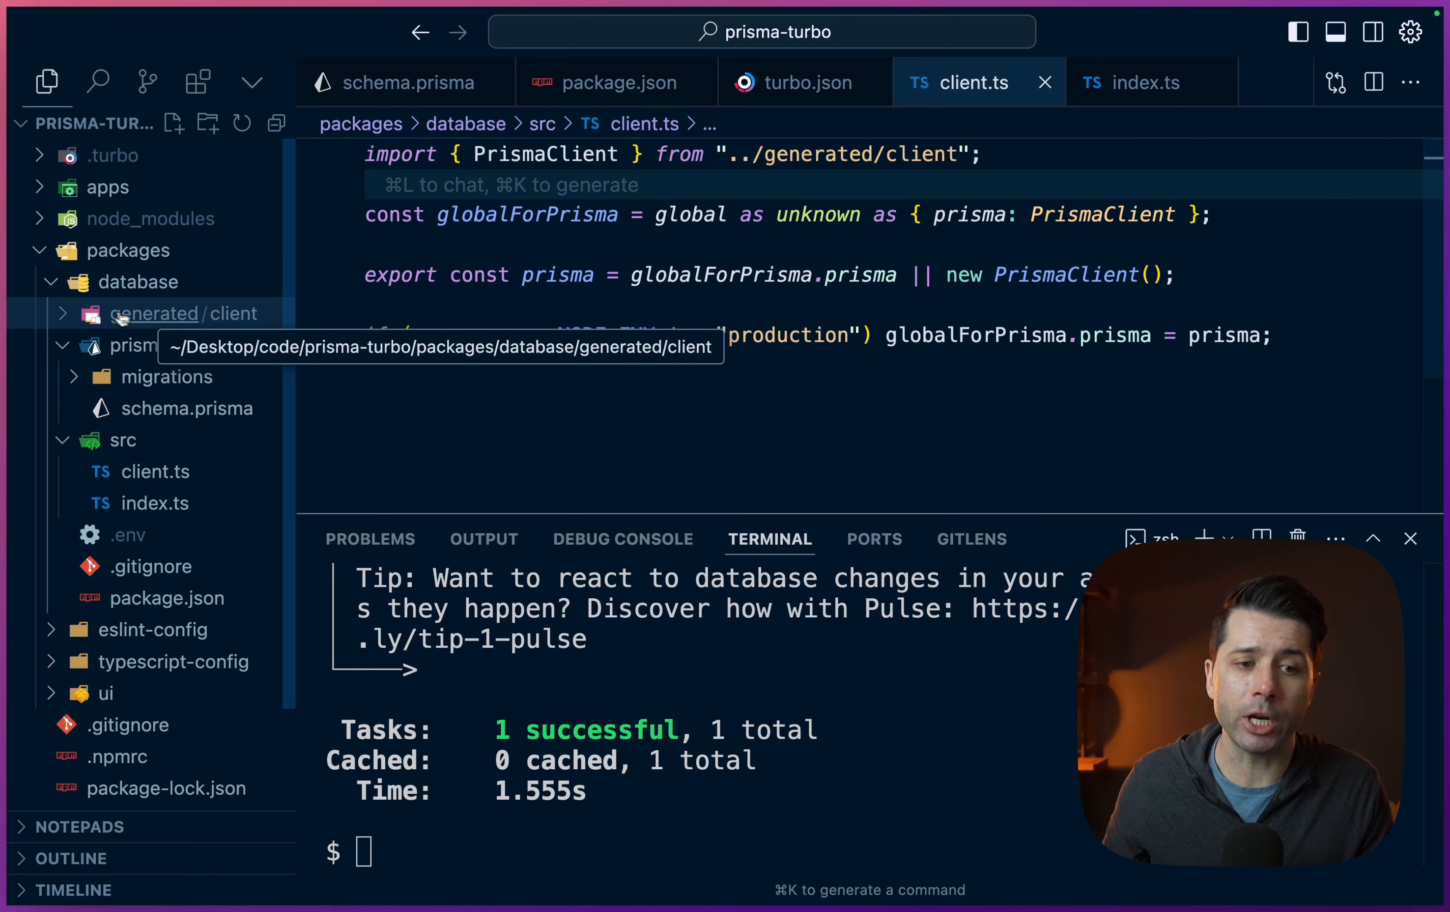
{"action": "left_click", "coordinate": [154, 313]}
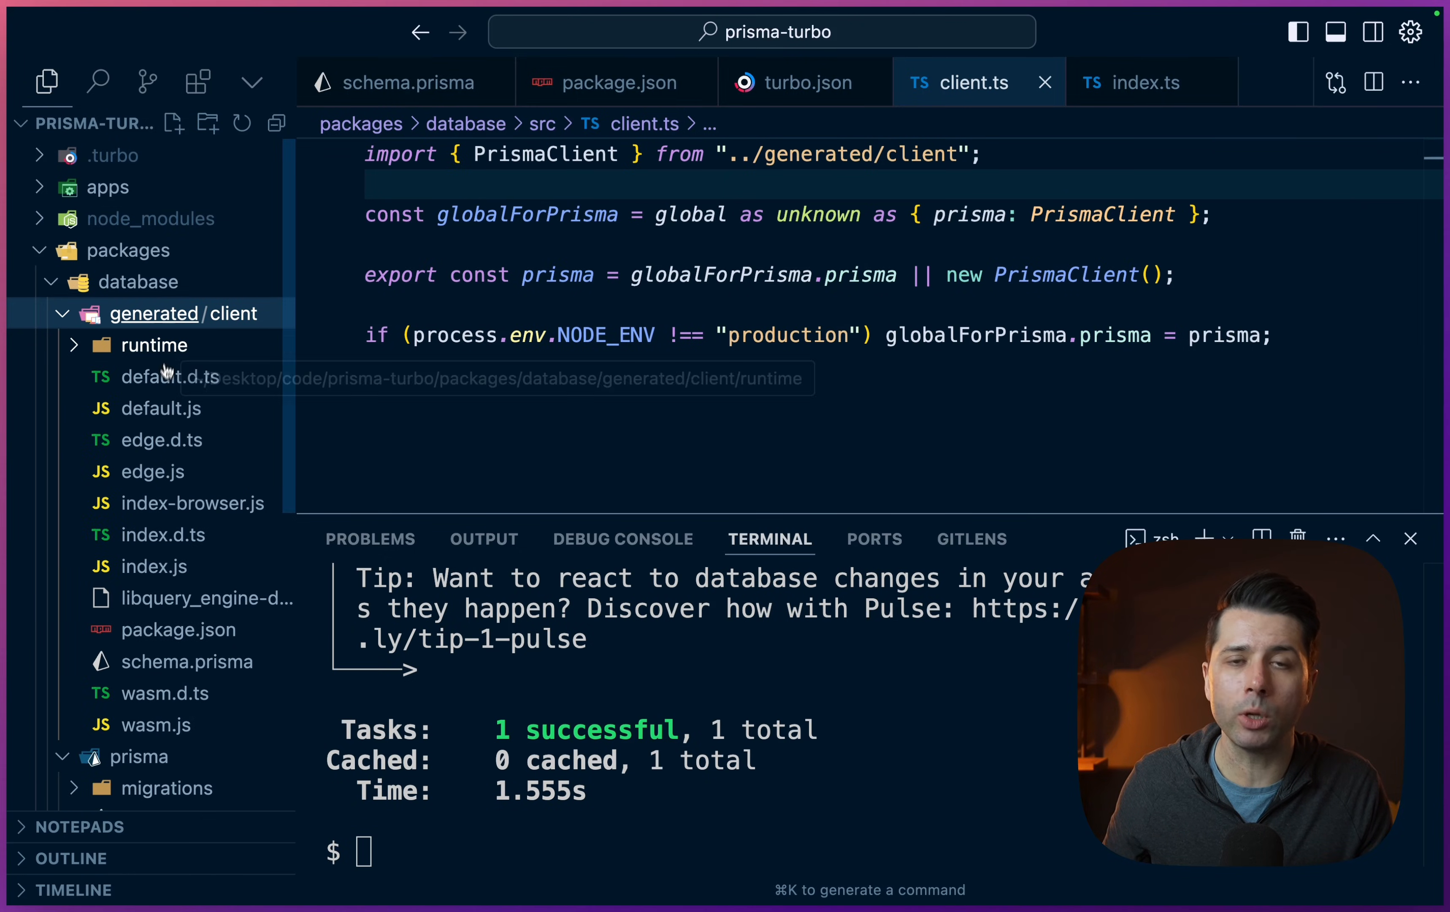
{"action": "mouse_move", "coordinate": [866, 274]}
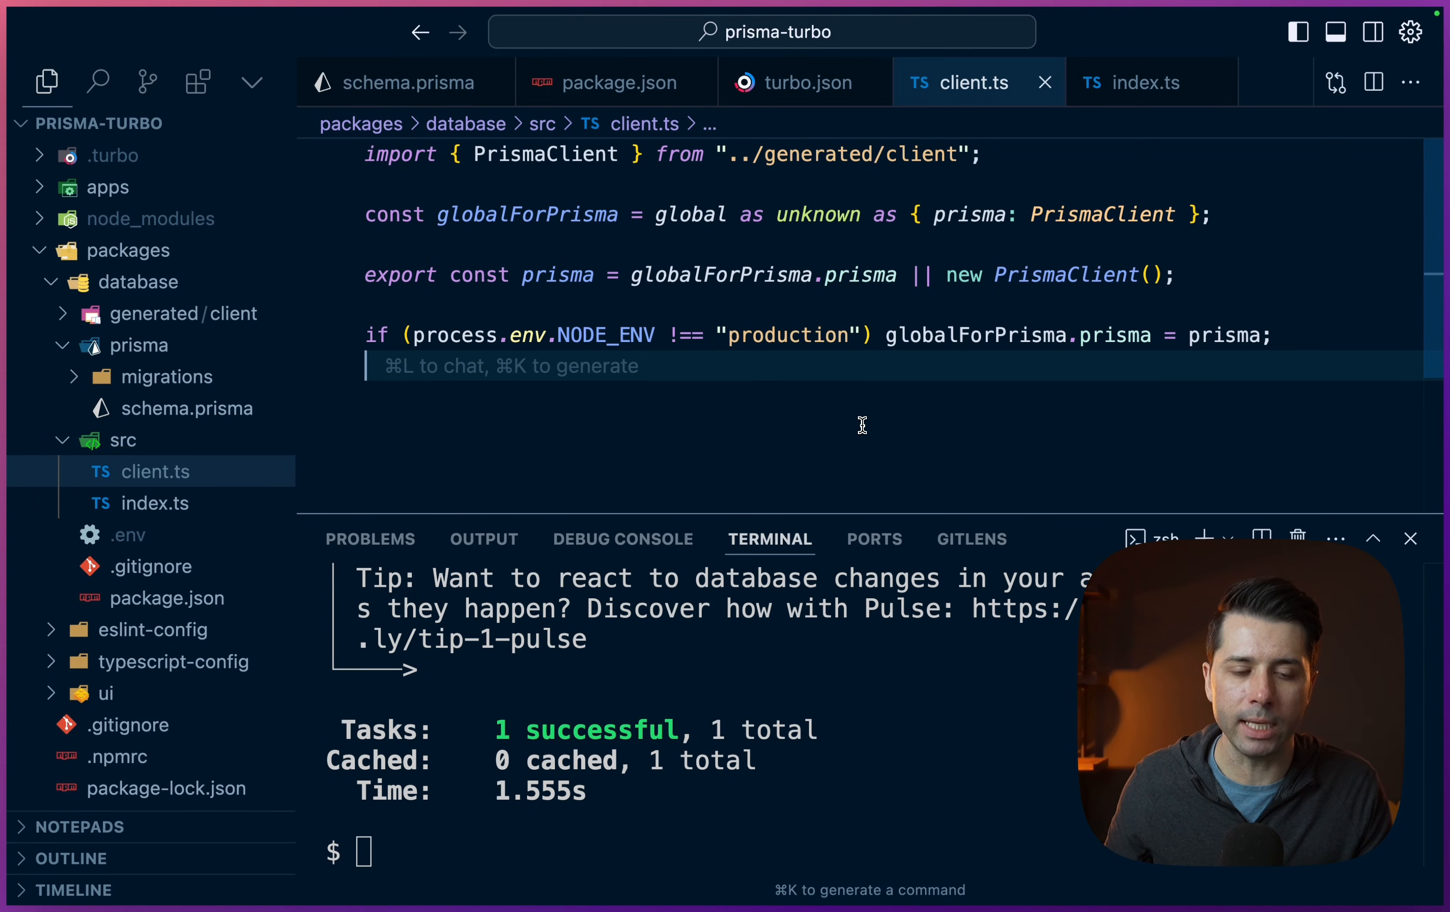
{"action": "left_click", "coordinate": [155, 502]}
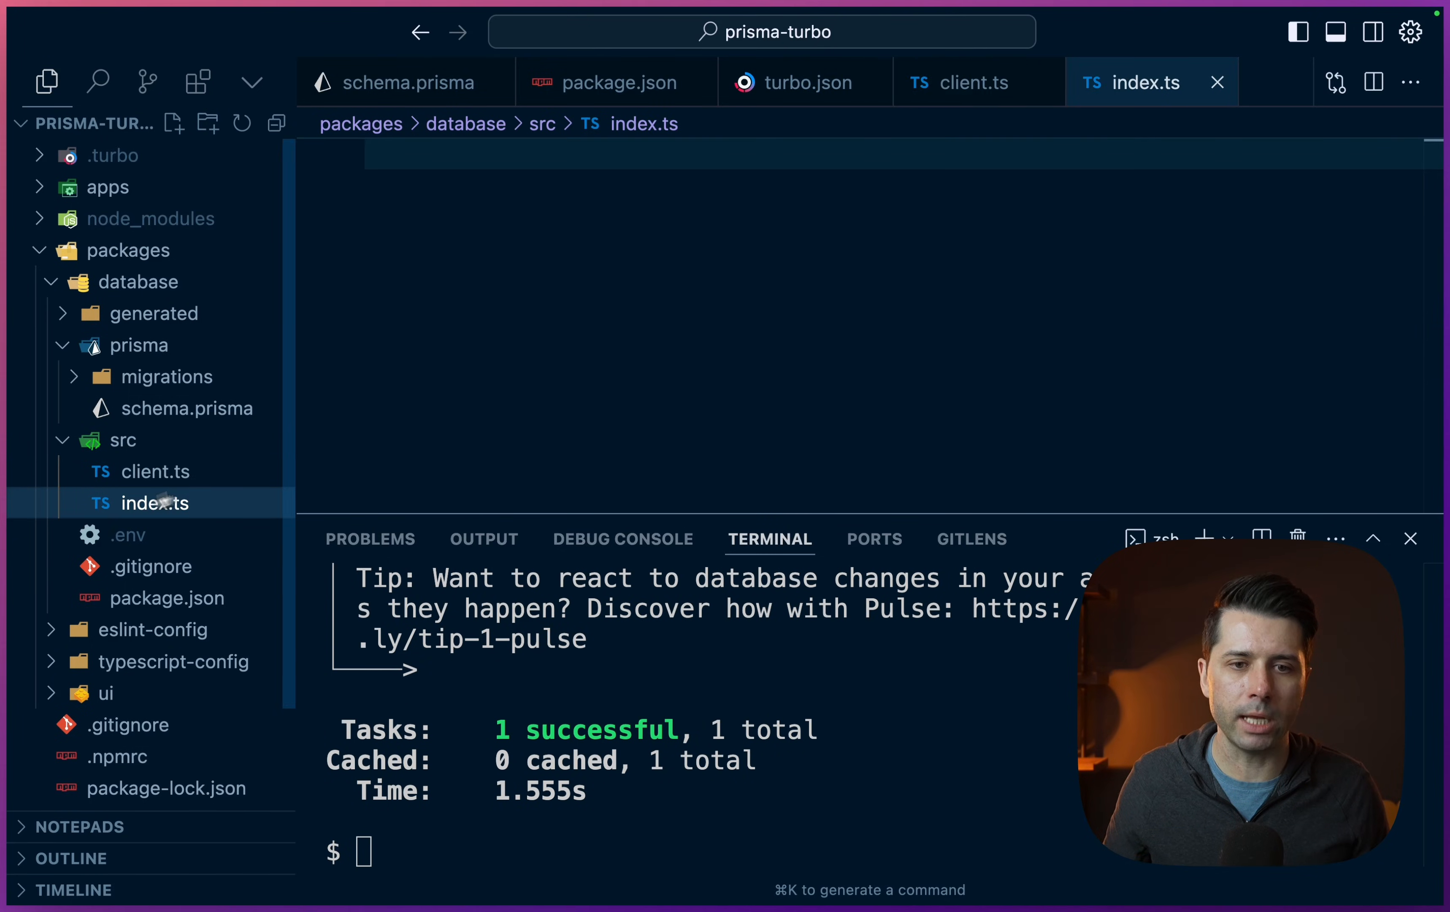
Step: Re-export prisma from "./client" and everything from "../generated/client" in index.ts
{"action": "type", "text": "export"}
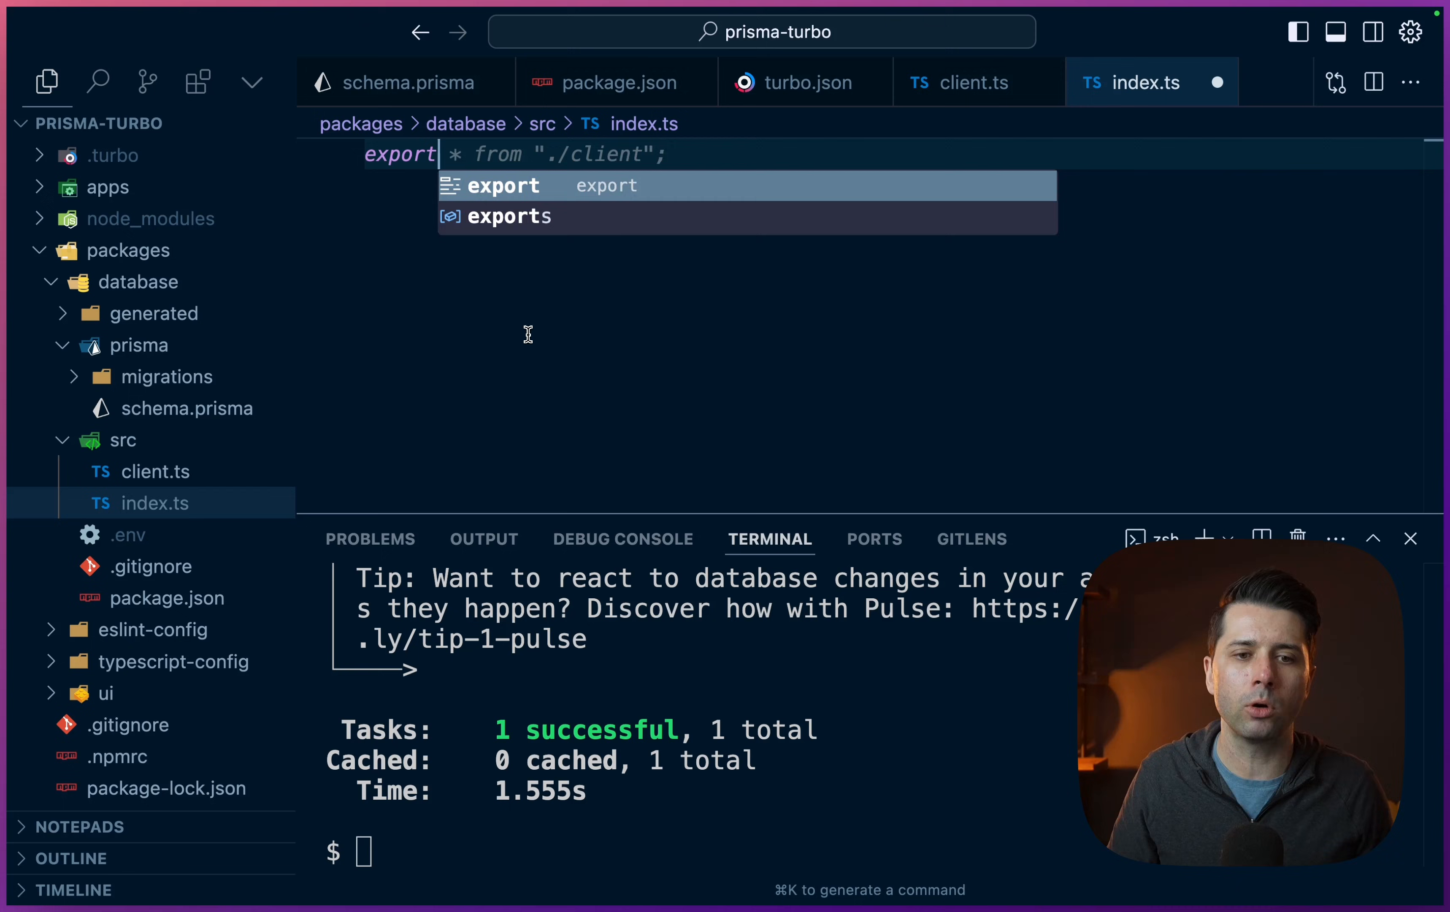
{"action": "type", "text": "{ prisma } fro"}
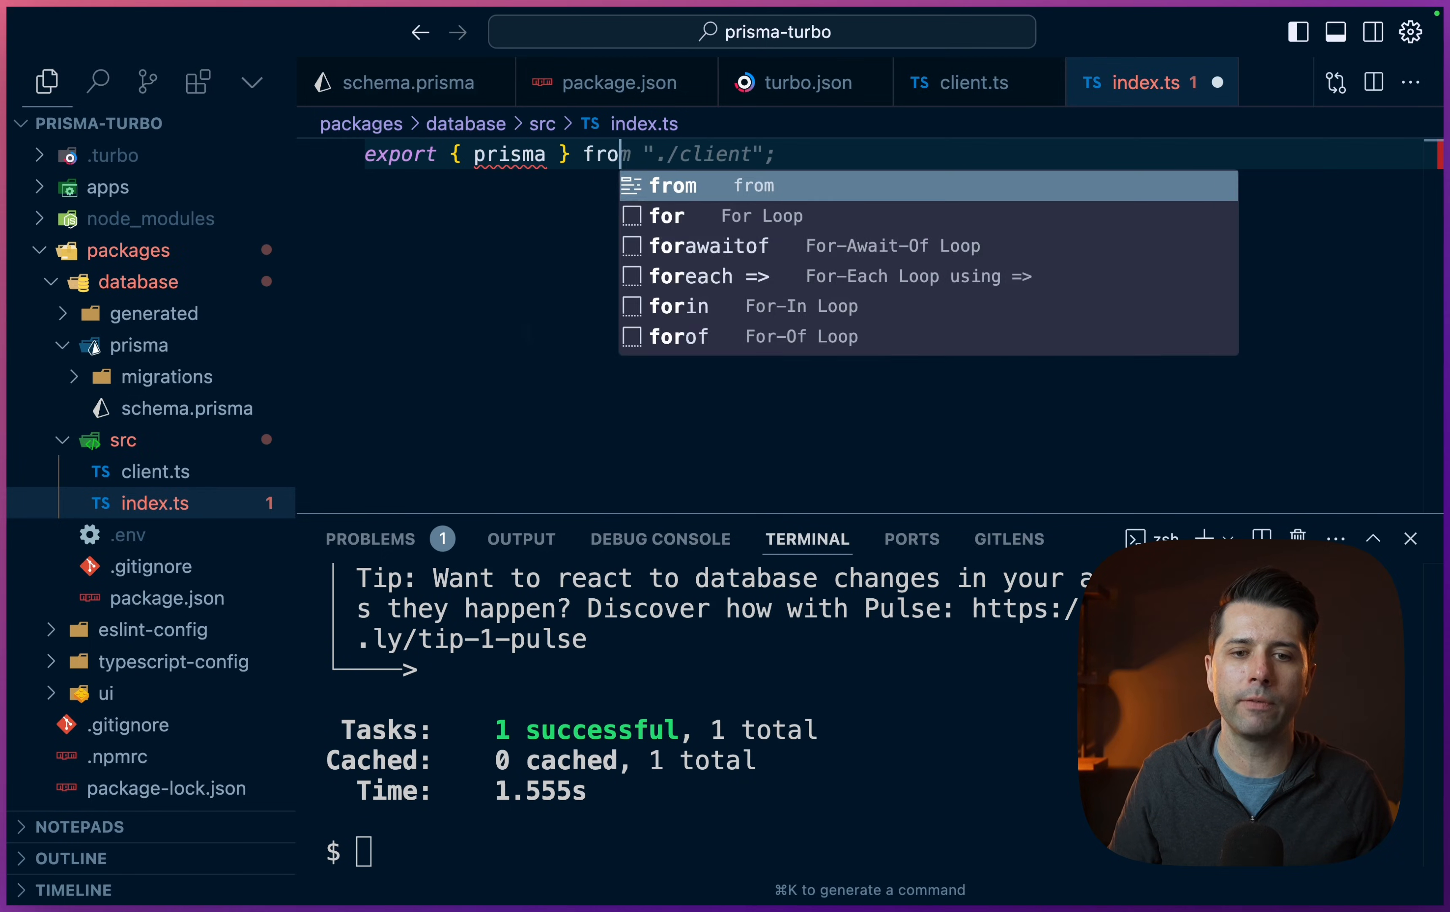
{"action": "key", "text": "Escape"}
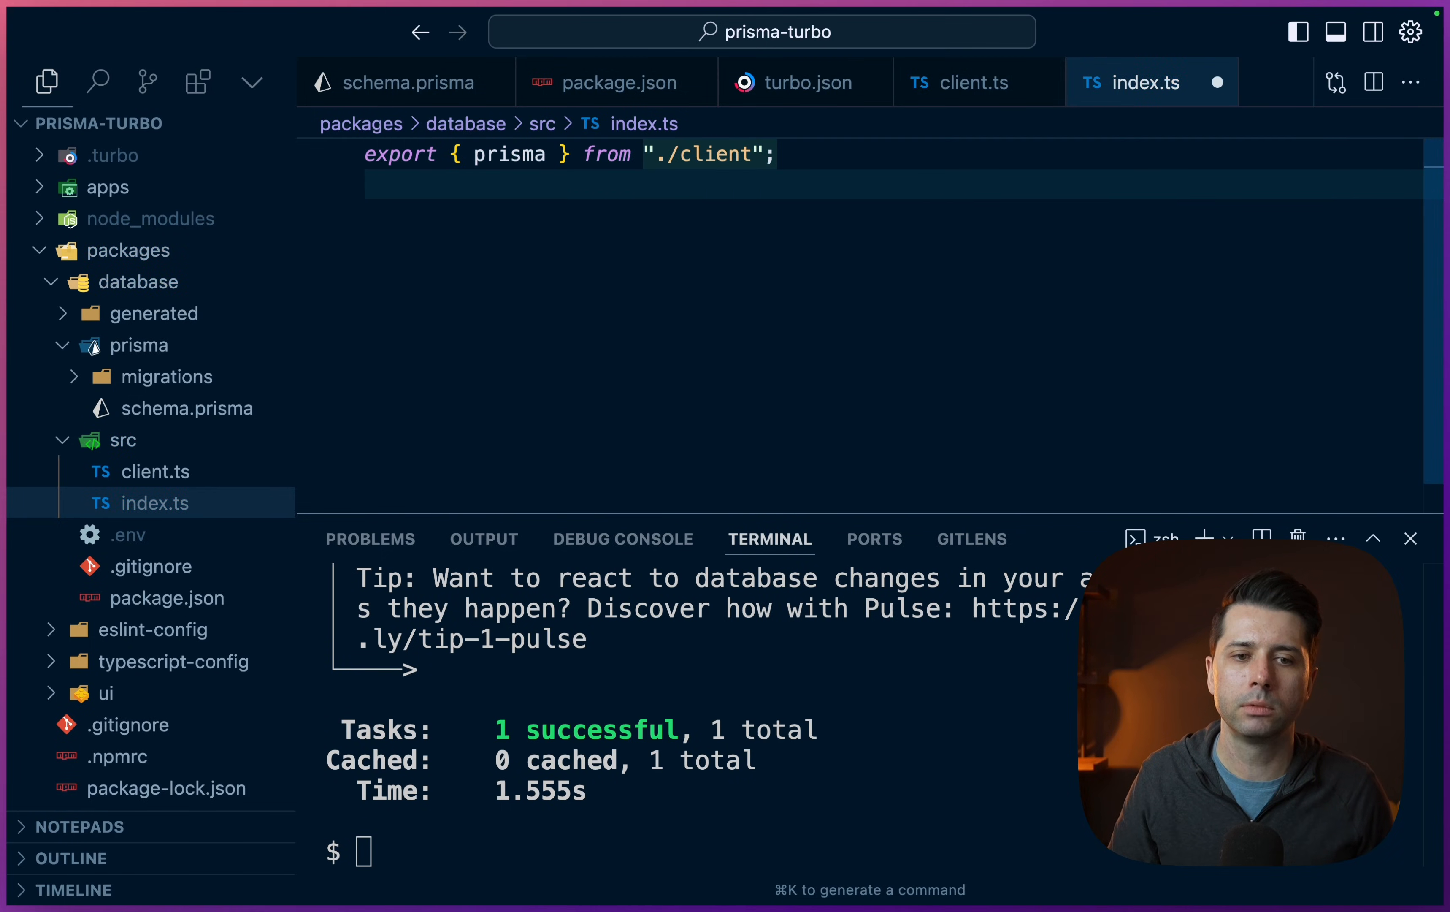
{"action": "type", "text": "export * from \"./generated/client\";"}
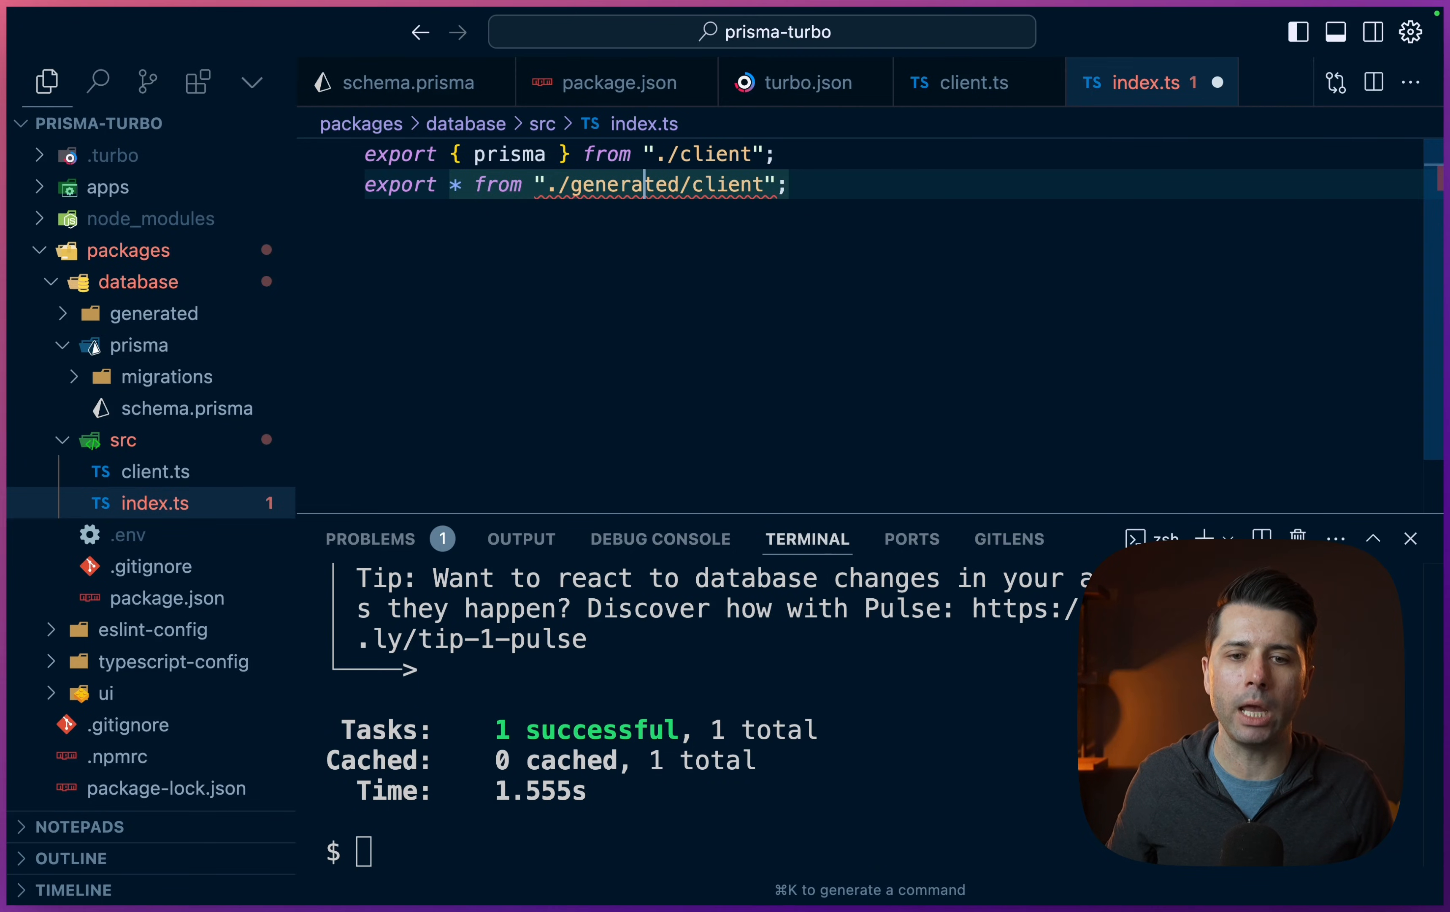
{"action": "type", "text": "../"}
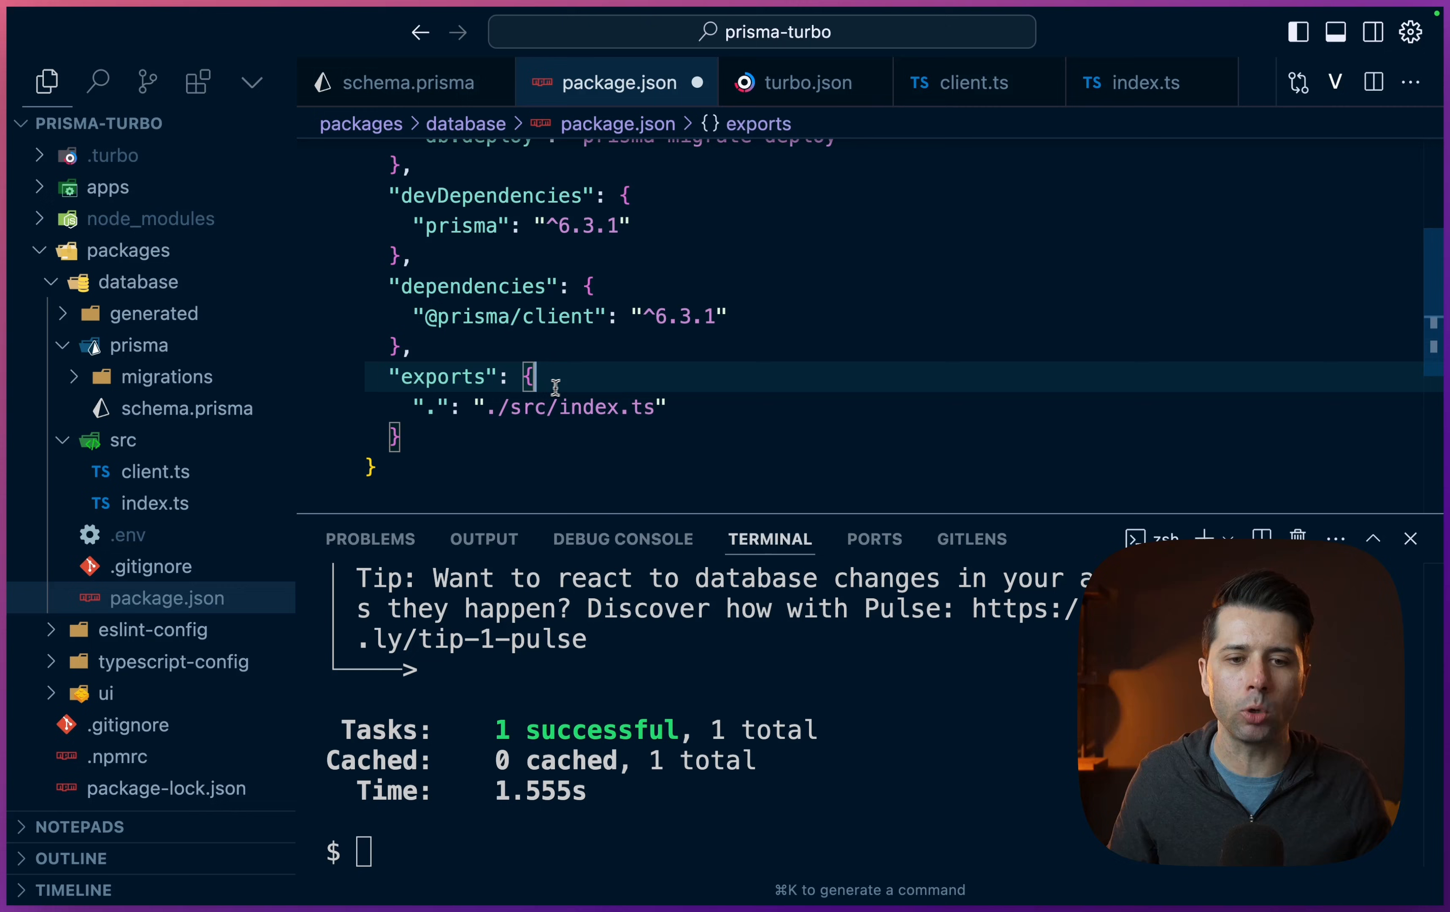
Step: Set the database package.json root export "." to "./src/index.ts"
{"action": "double_click", "coordinate": [527, 407]}
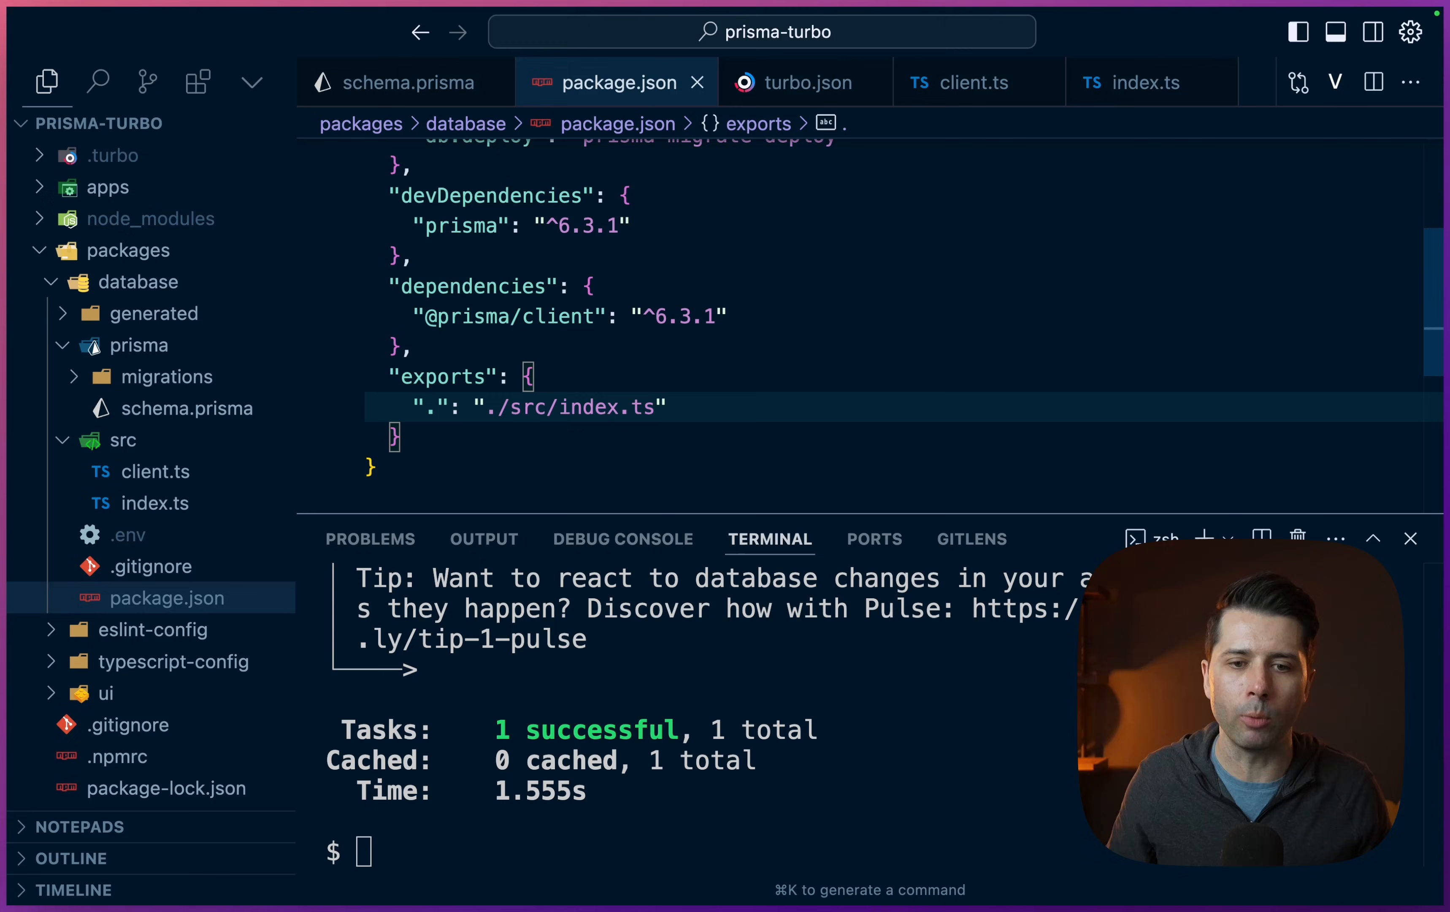
{"action": "scroll", "scroll_direction": "down", "scroll_amount": 3}
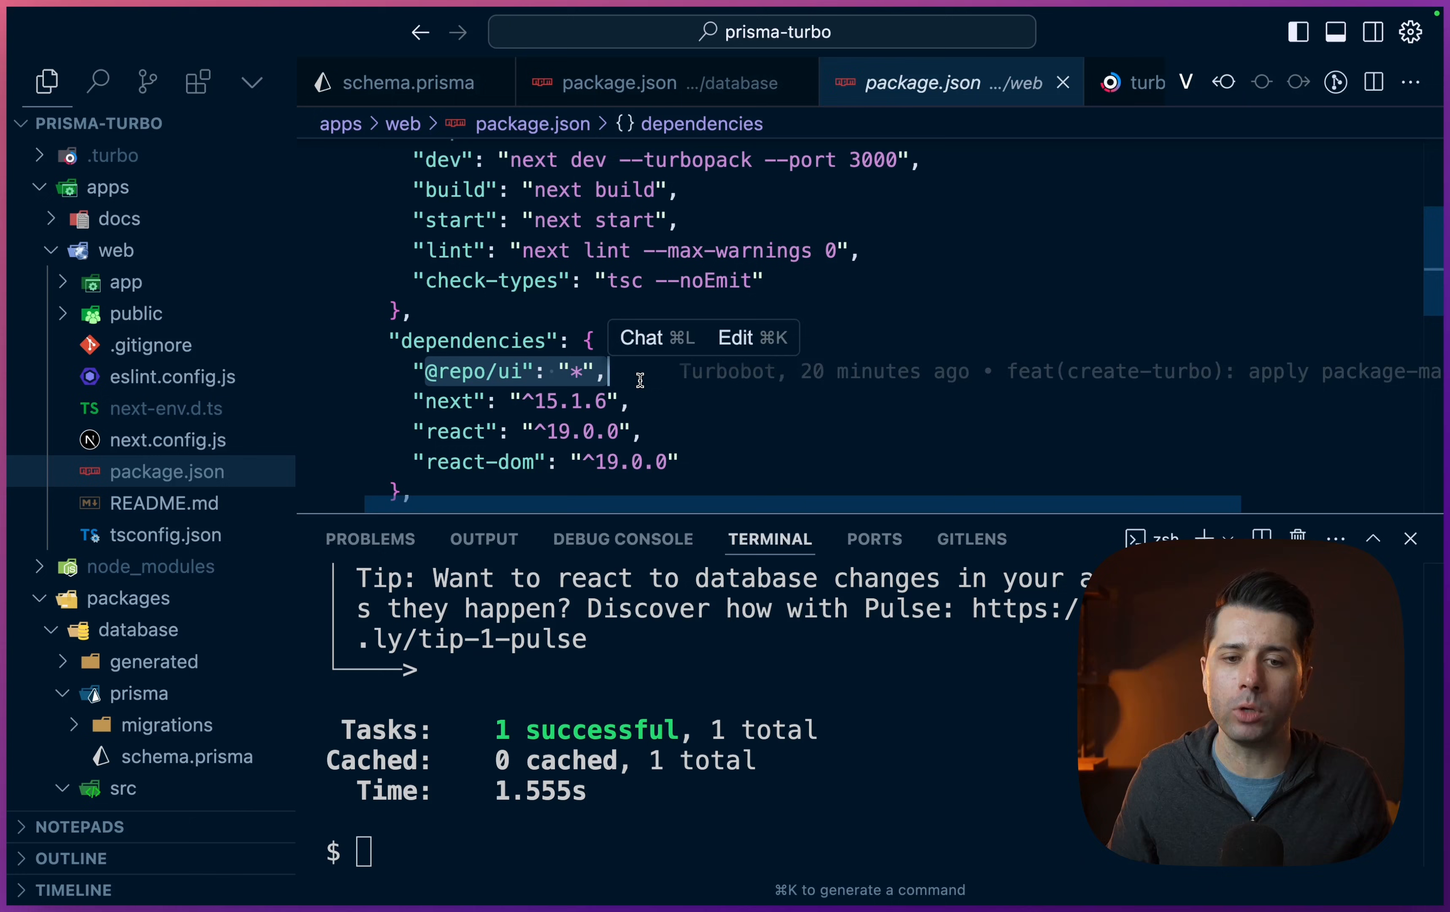
{"action": "type", "text": "\"@repo/db\": \"*\","}
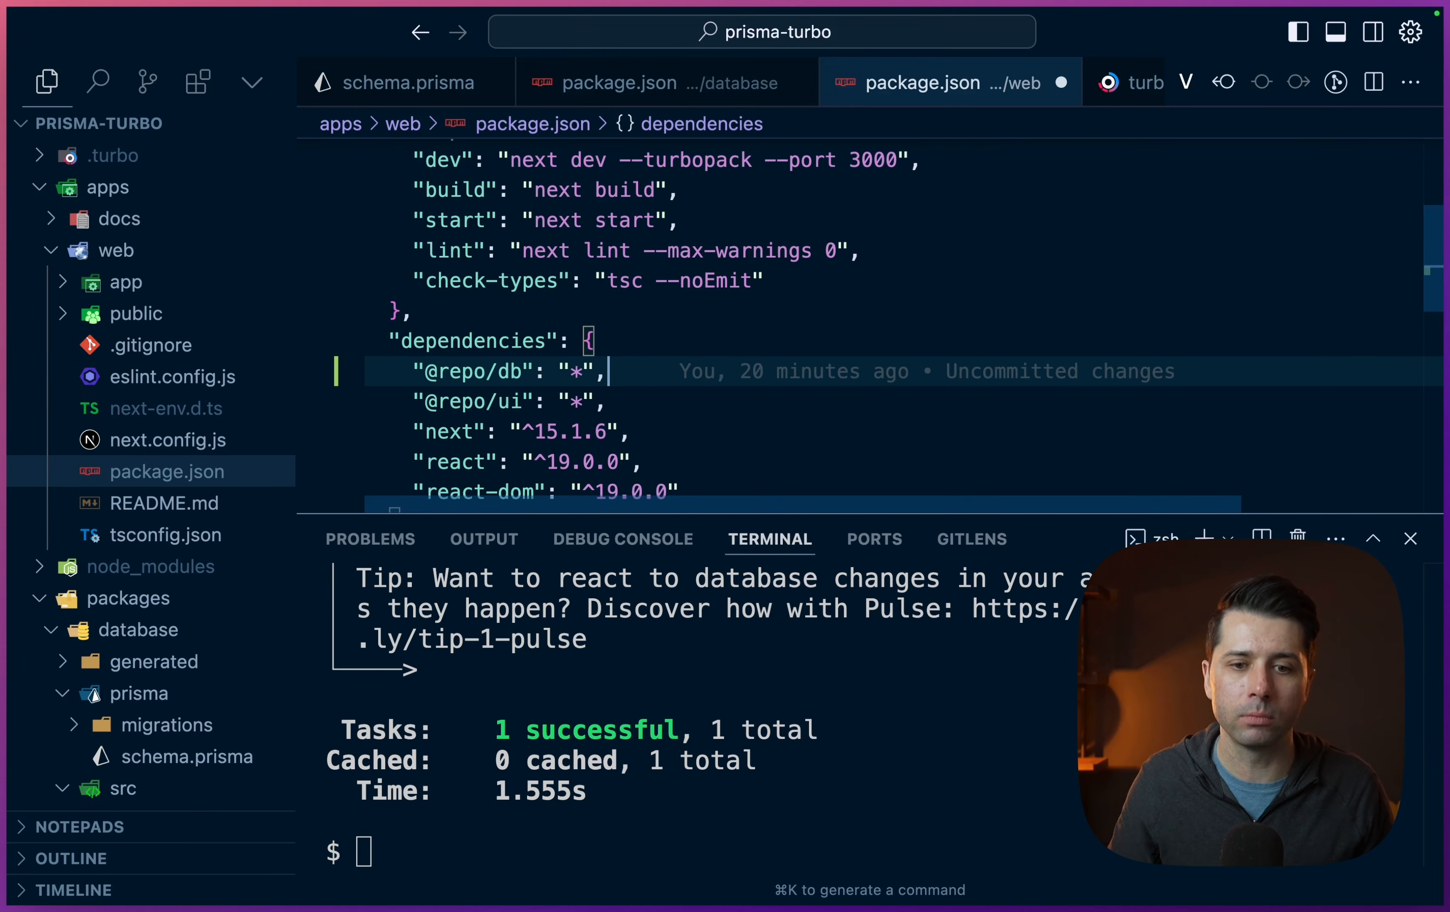
{"action": "type", "text": "c"}
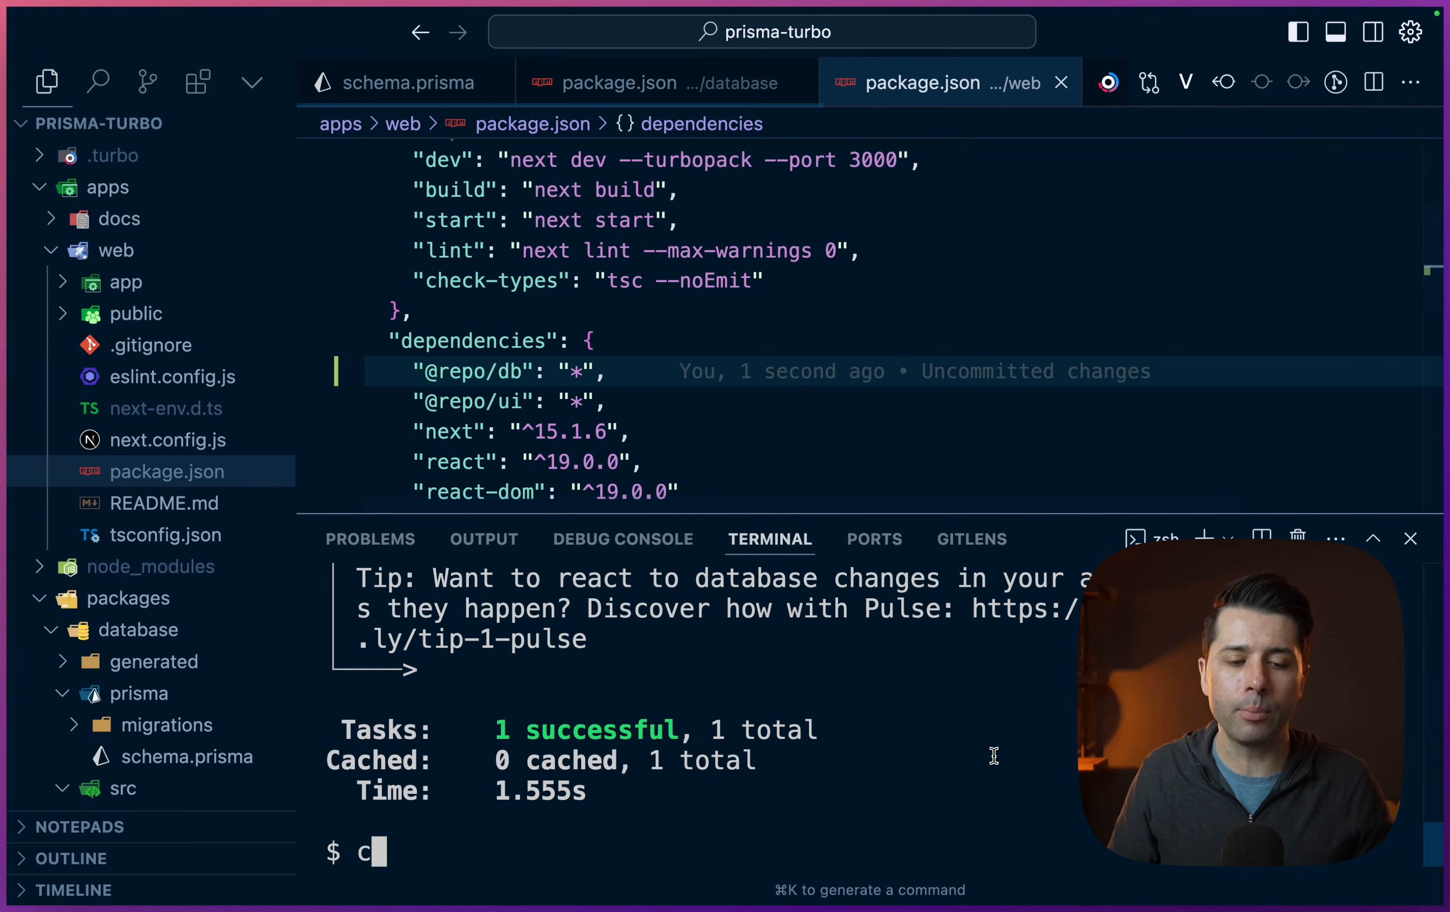
{"action": "type", "text": "d apps/web"}
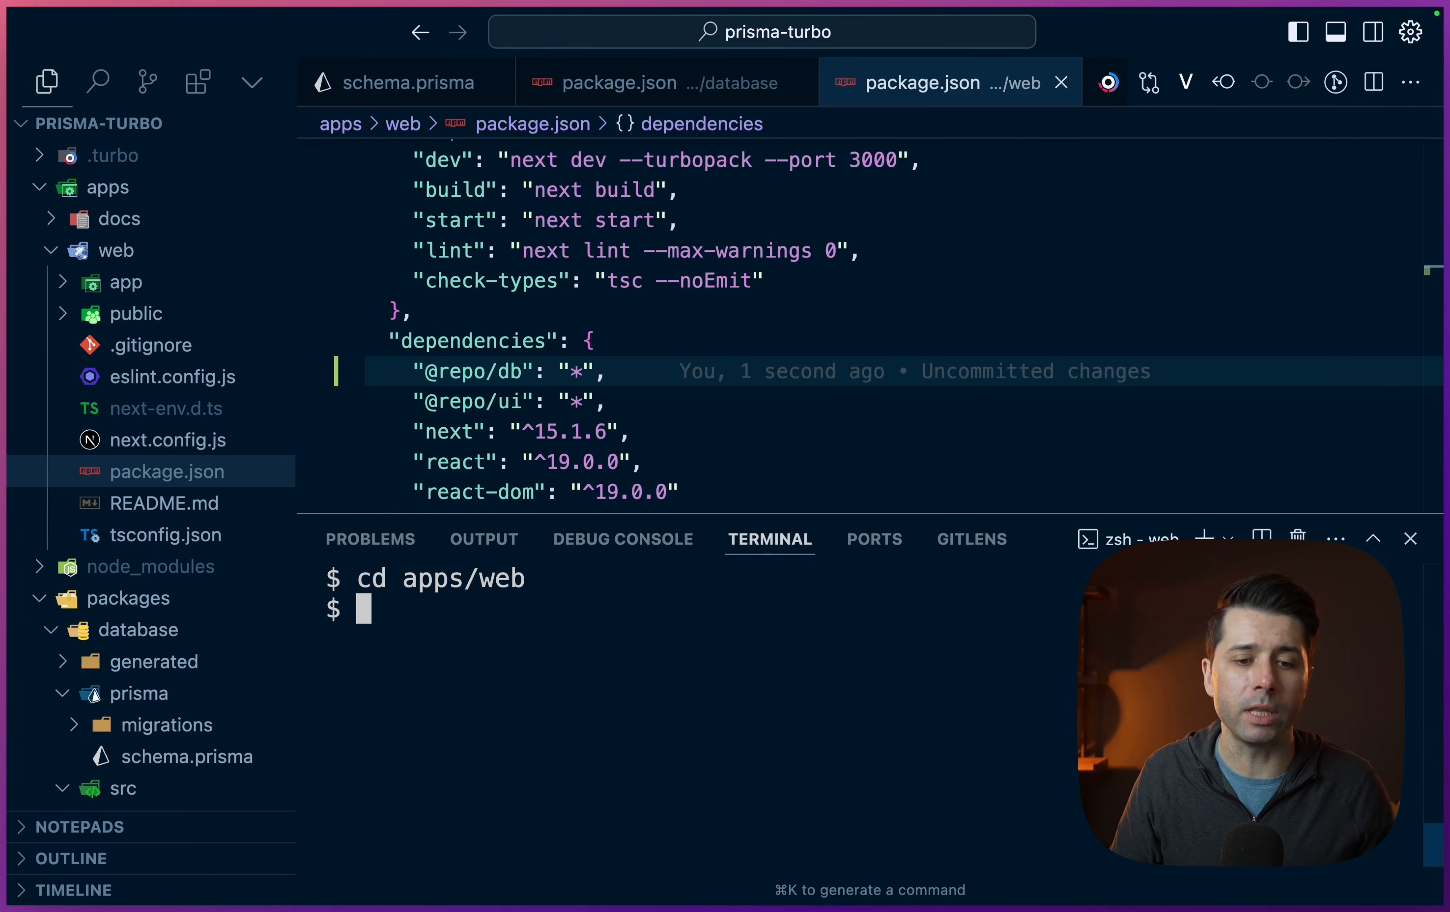
{"action": "type", "text": "npm i"}
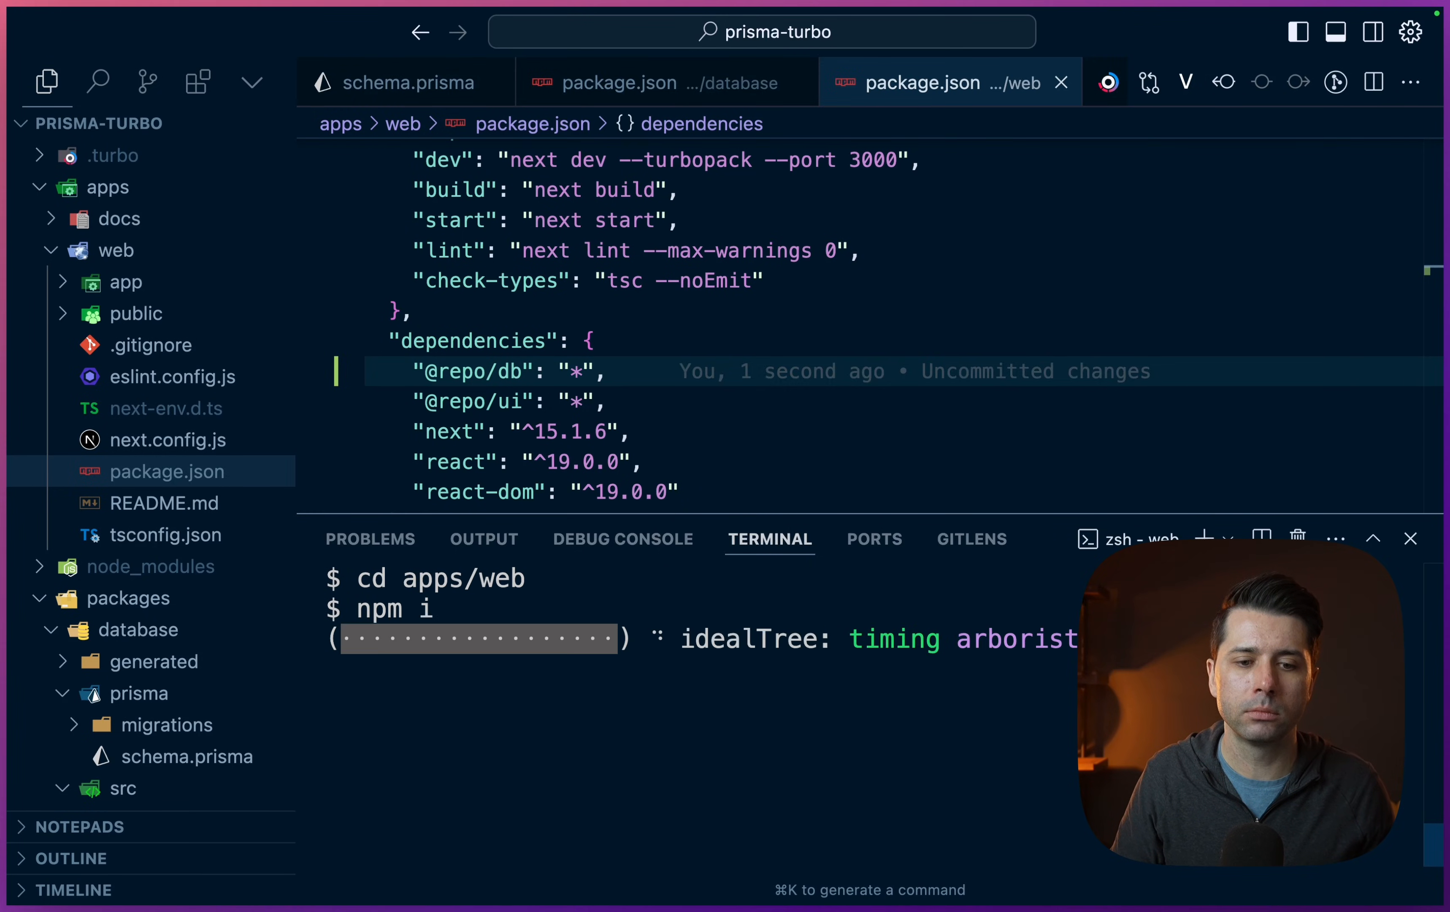
{"action": "left_click", "coordinate": [127, 282]}
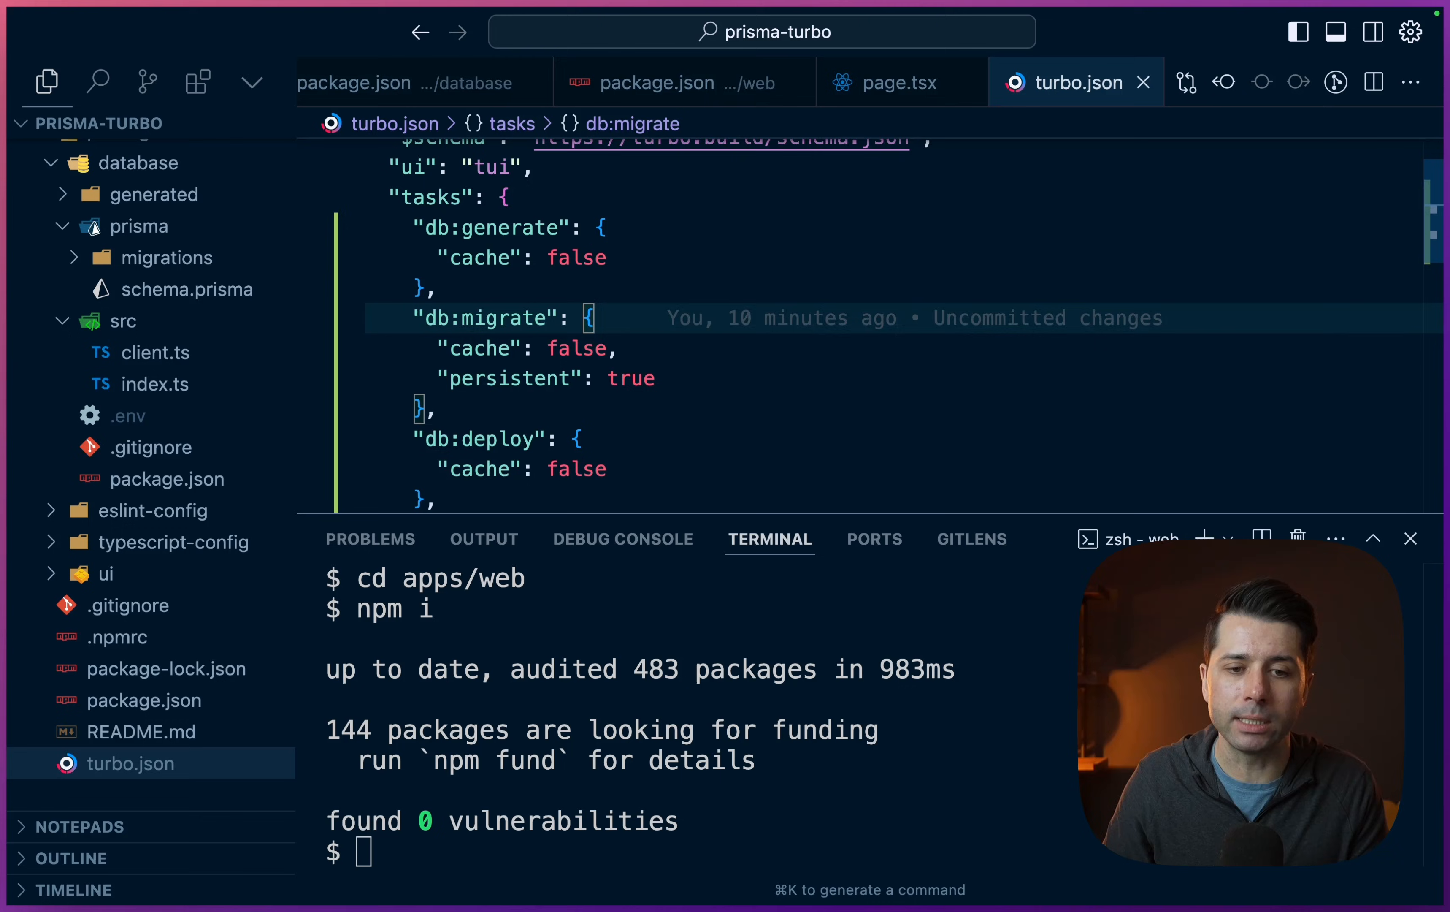
Step: Give the dev task "dependsOn": ["^db:generate", "^db:migrate", "^db:deploy"] in turbo.json
{"action": "scroll", "scroll_direction": "down", "scroll_amount": 3}
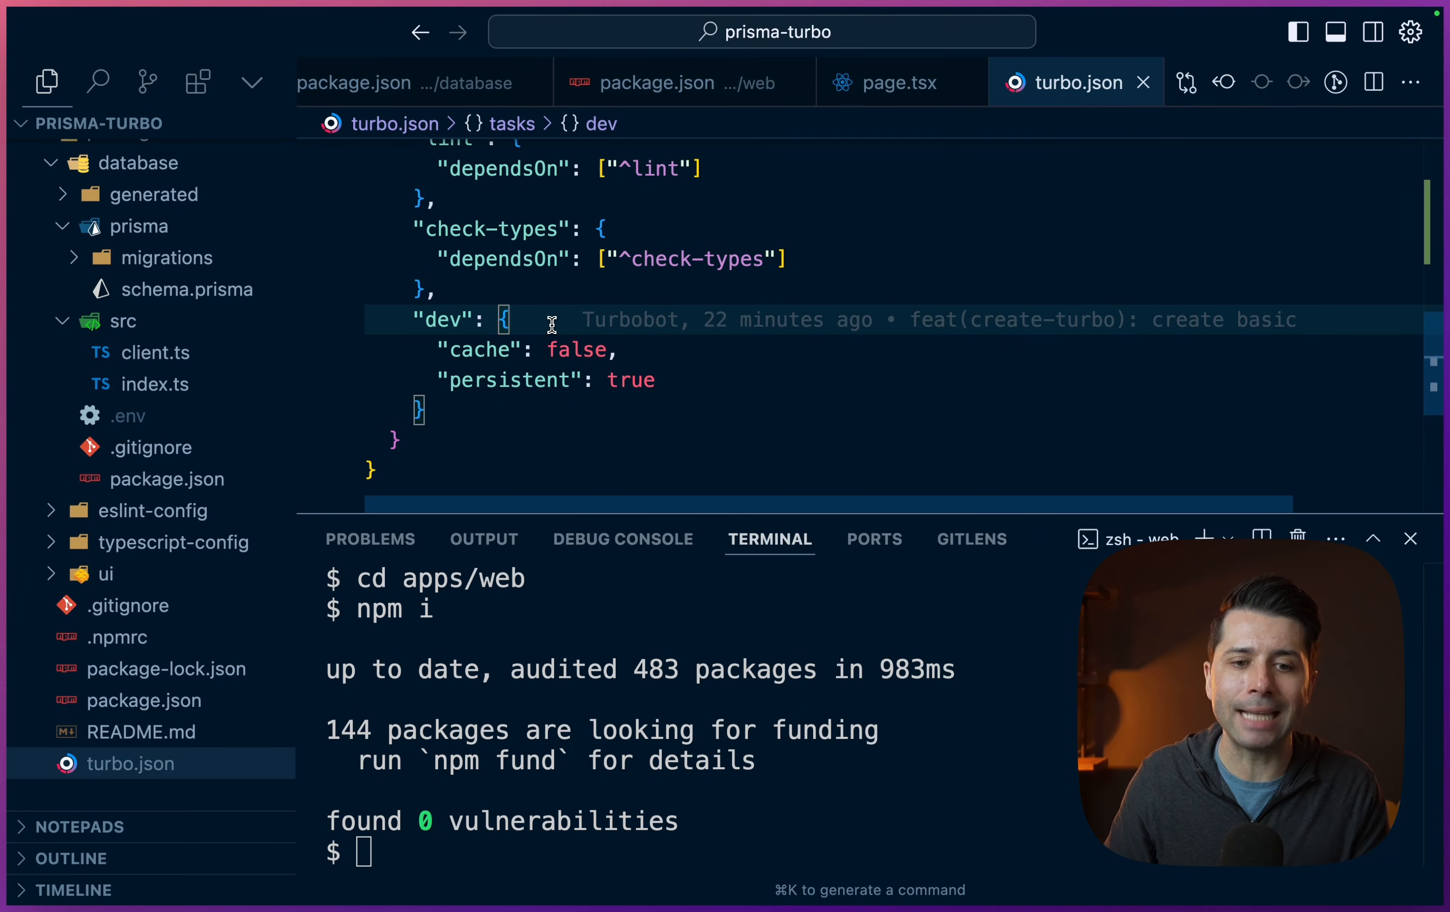
{"action": "type", "text": "\"dependsOn\": [\"^dev\"],"}
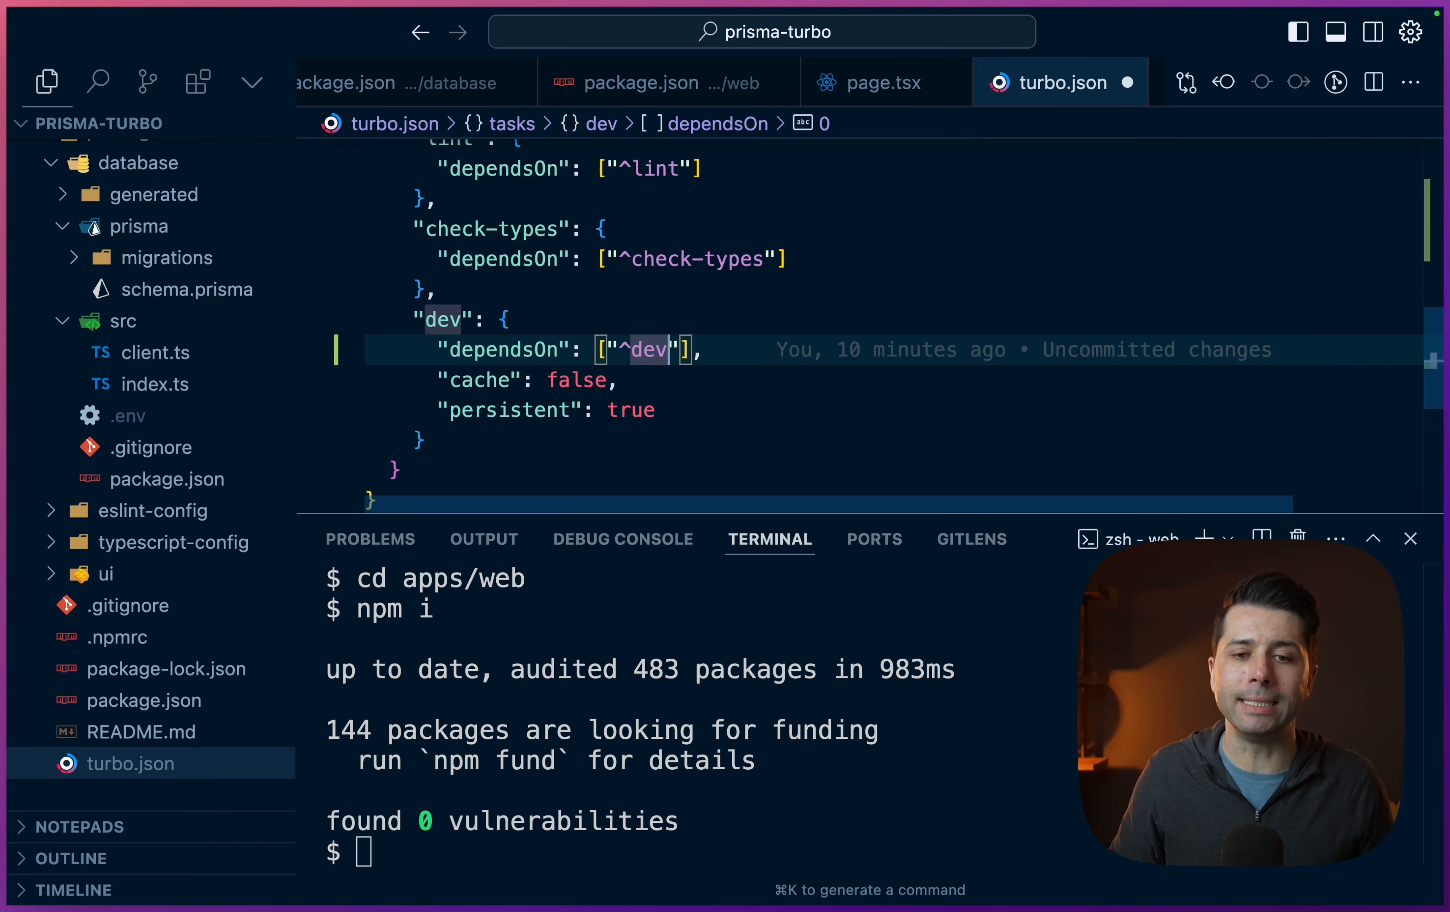
{"action": "type", "text": "db"}
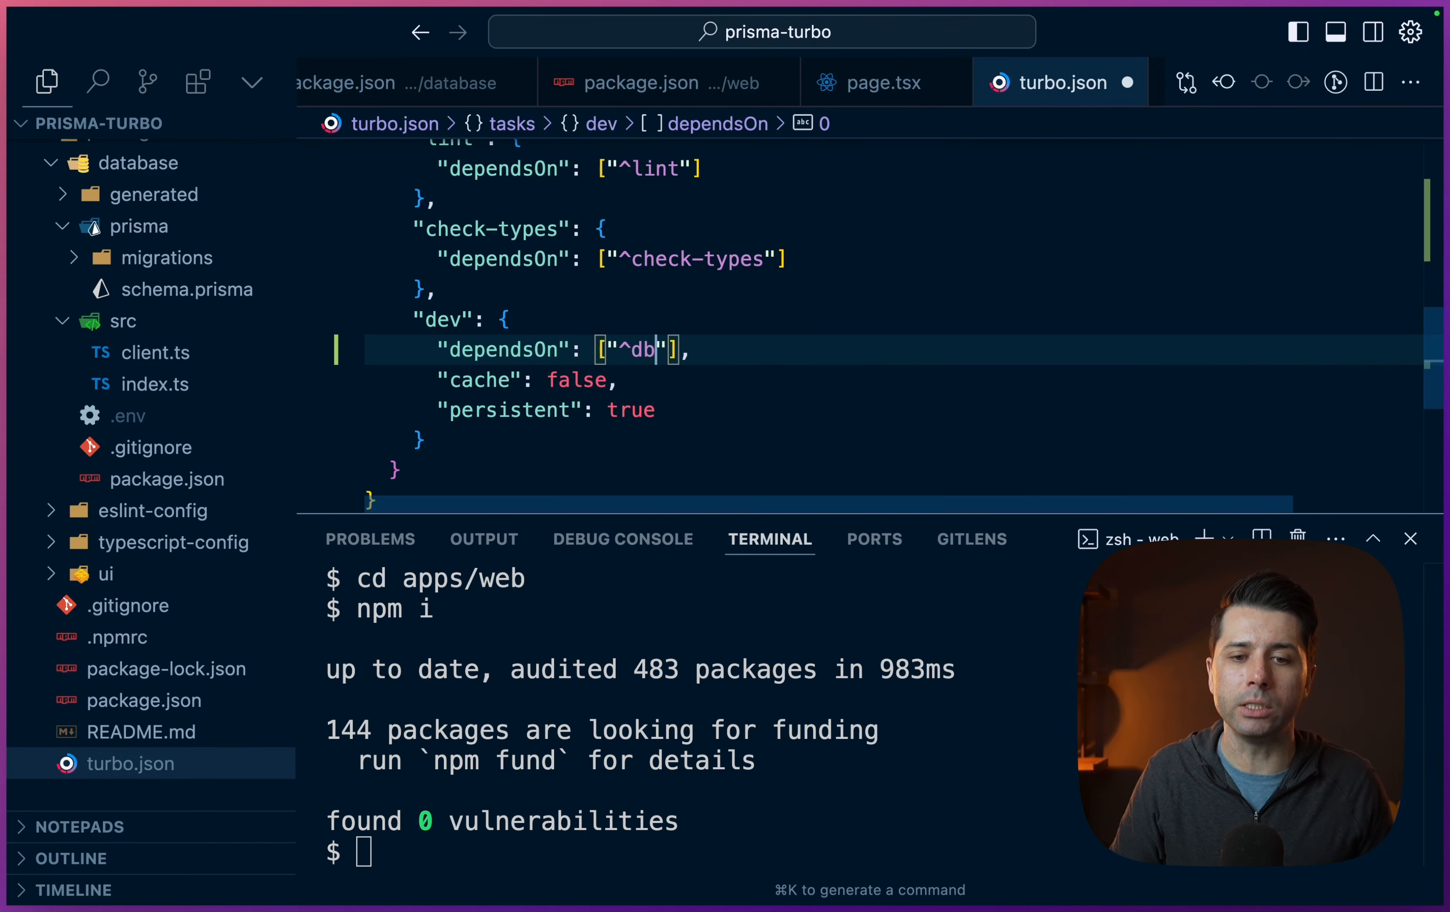
{"action": "type", "text": ":generate\", \"^db:migrate\", \"^db:deploy"}
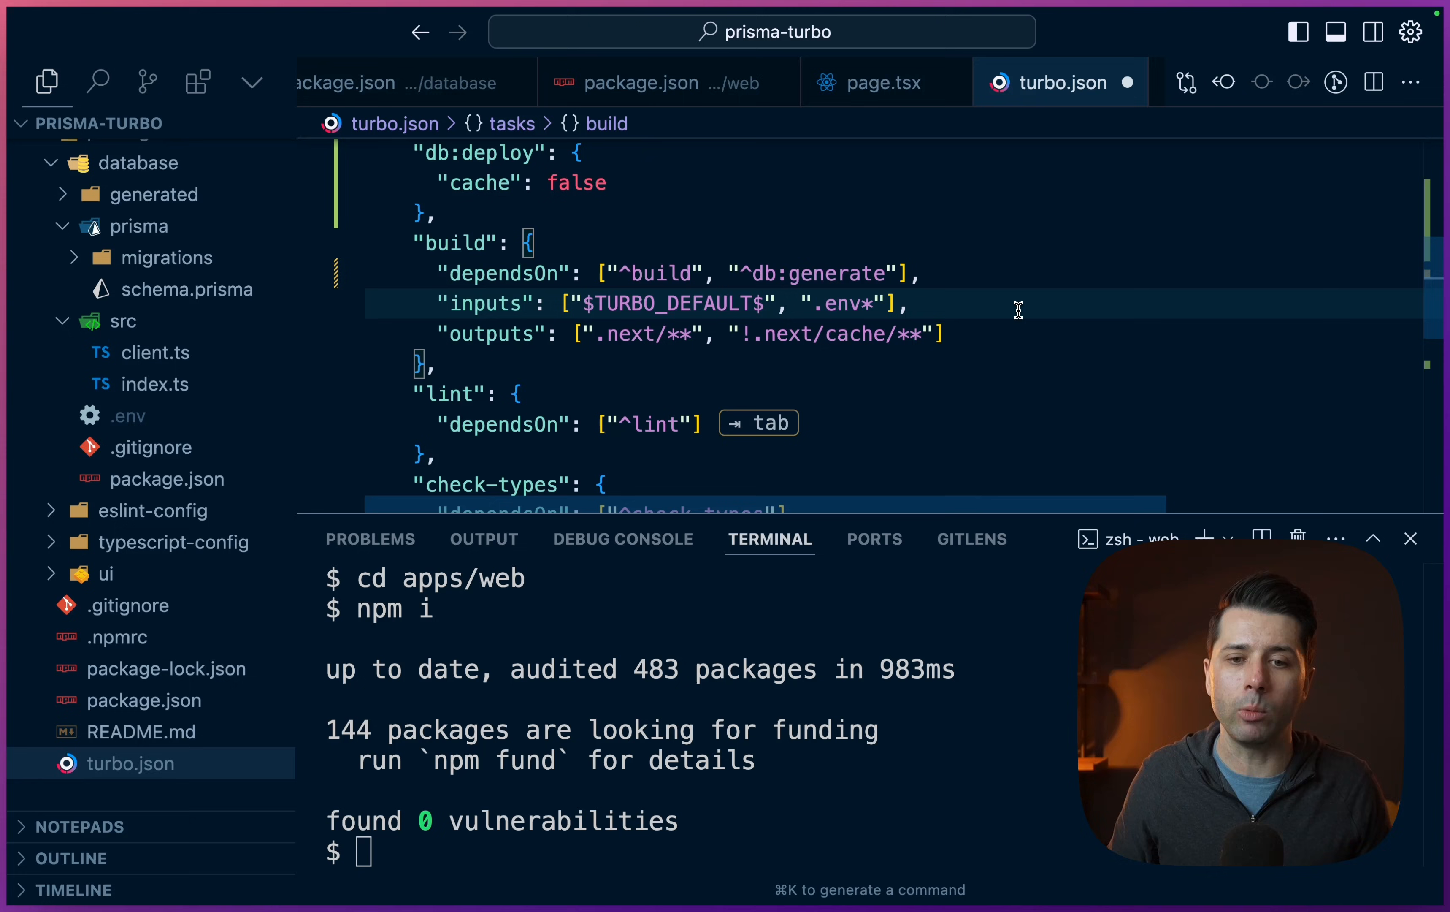
{"action": "scroll", "scroll_direction": "down", "scroll_amount": 3}
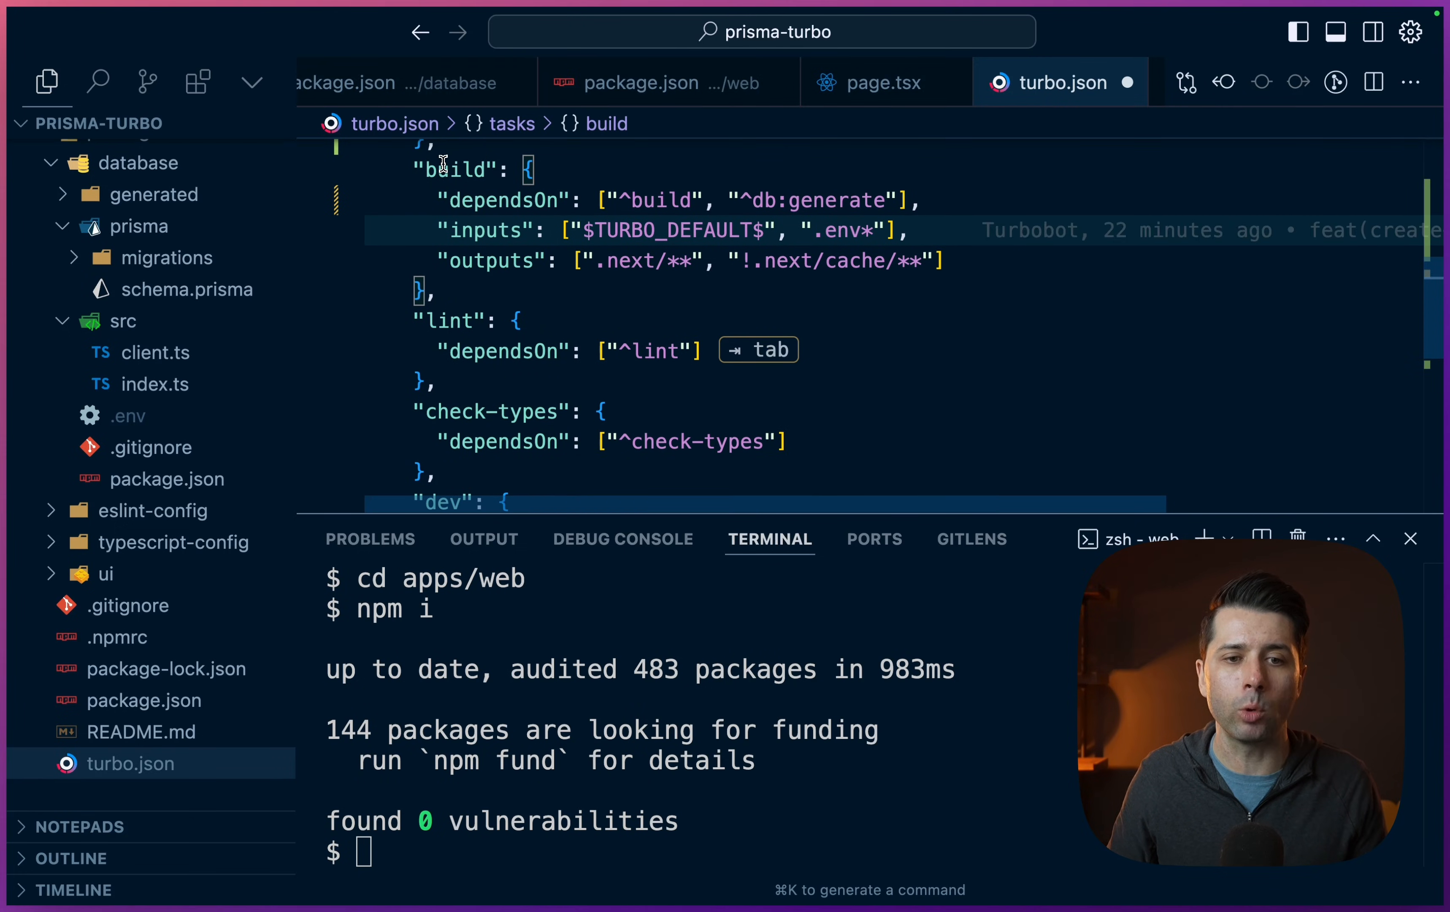
{"action": "double_click", "coordinate": [836, 200]}
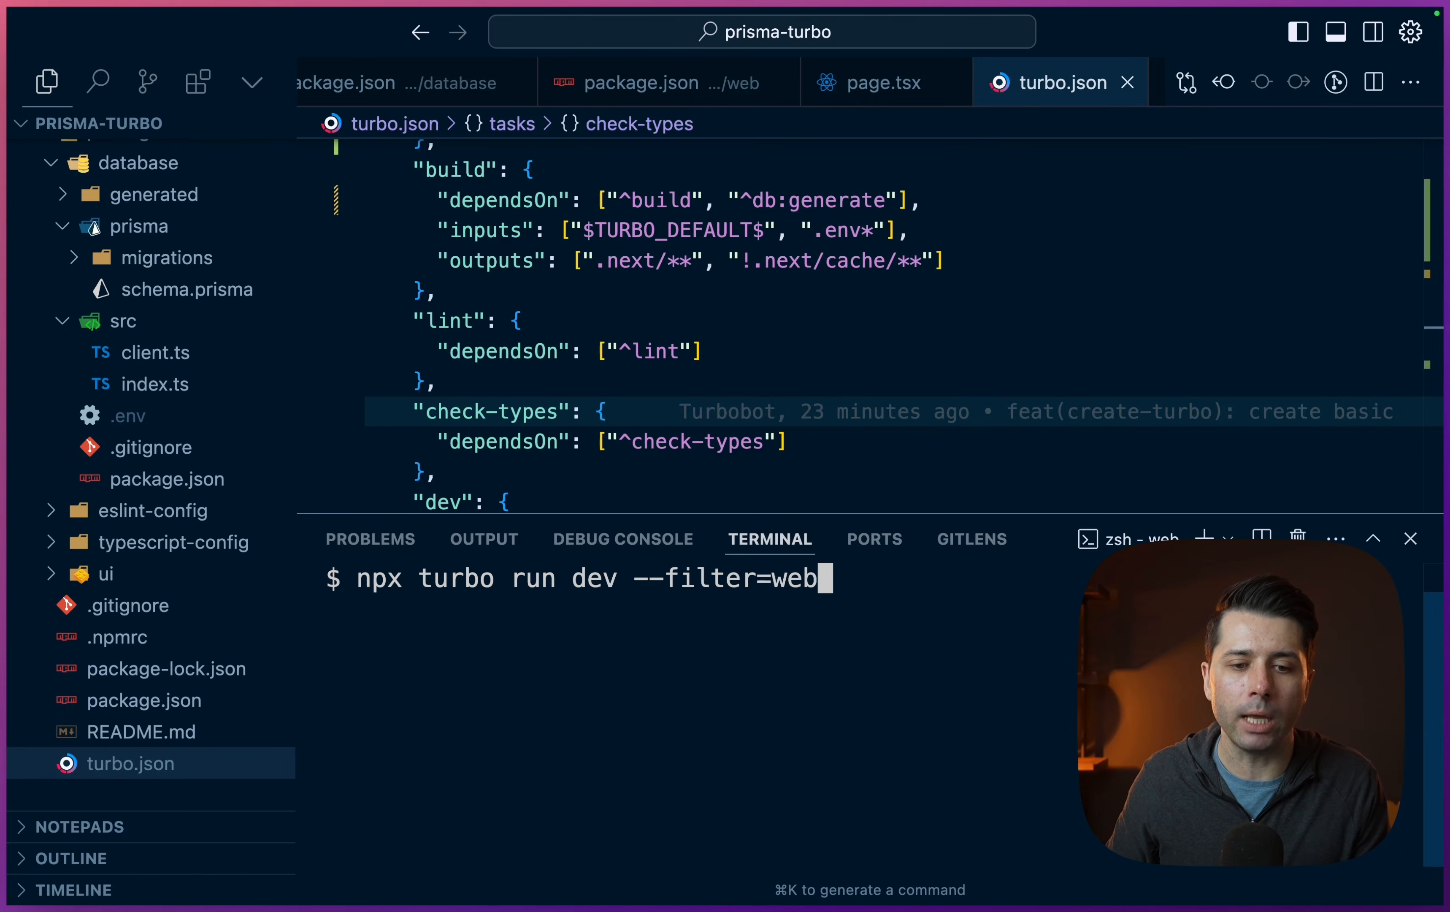
Step: Run npx turbo run dev --filter=web to launch the web app's dev task
{"action": "key", "text": "Enter"}
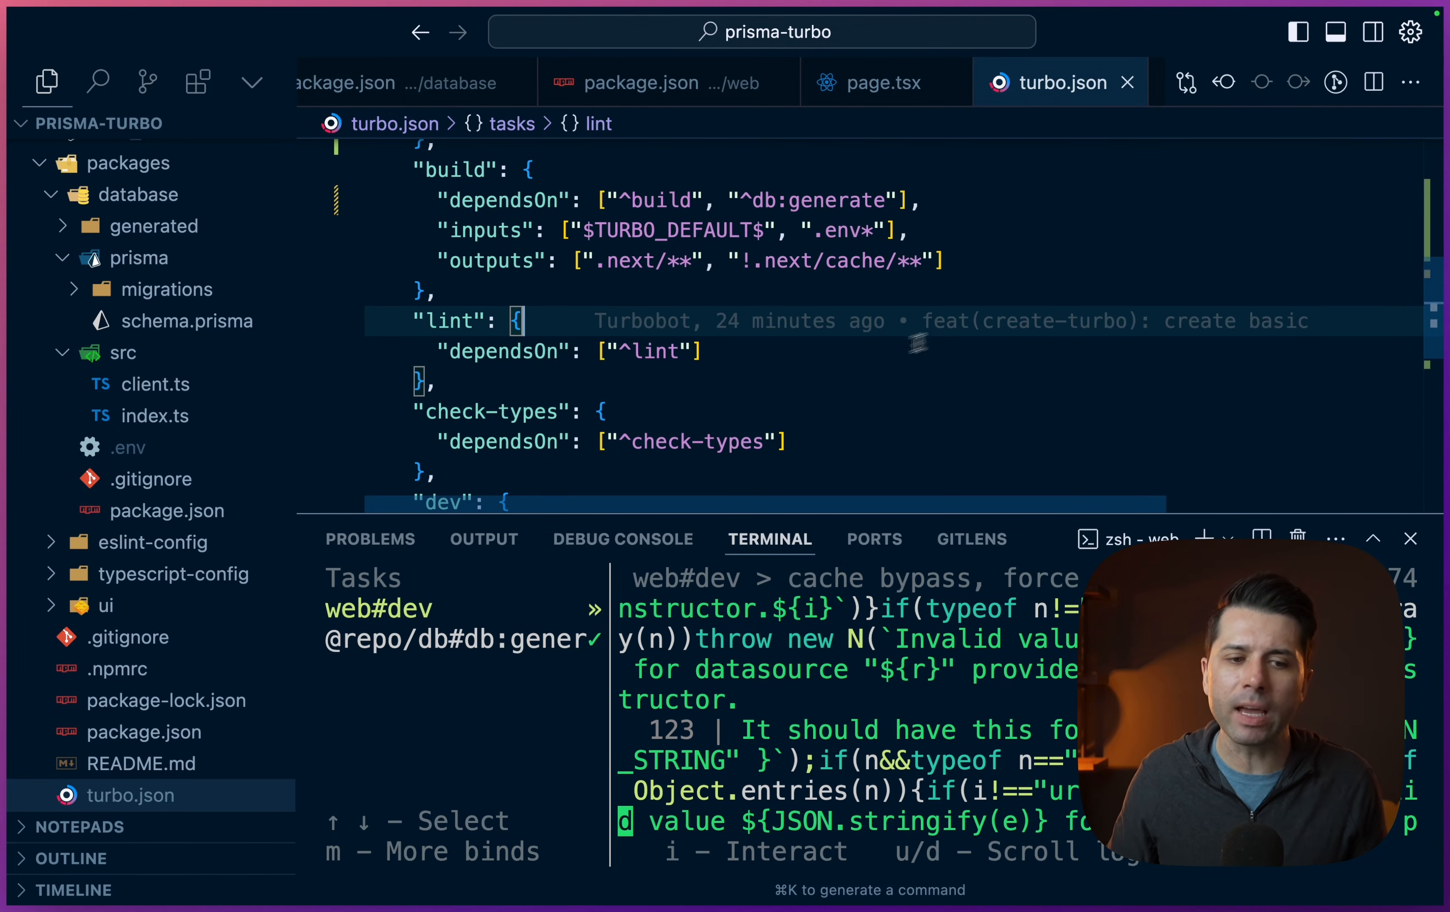
{"action": "mouse_move", "coordinate": [127, 216]}
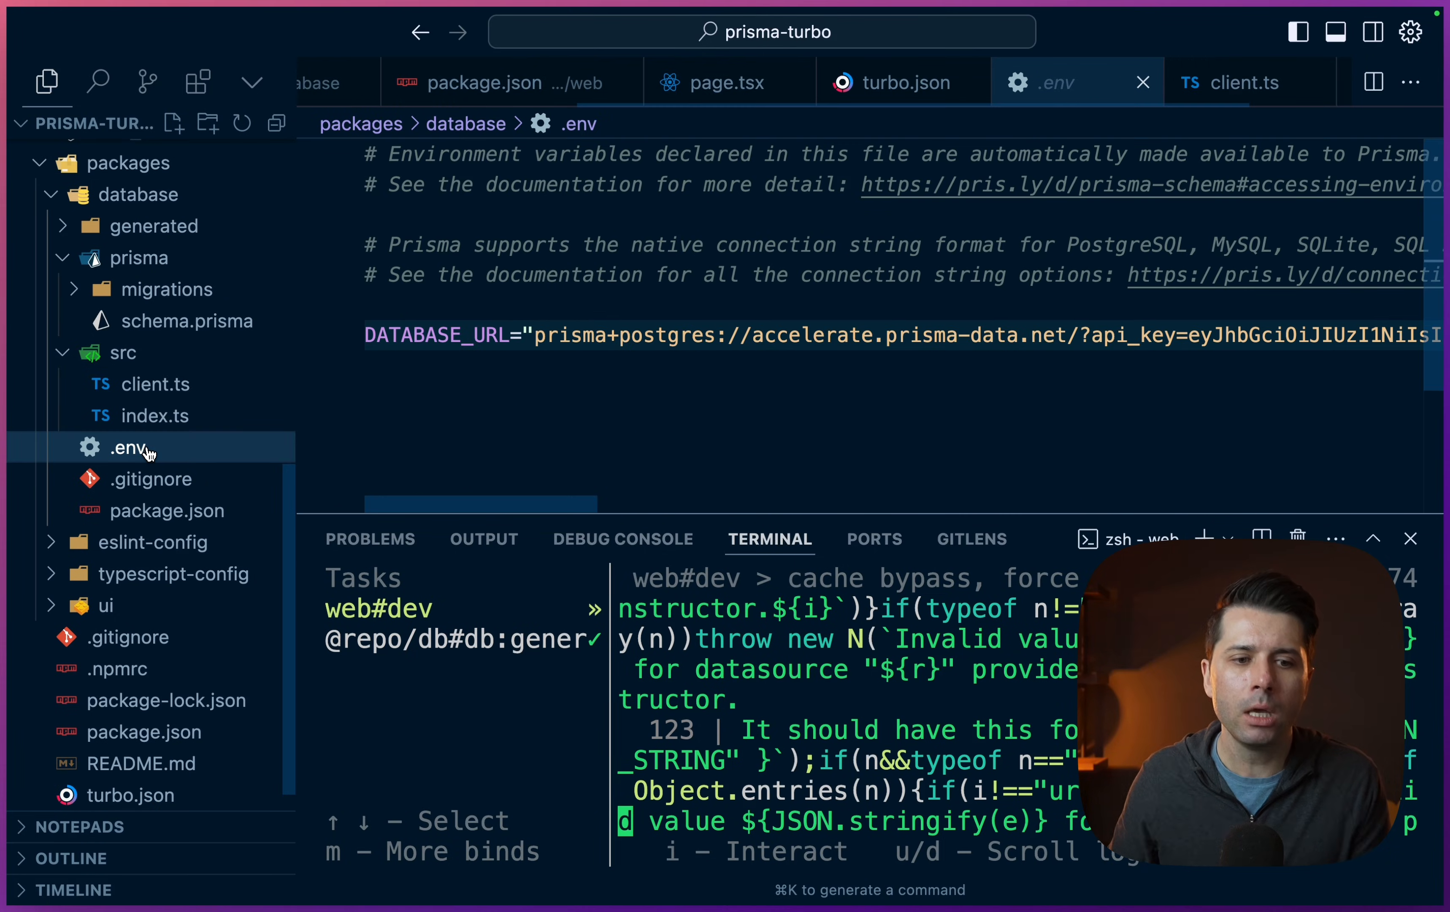
{"action": "mouse_move", "coordinate": [420, 361]}
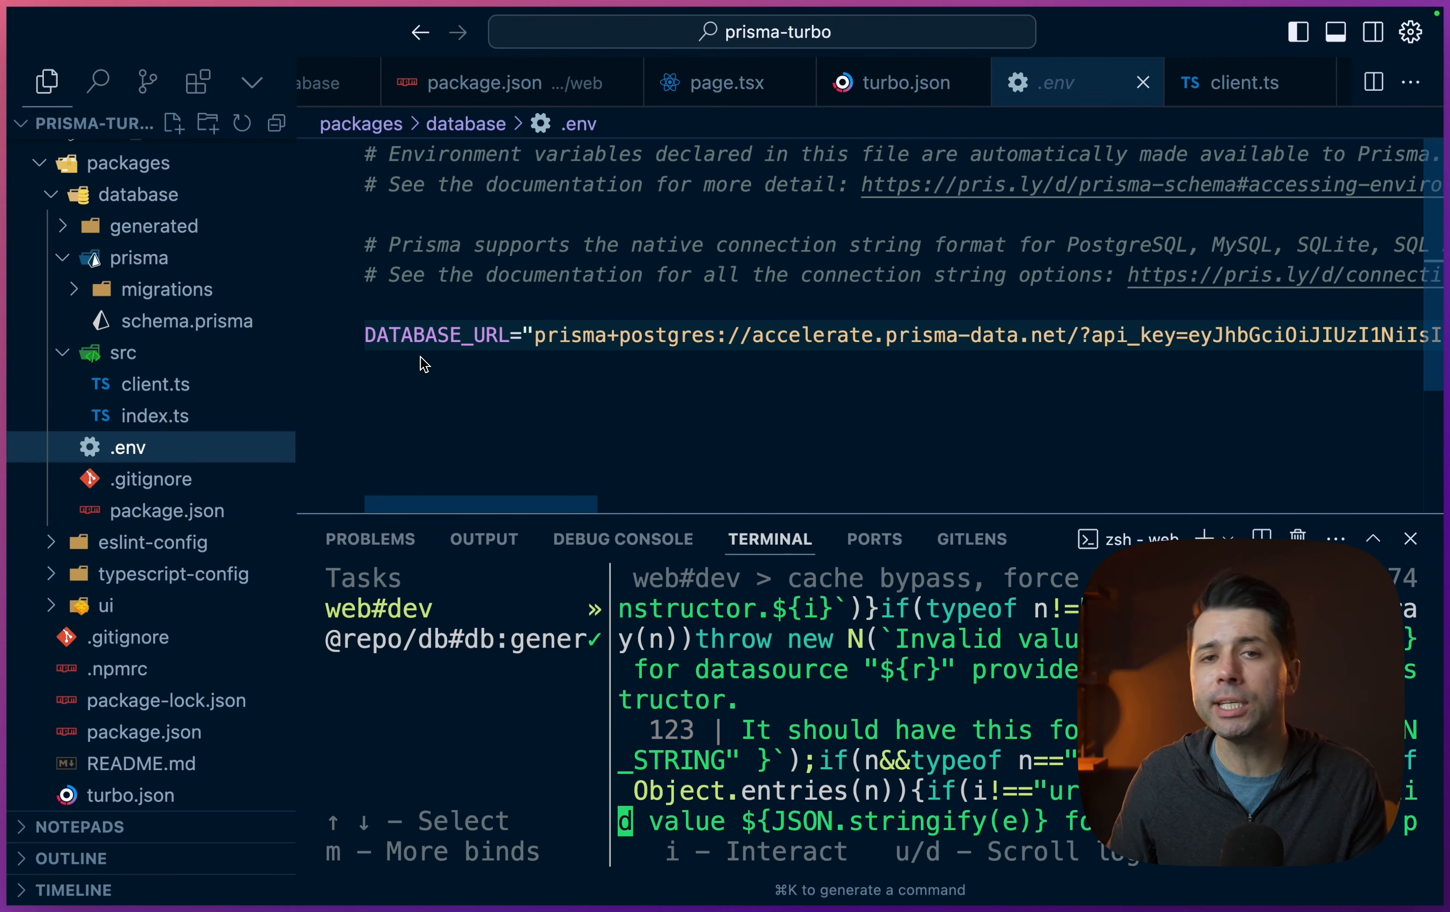
{"action": "mouse_move", "coordinate": [207, 383]}
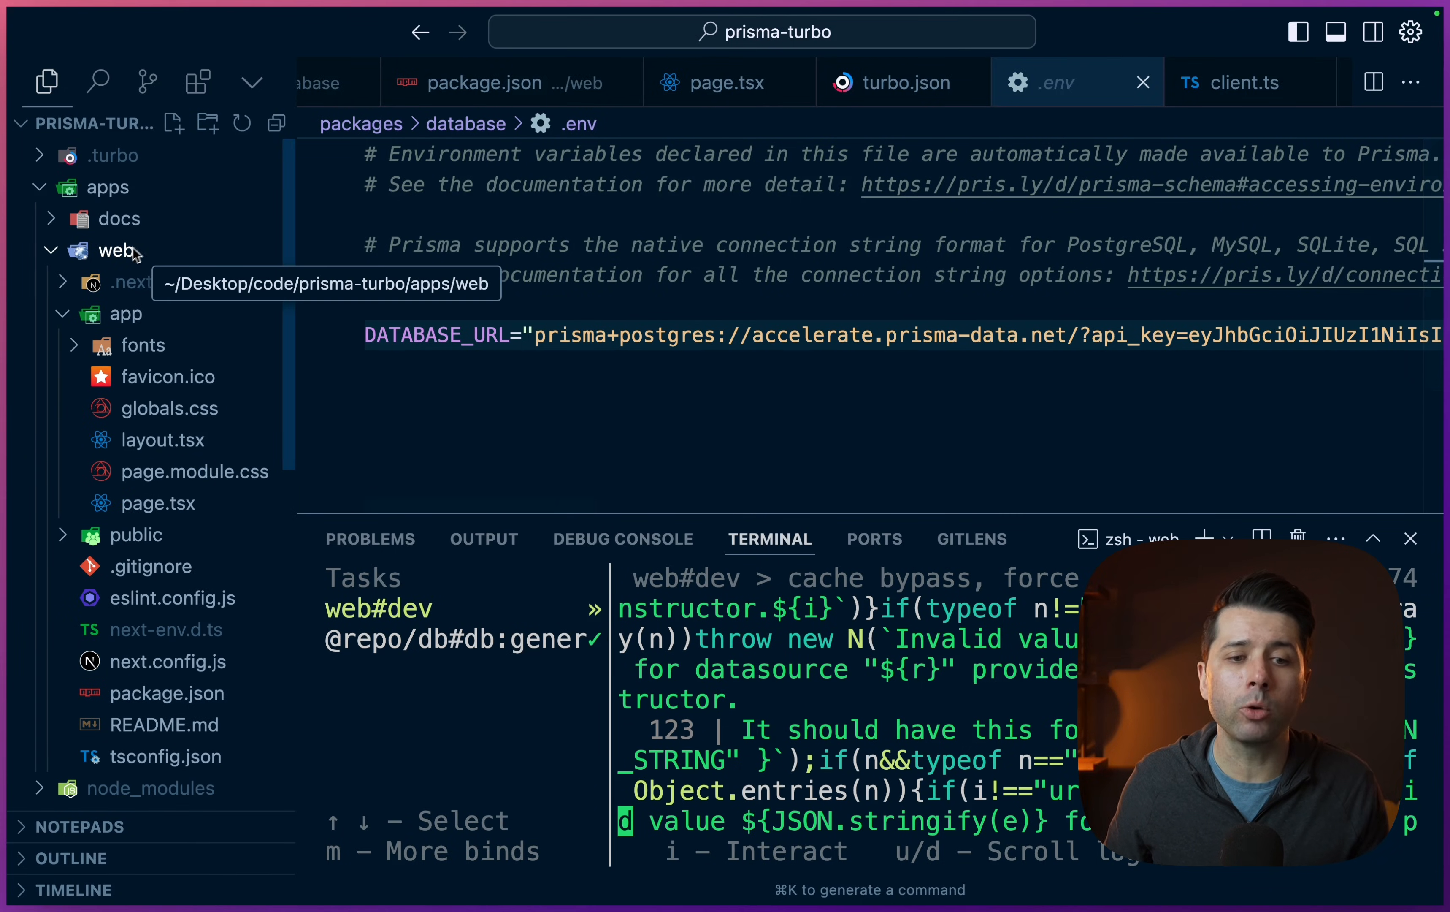
Step: Copy DATABASE_URL into a new apps/web/.env, rerun the web-filtered turbo dev, and check Prisma Studio
{"action": "double_click", "coordinate": [434, 335]}
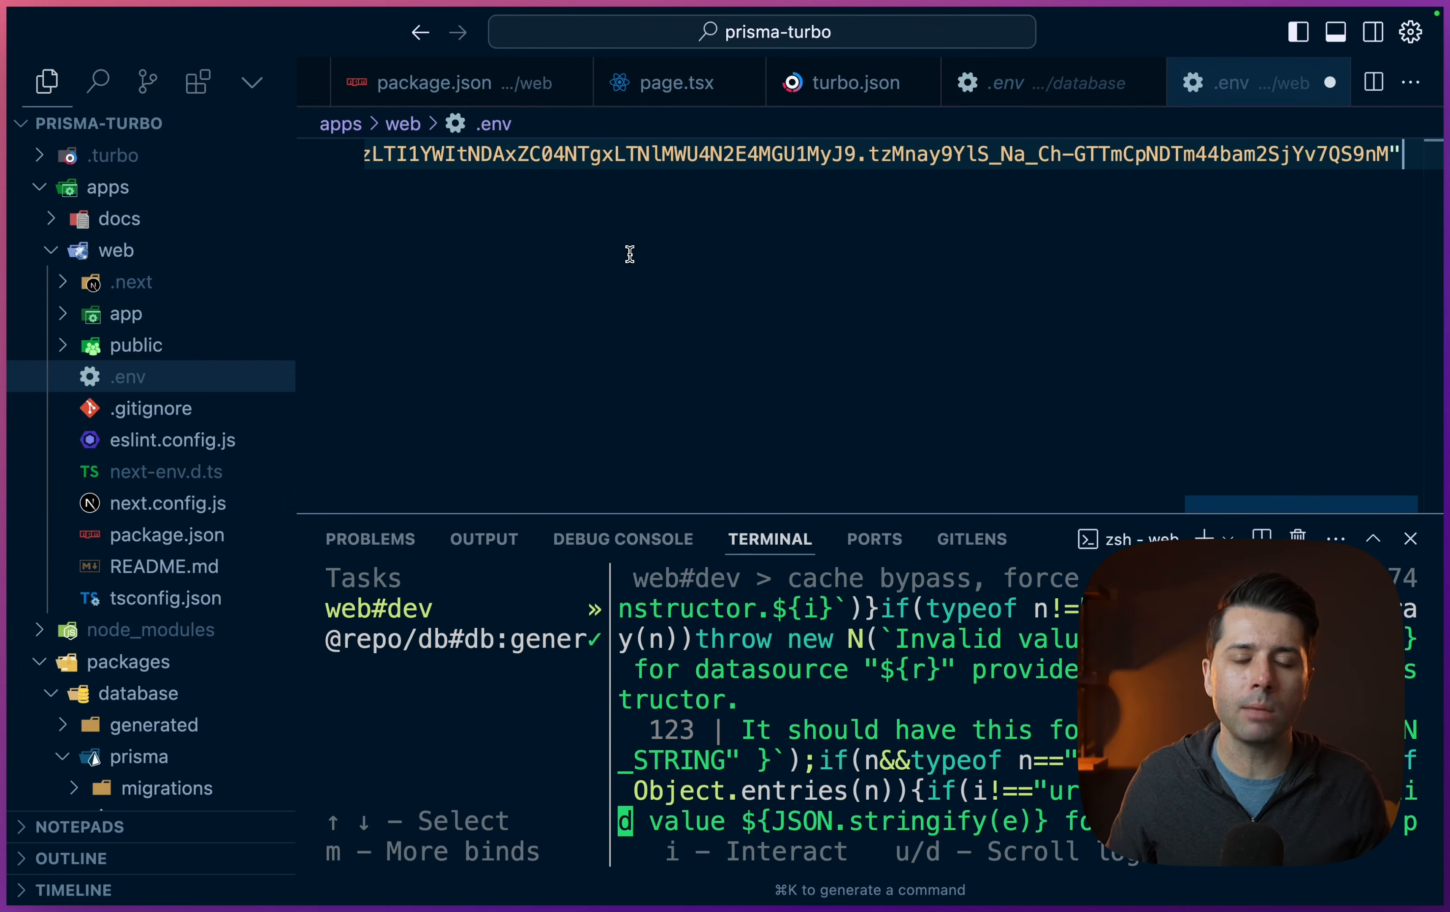
{"action": "mouse_move", "coordinate": [1330, 81]}
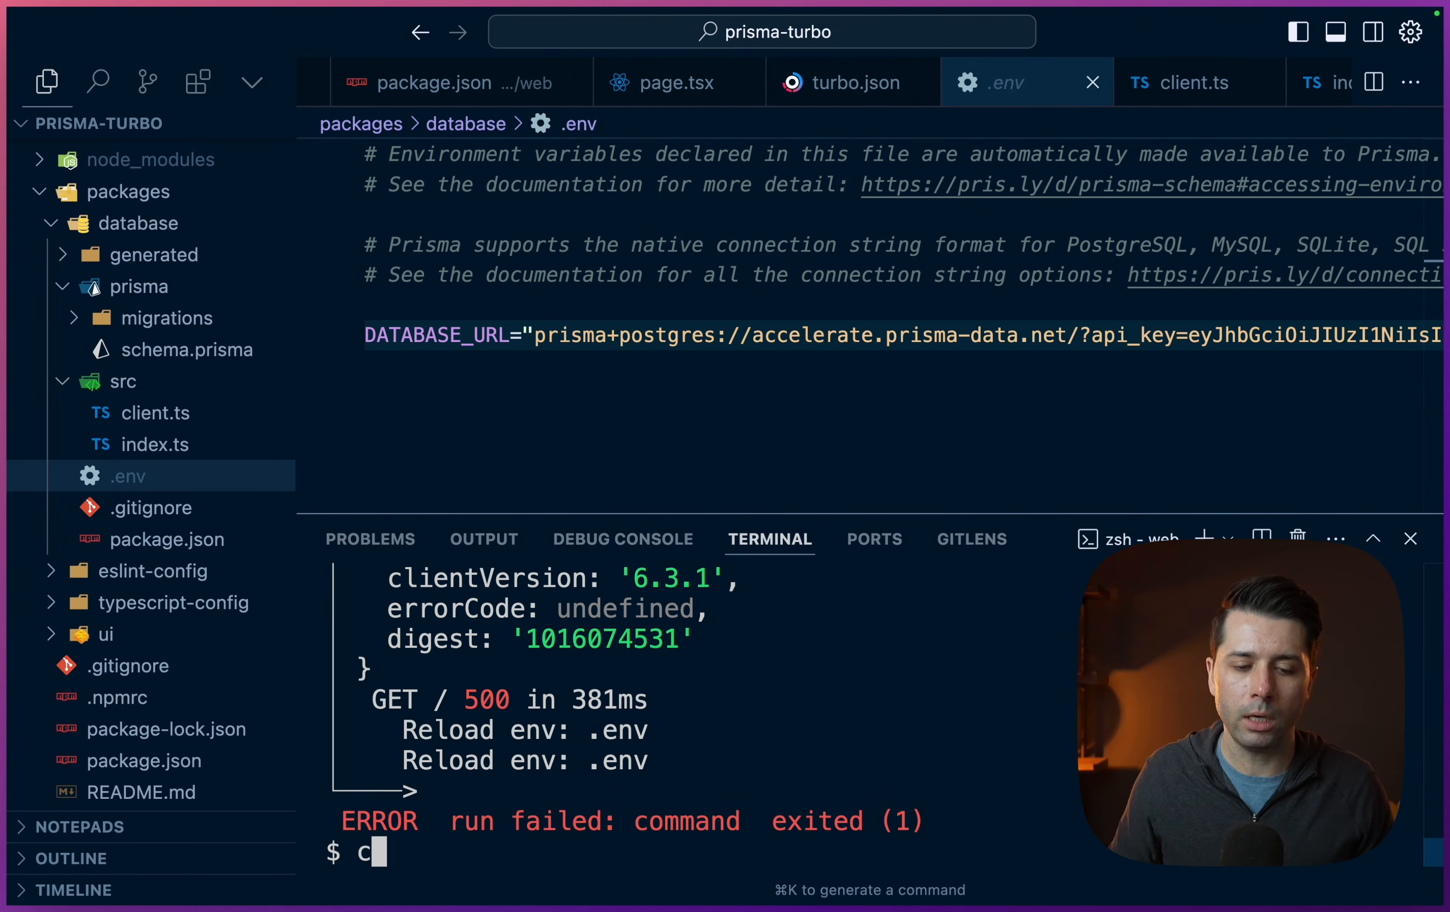
{"action": "type", "text": "npx turbo run dev --filter=web"}
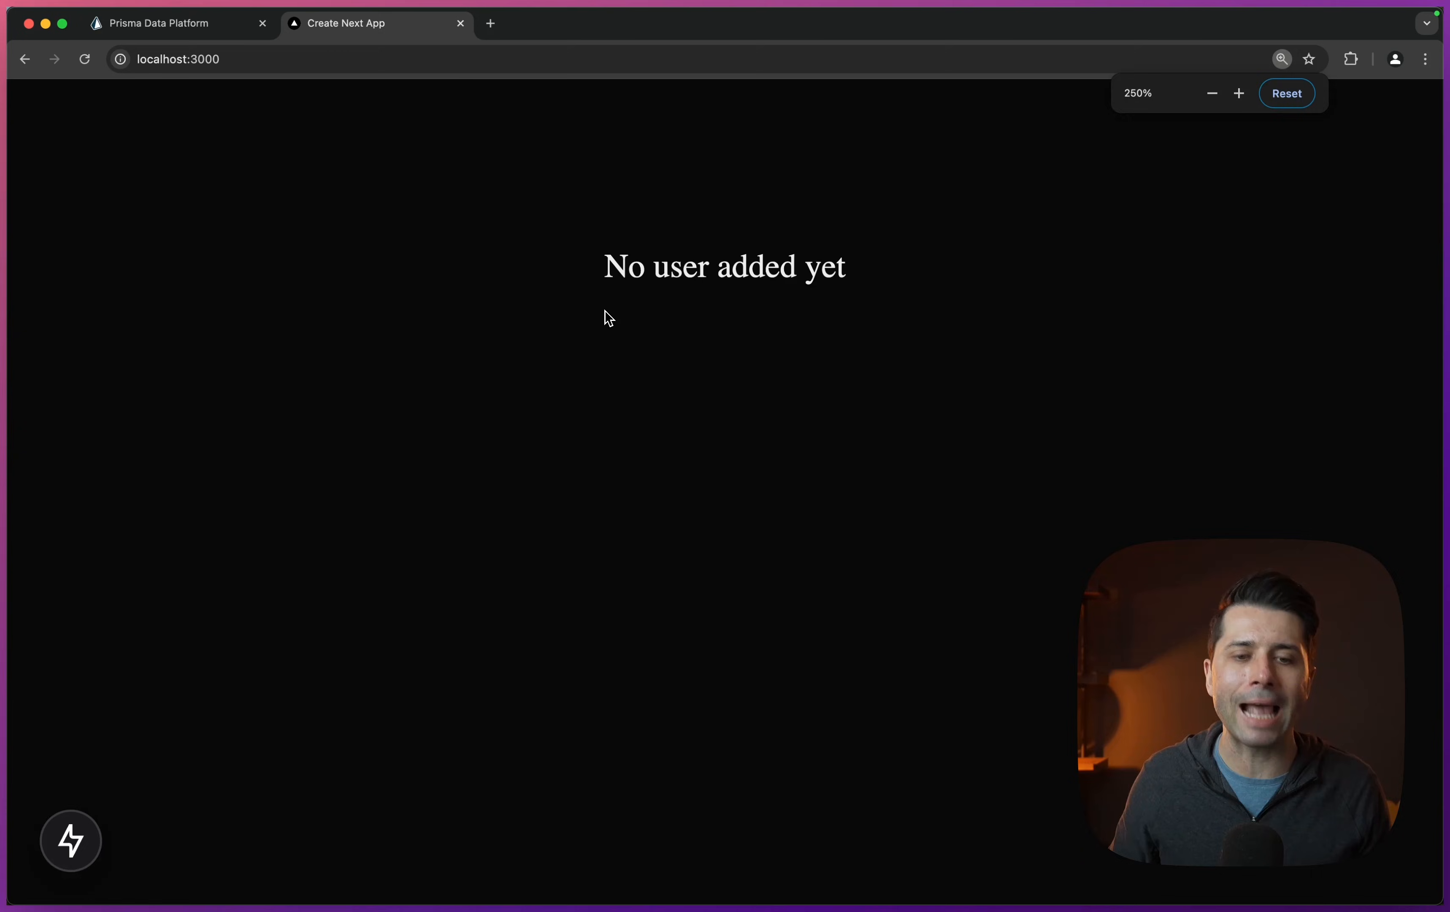
{"action": "left_click", "coordinate": [159, 23]}
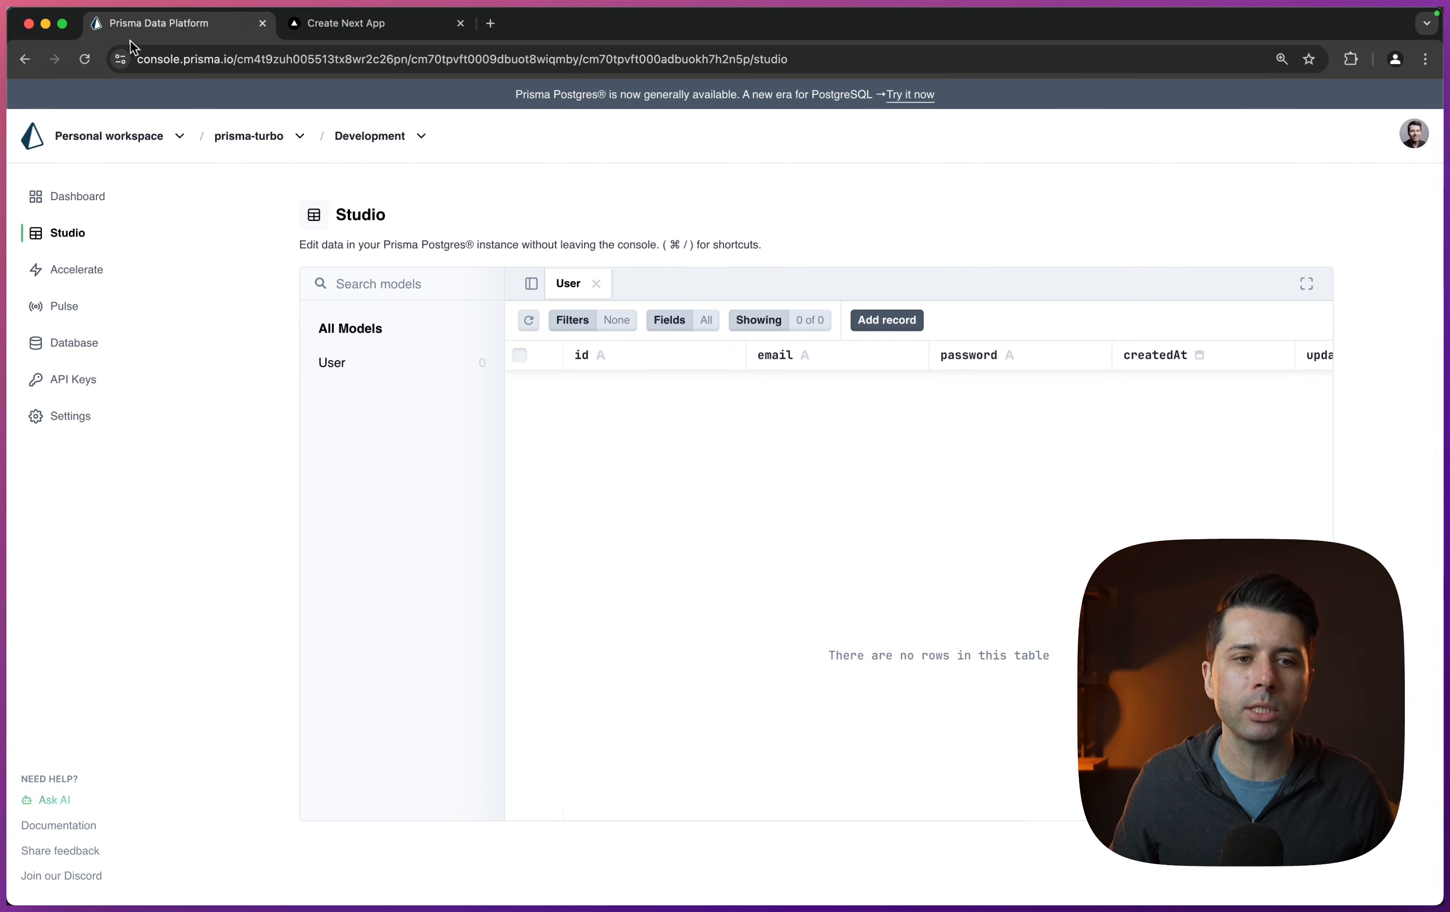
{"action": "left_click", "coordinate": [887, 320]}
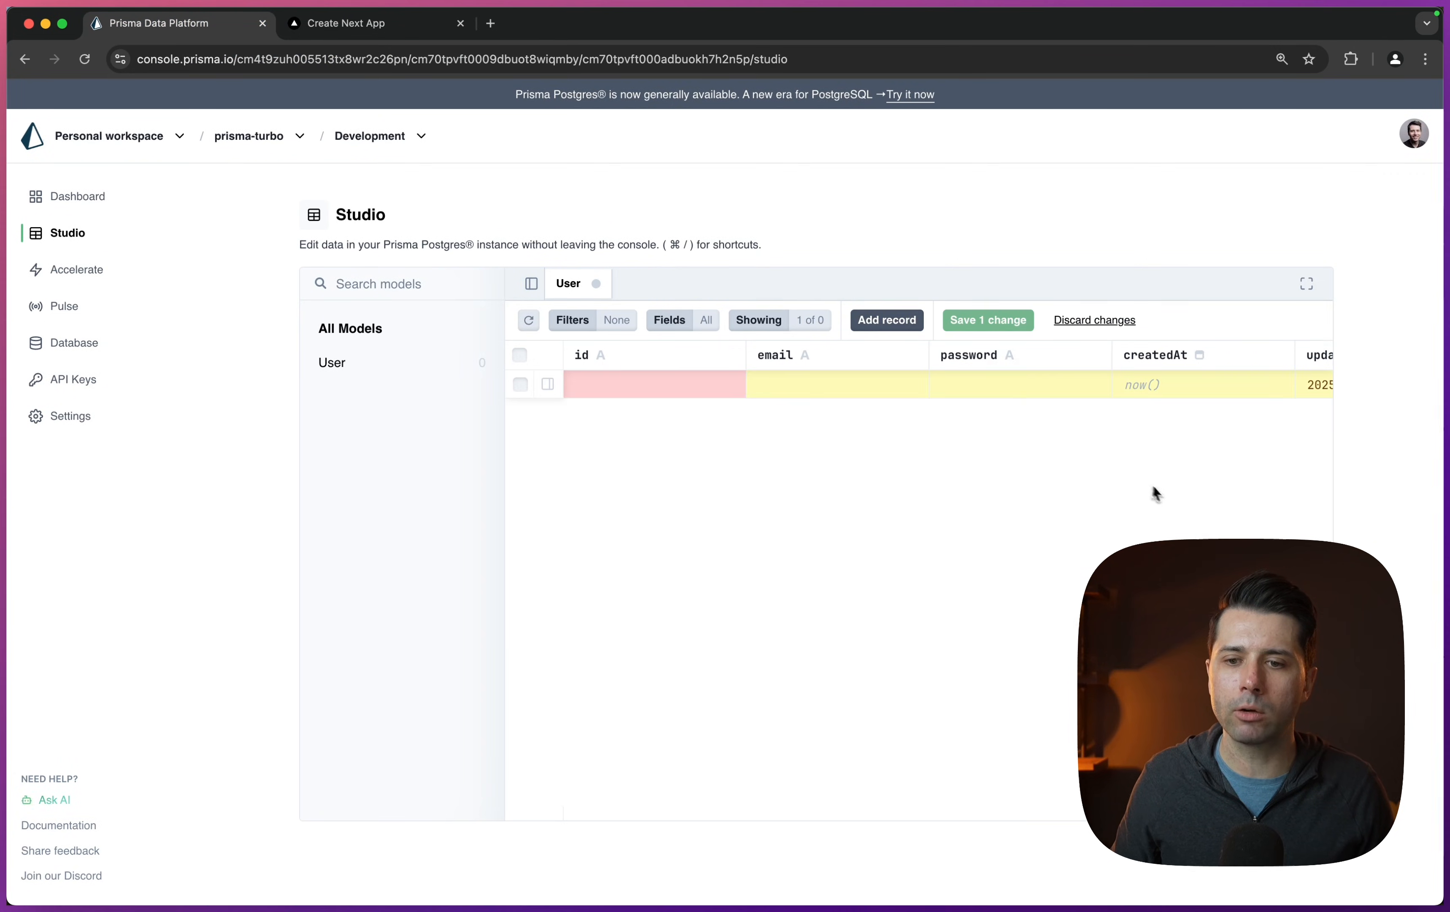
{"action": "type", "text": "asdfasdf"}
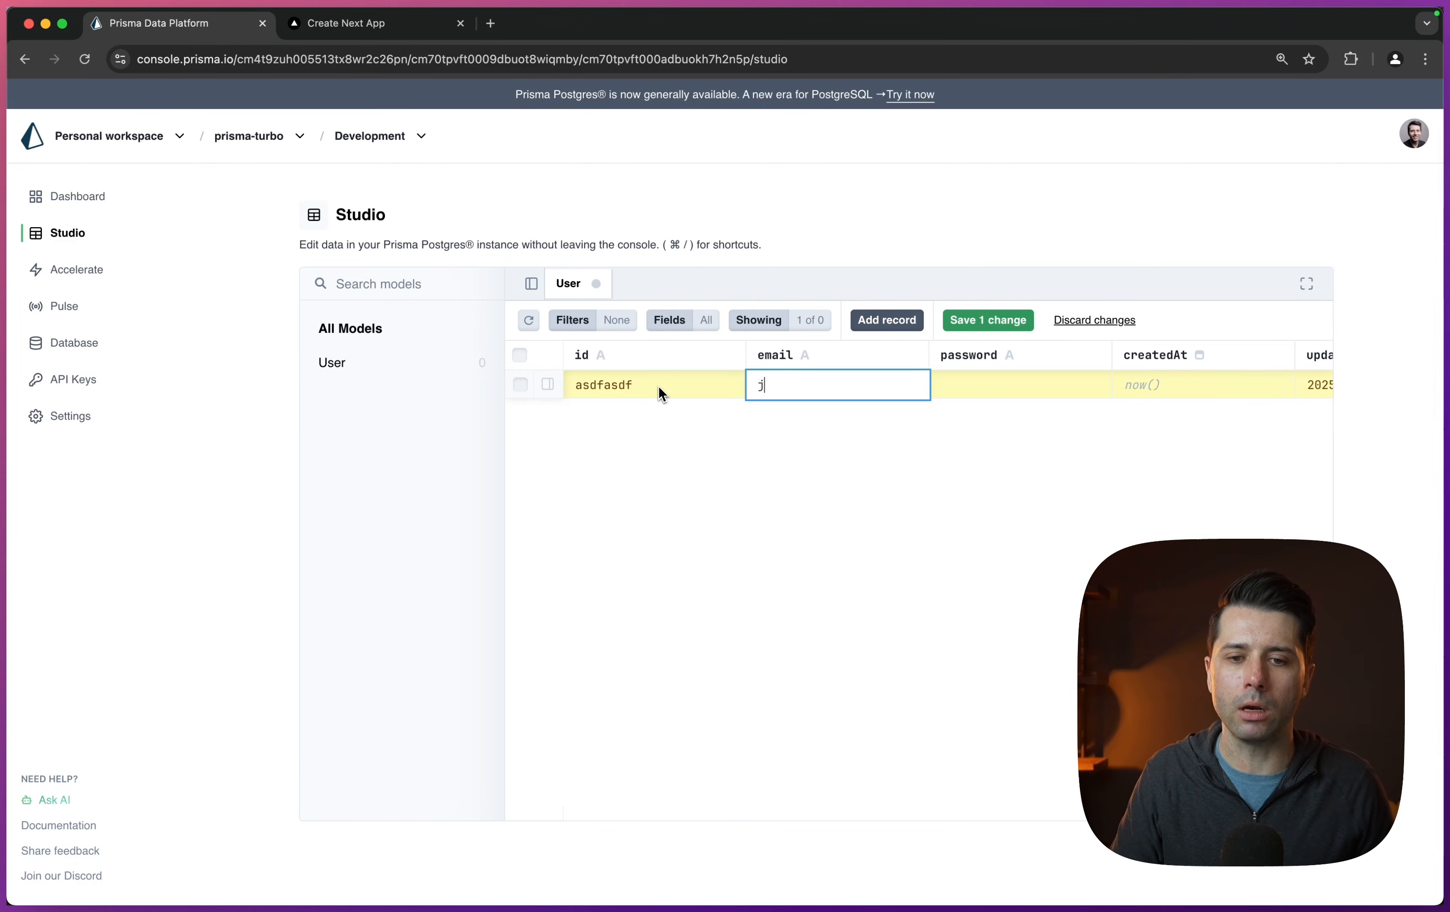
{"action": "type", "text": "ohn@doe.com"}
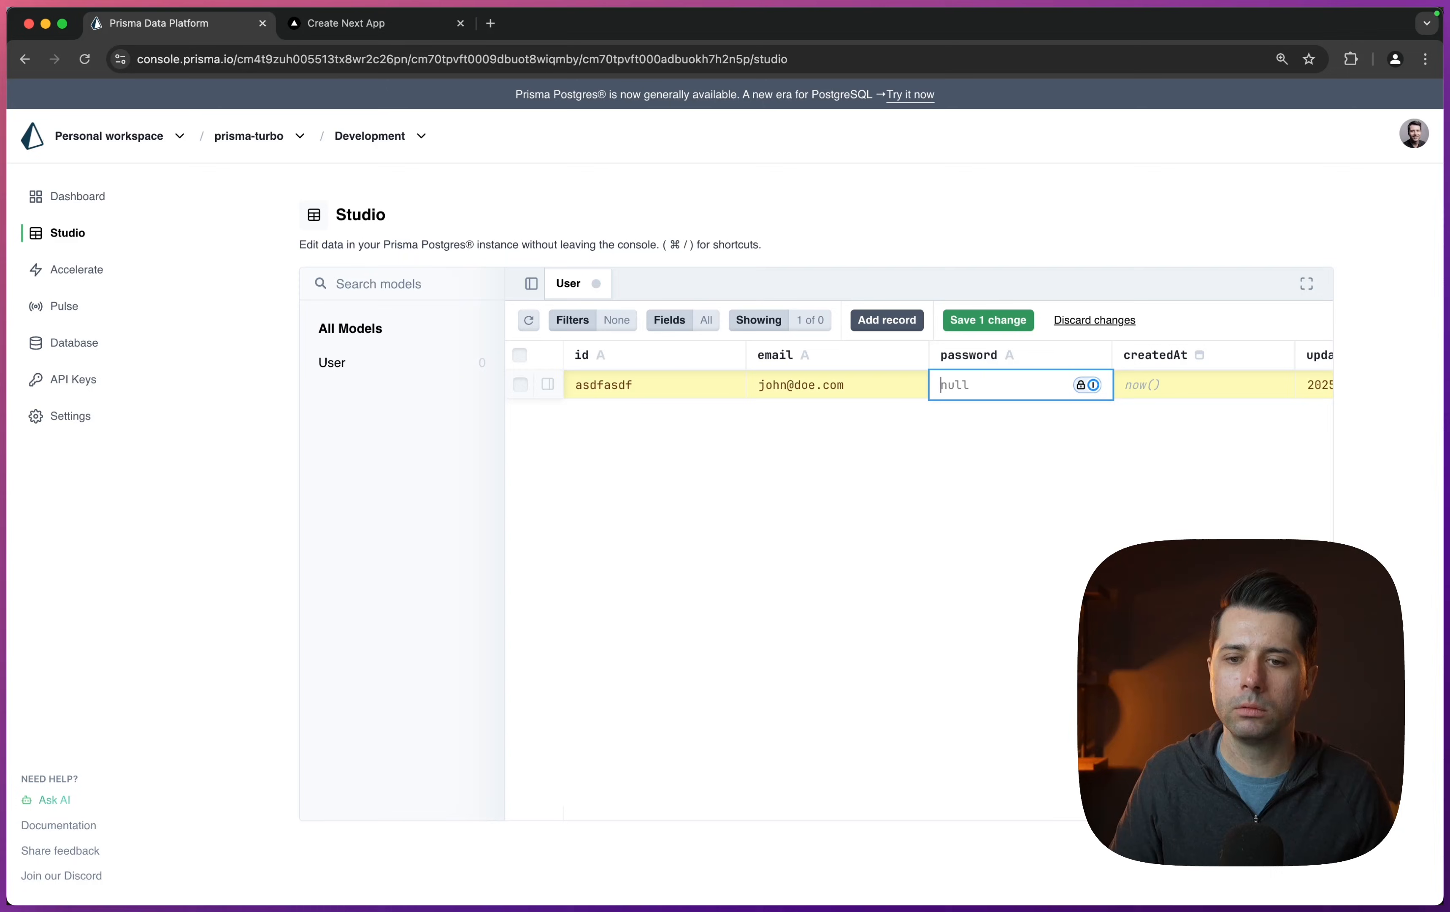
{"action": "type", "text": "asfasdf"}
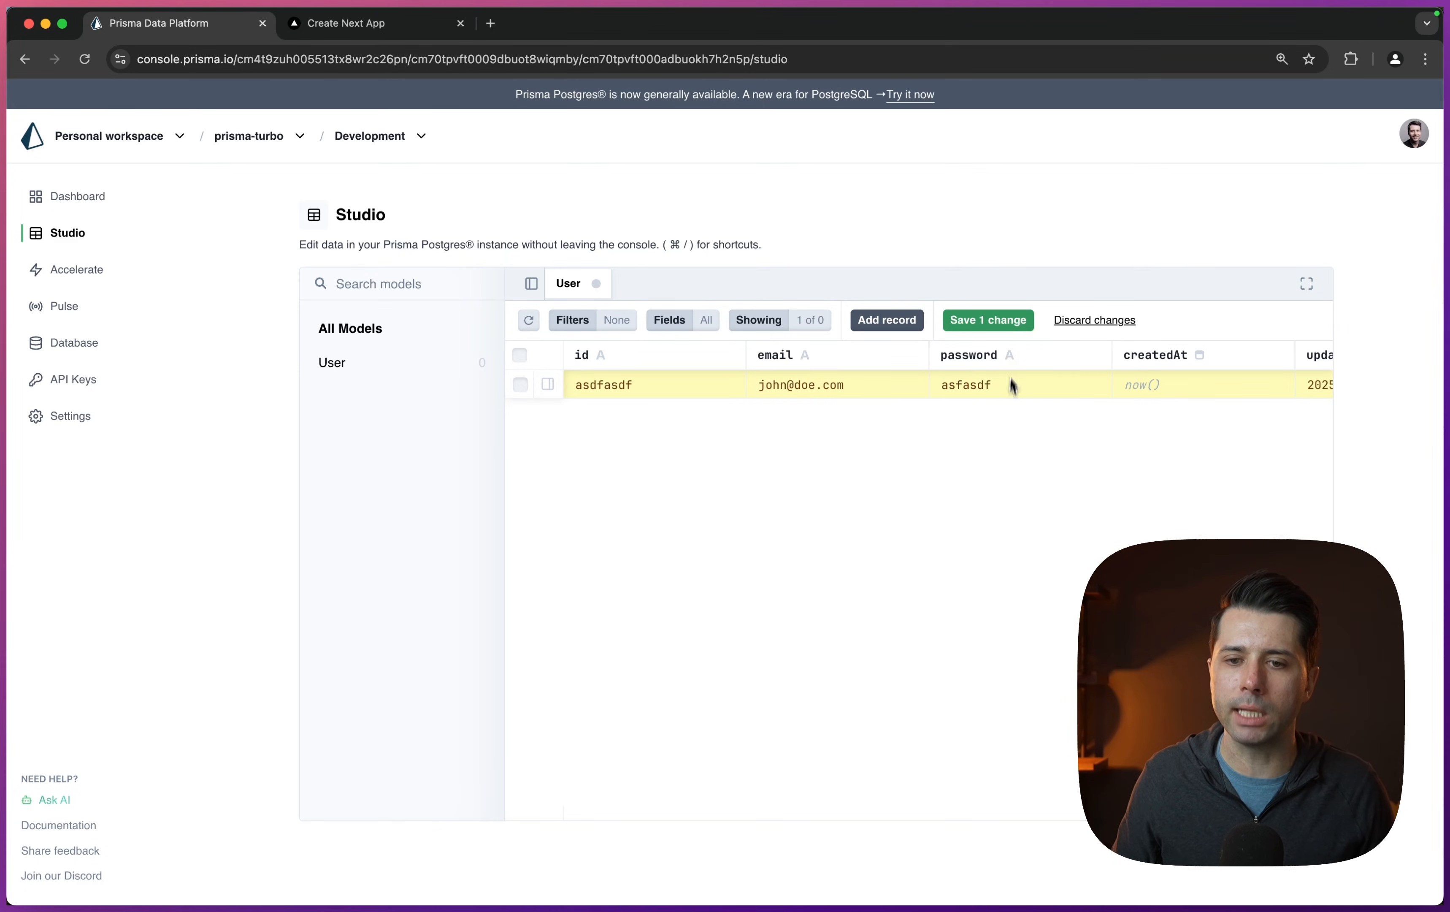
{"action": "left_click", "coordinate": [989, 320]}
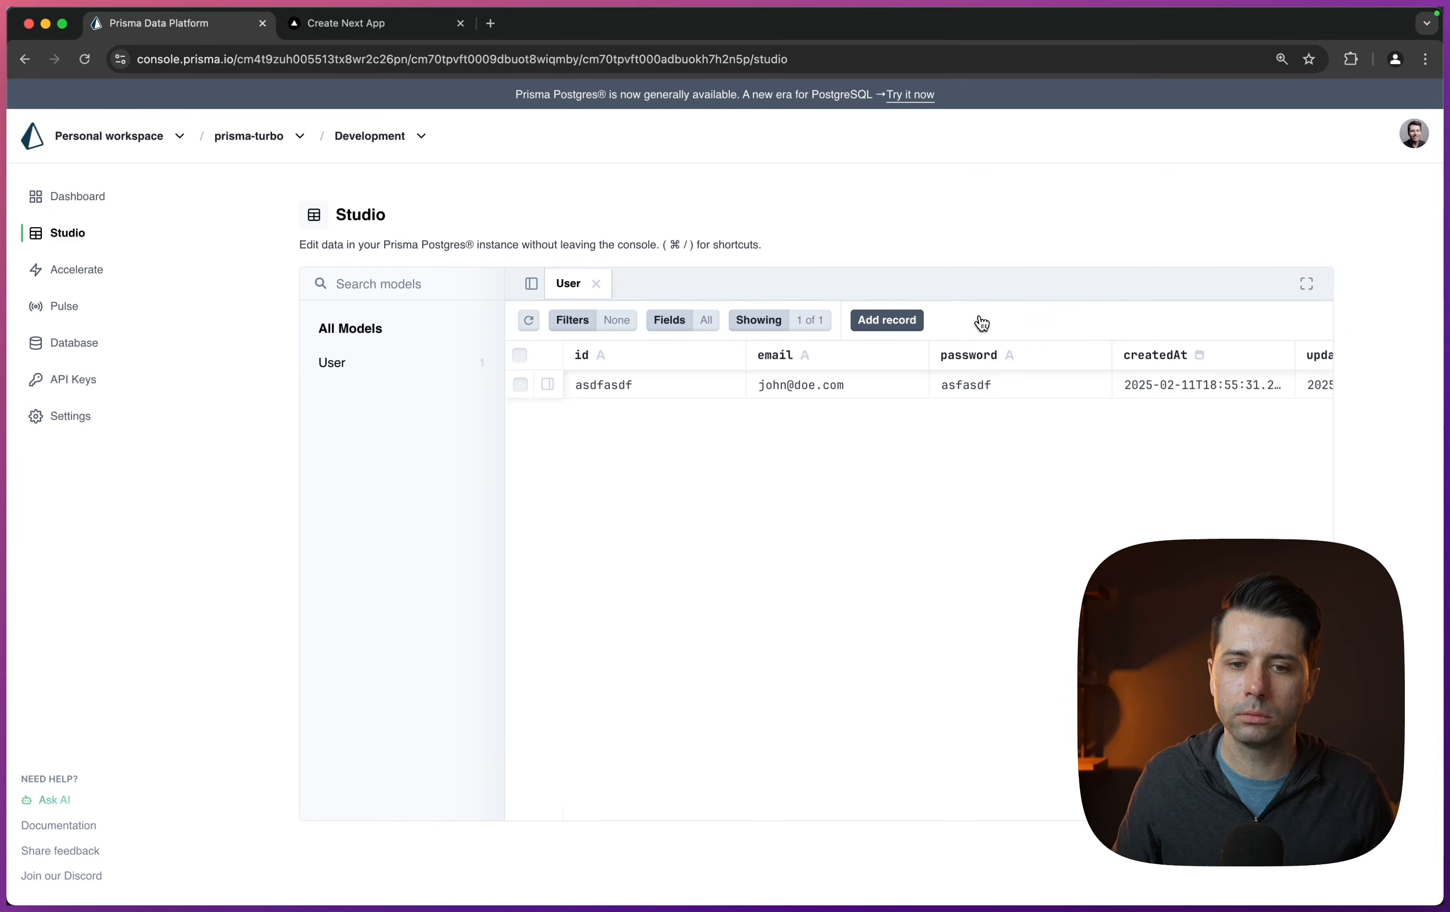
{"action": "left_click", "coordinate": [344, 23]}
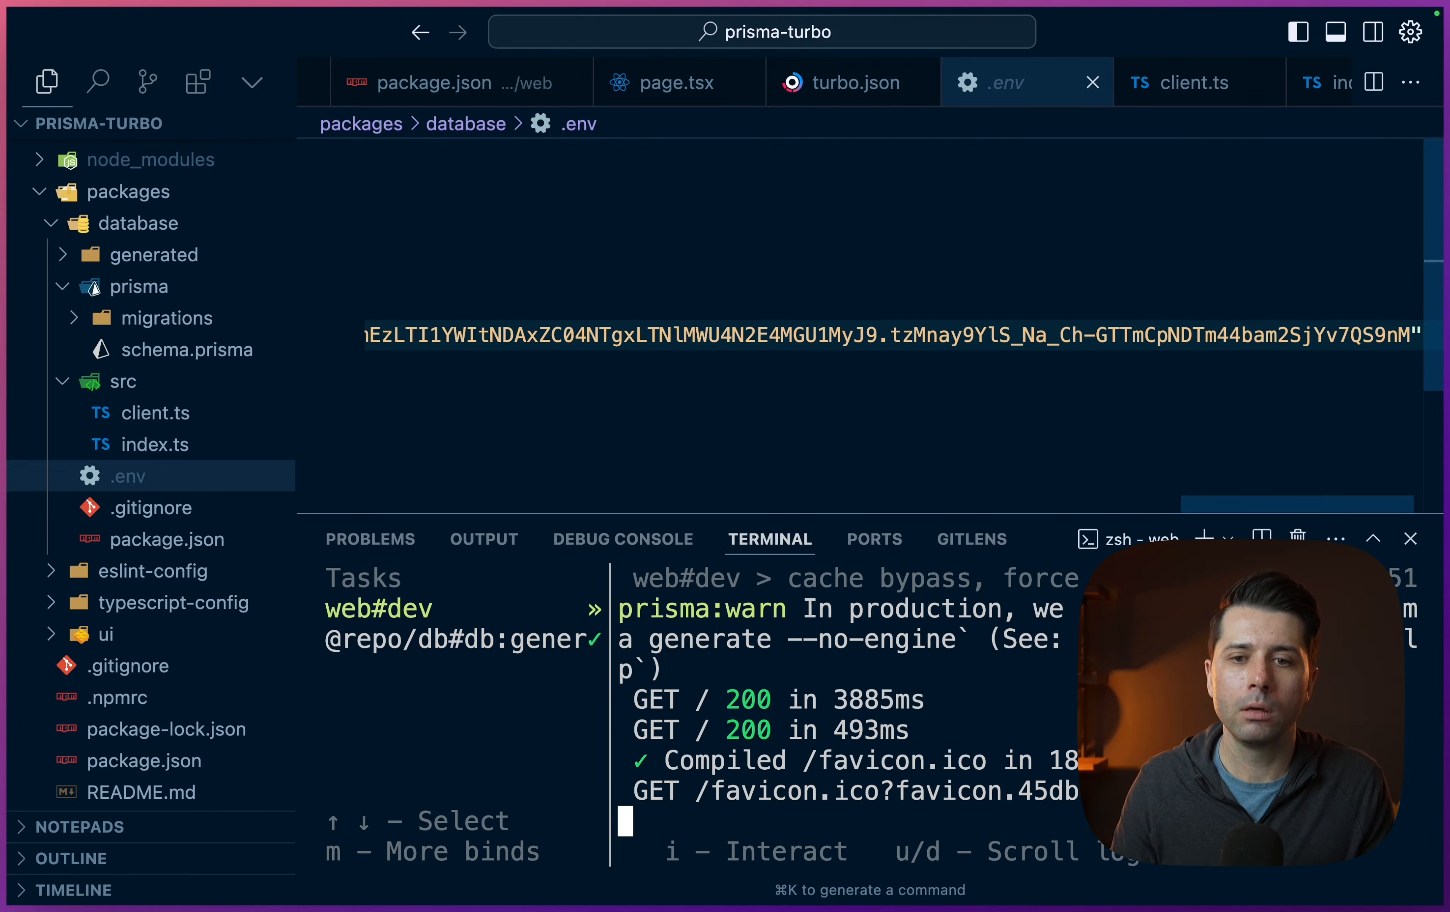
Step: Bring turbo.json back into view while the web dev task keeps running
{"action": "left_click", "coordinate": [856, 81]}
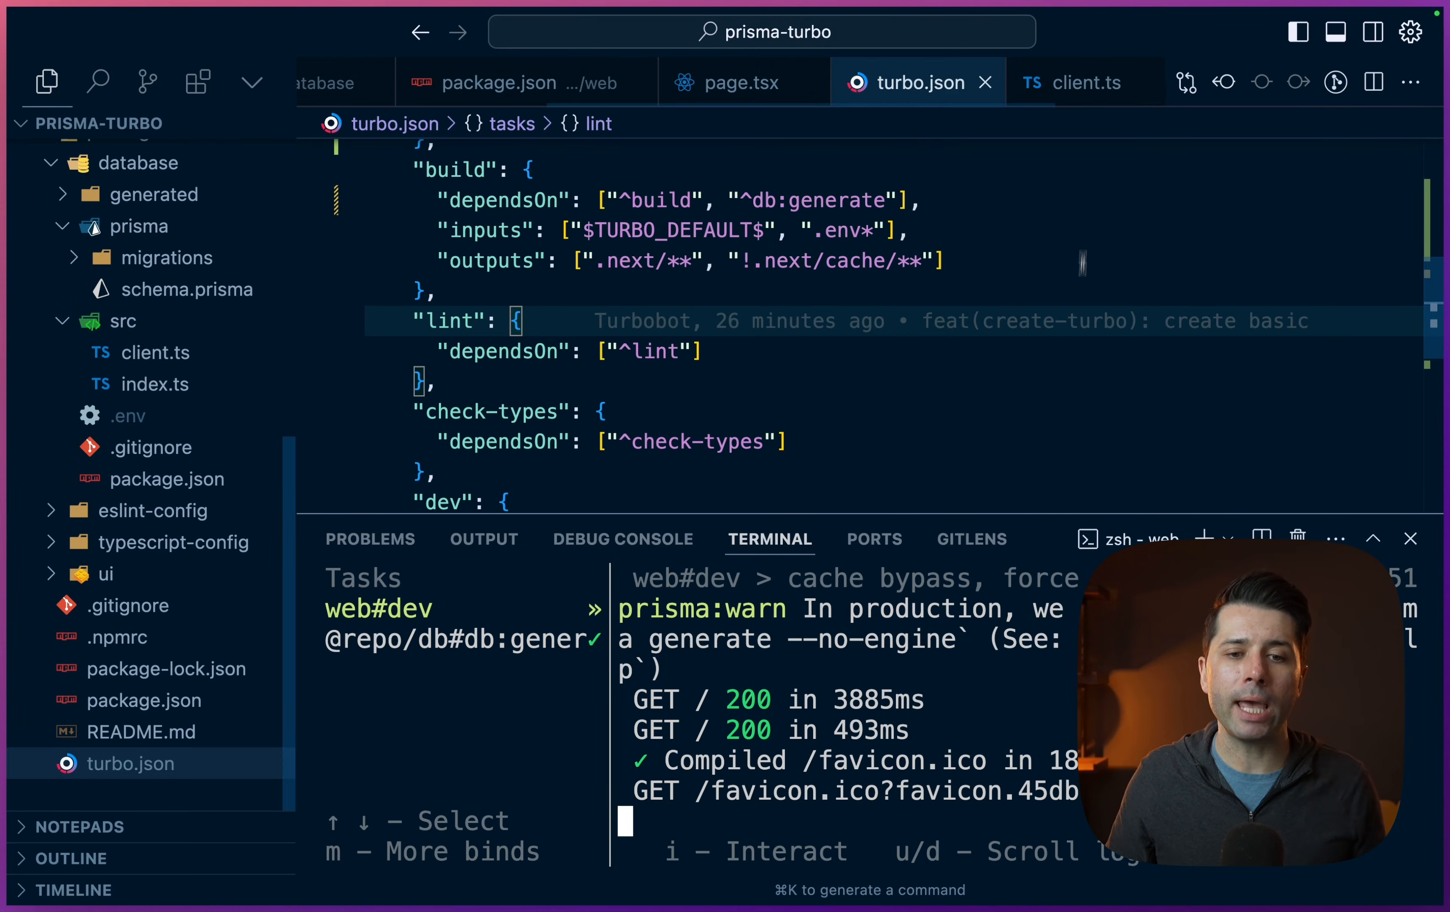